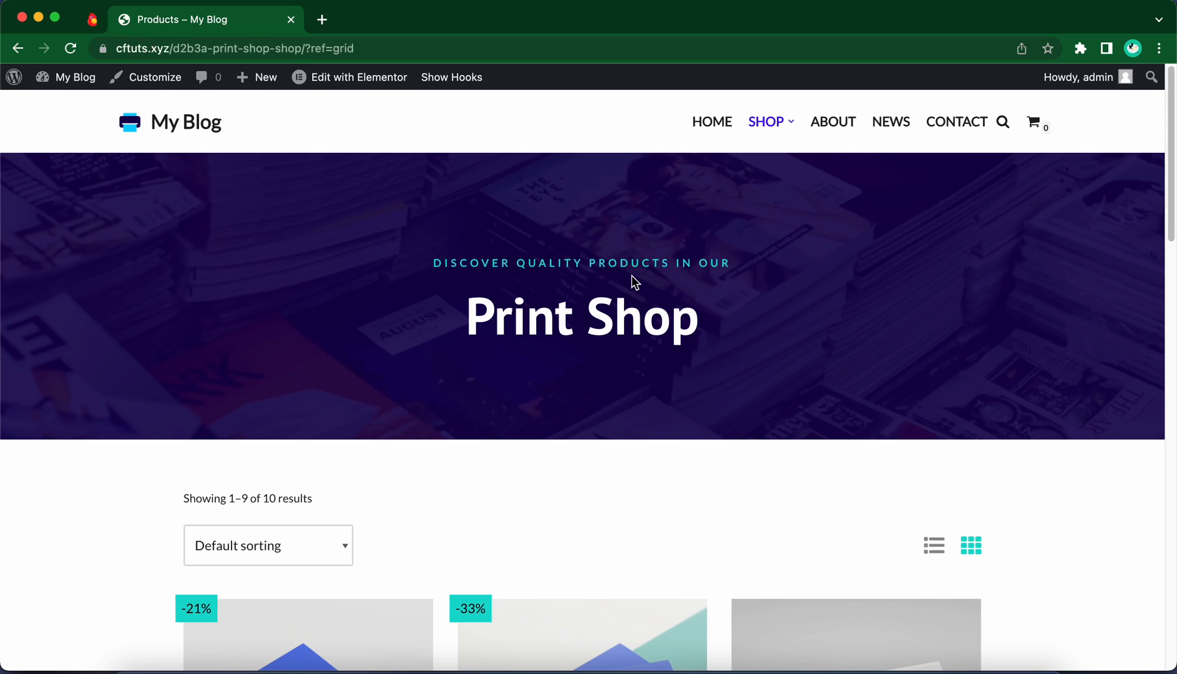
pyautogui.moveTo(635, 285)
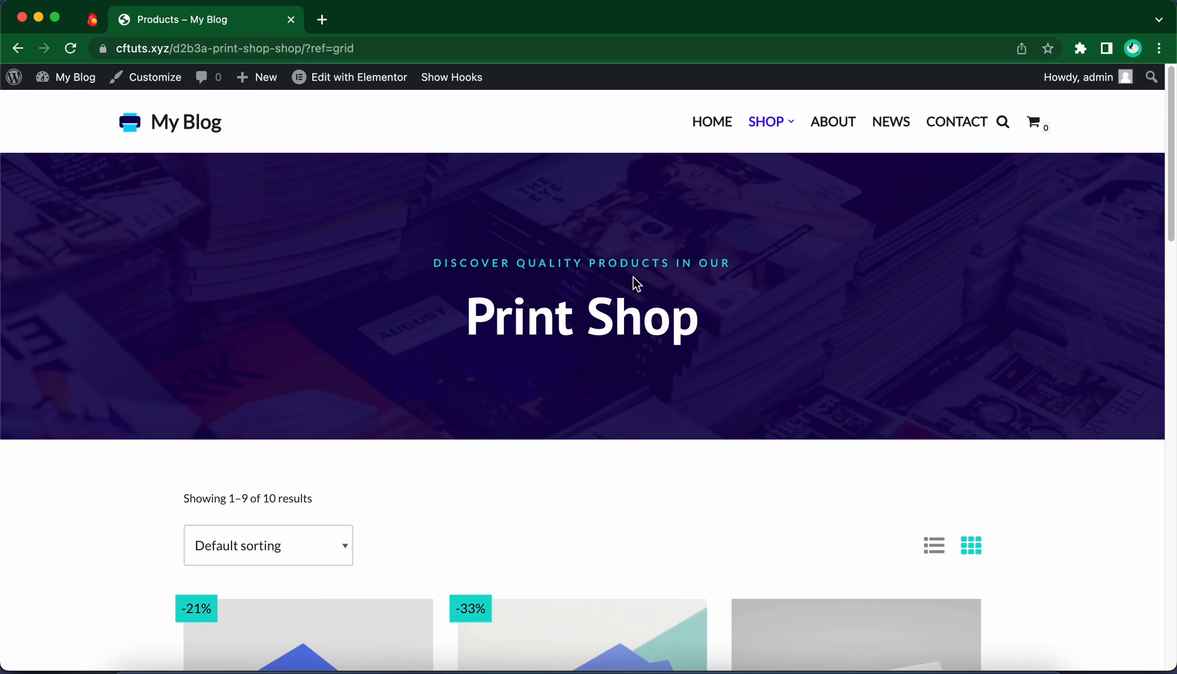
# Launch the Customizer from the shop page and enter the WooCommerce panel.
pyautogui.scroll(-3)
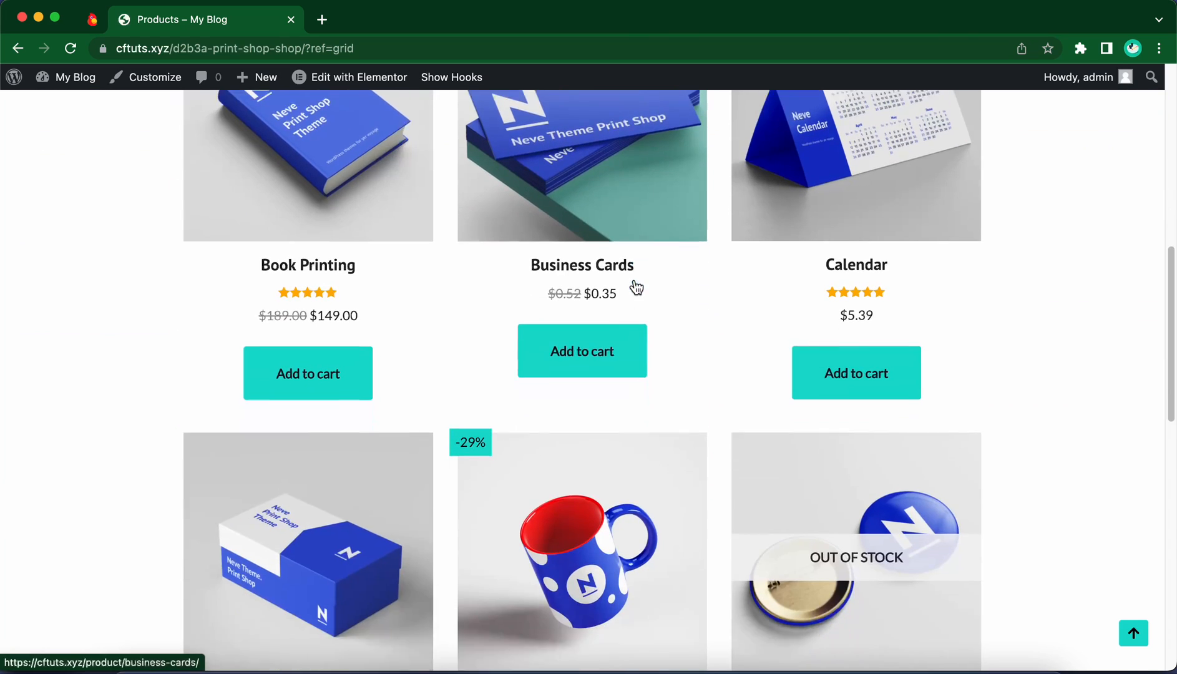
pyautogui.scroll(-3)
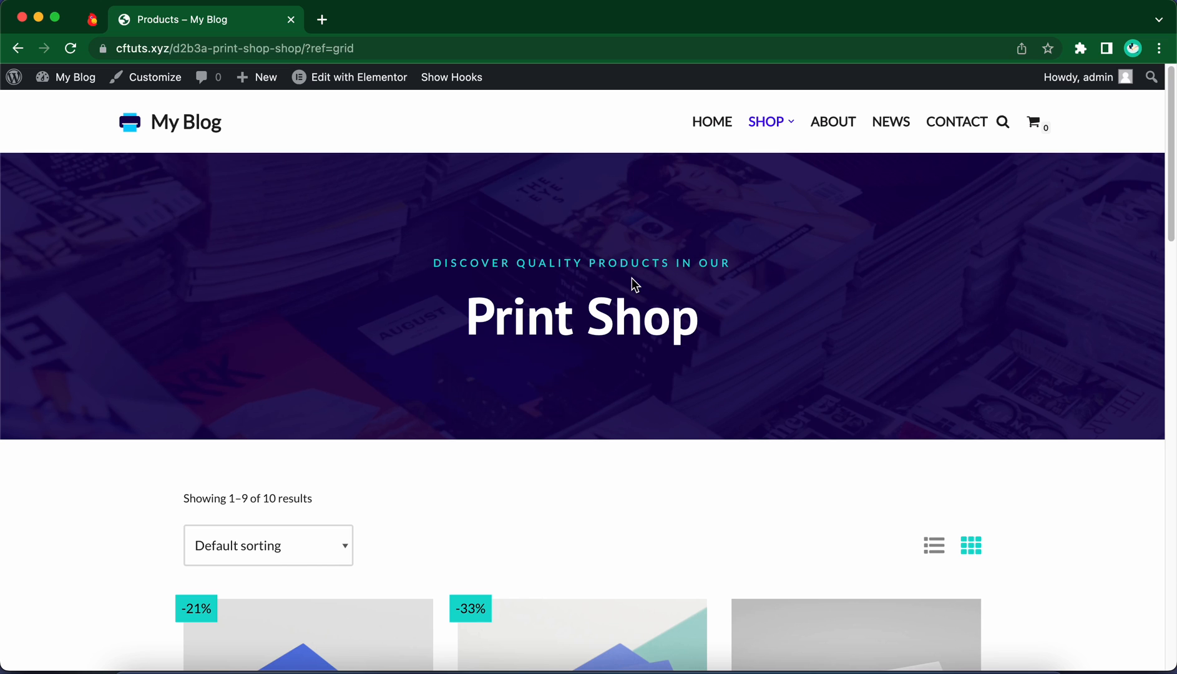
pyautogui.click(155, 77)
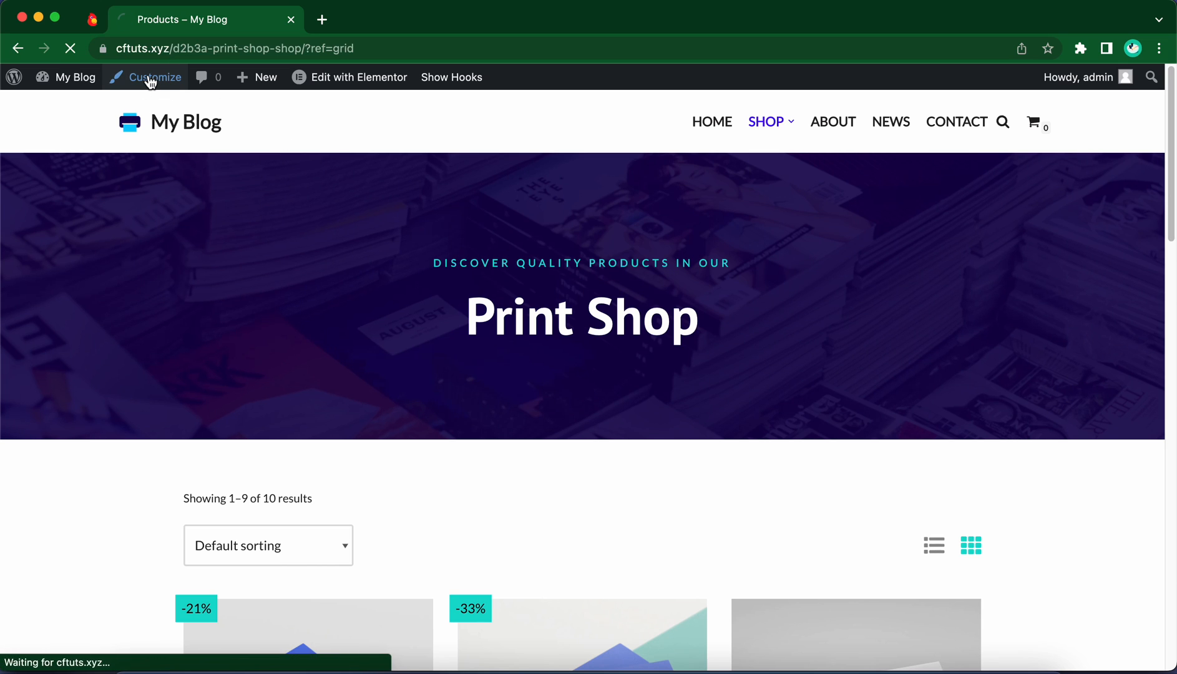
pyautogui.click(152, 76)
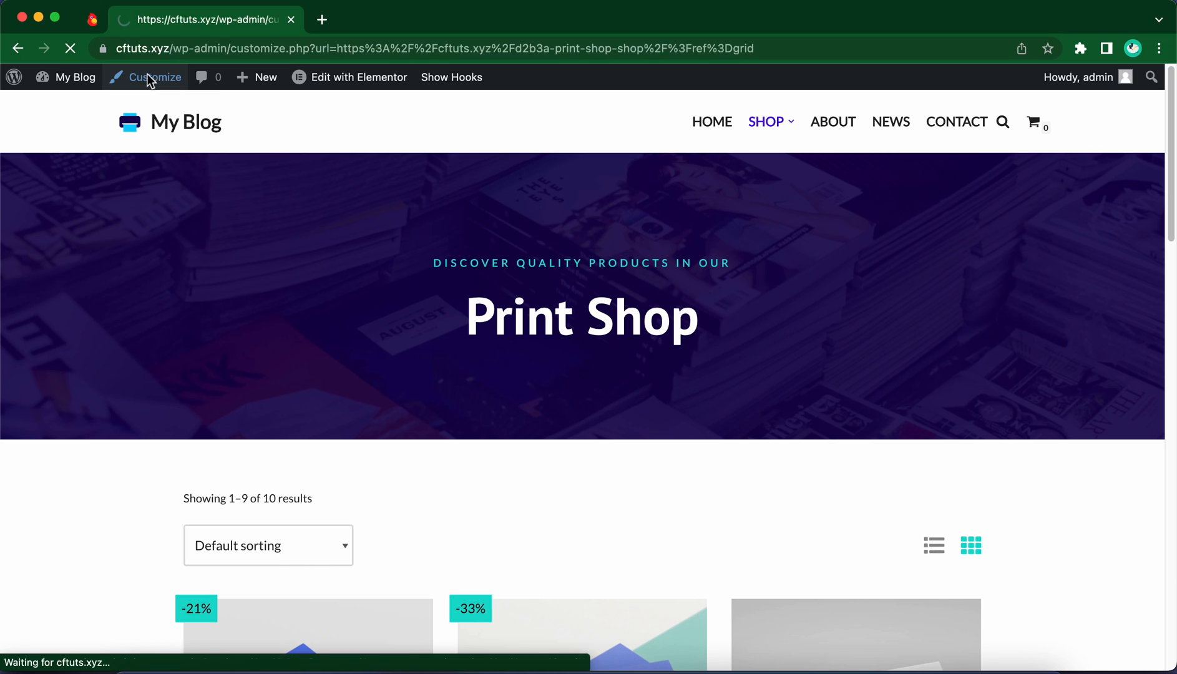
pyautogui.click(152, 77)
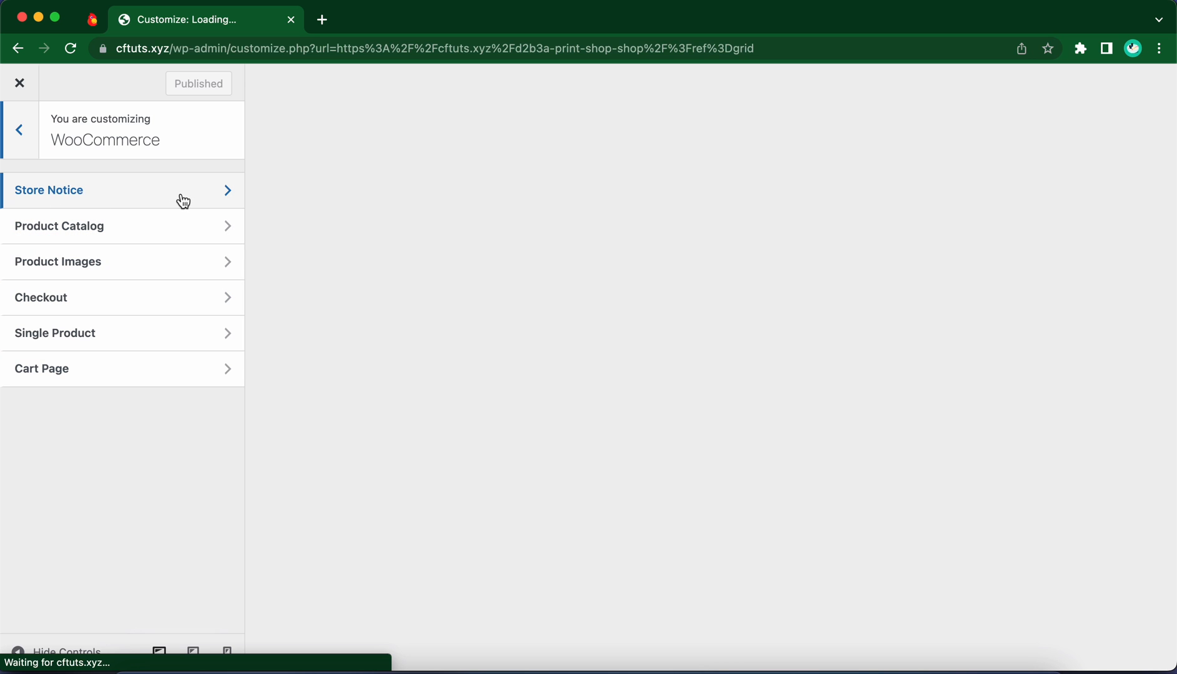
# Enable the store notice, change it to 'Enjoy up to 10% off all products!', then disable it.
pyautogui.click(48, 191)
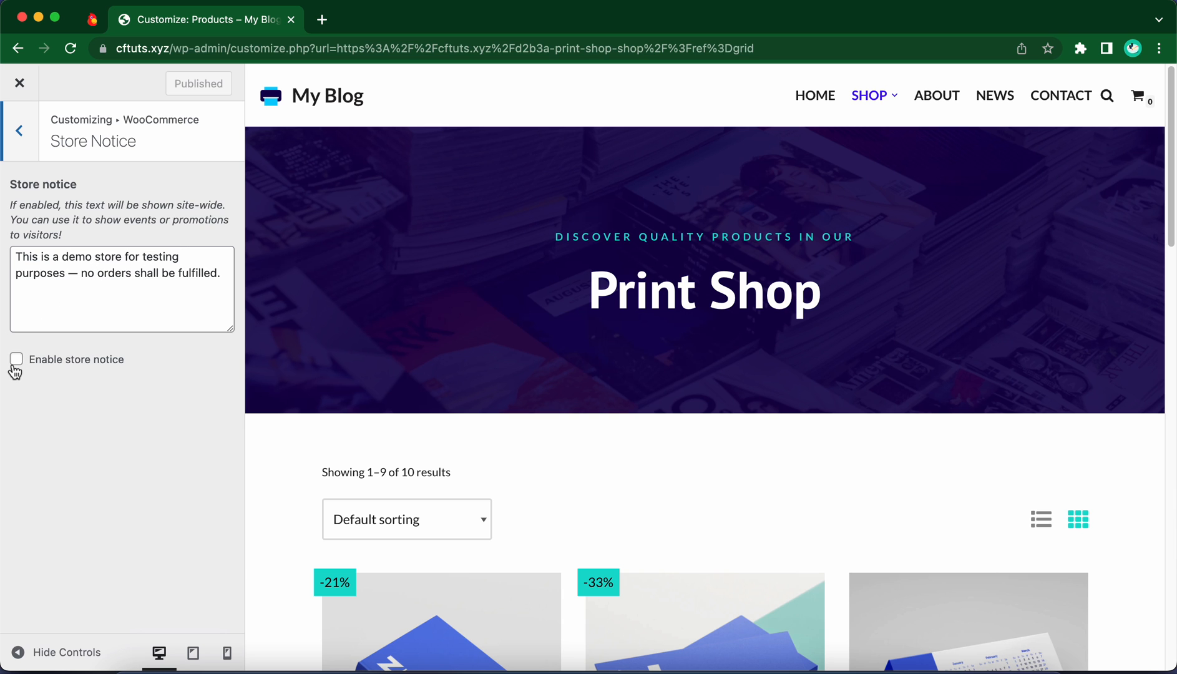
pyautogui.click(15, 359)
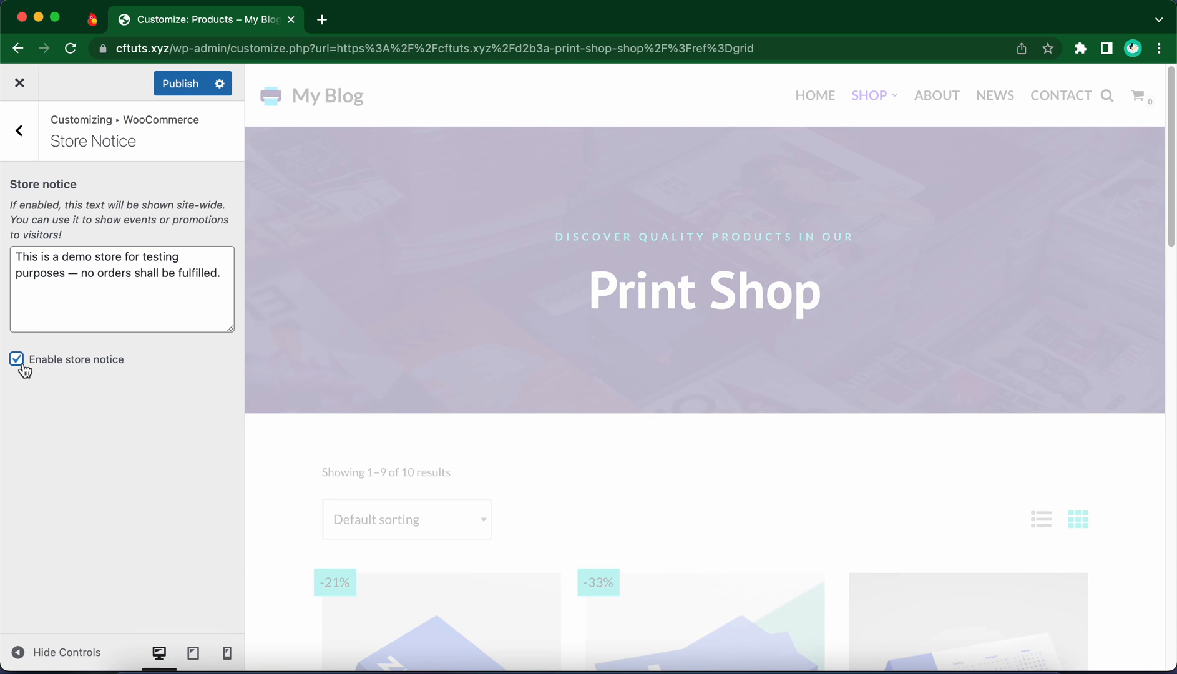
pyautogui.click(15, 360)
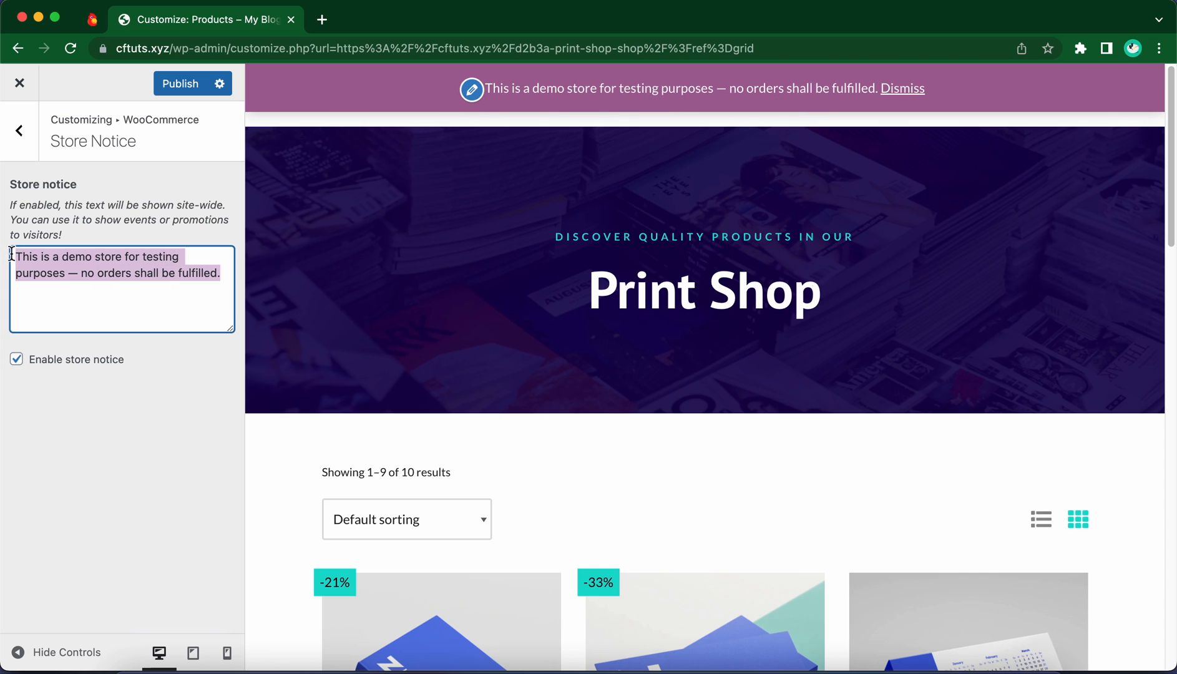
pyautogui.write('Enjoy up to 10% off all products!')
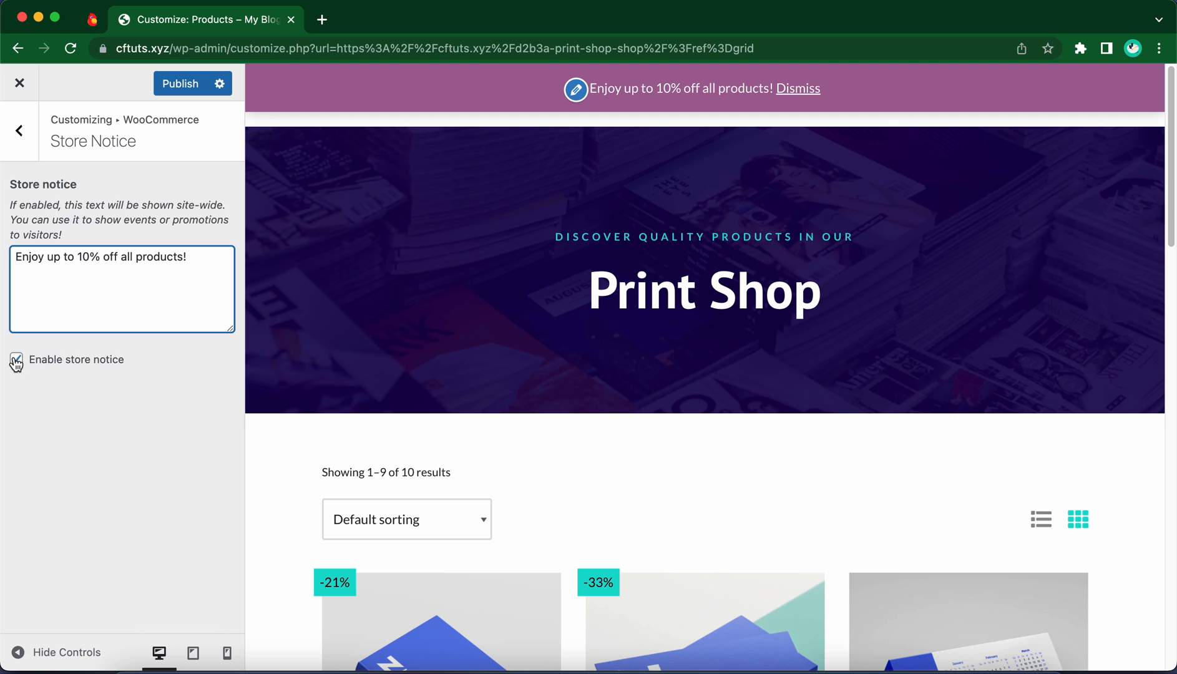
pyautogui.click(19, 130)
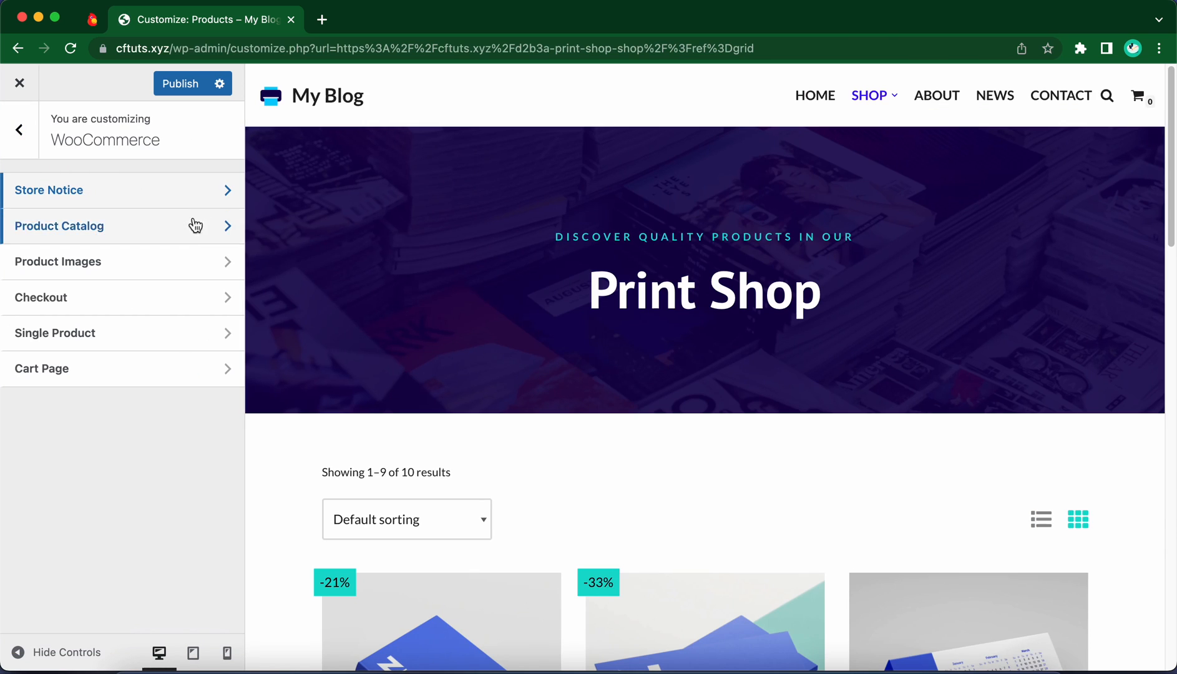
# Open Product Catalog and inspect the Shop page display and Category display options.
pyautogui.click(59, 226)
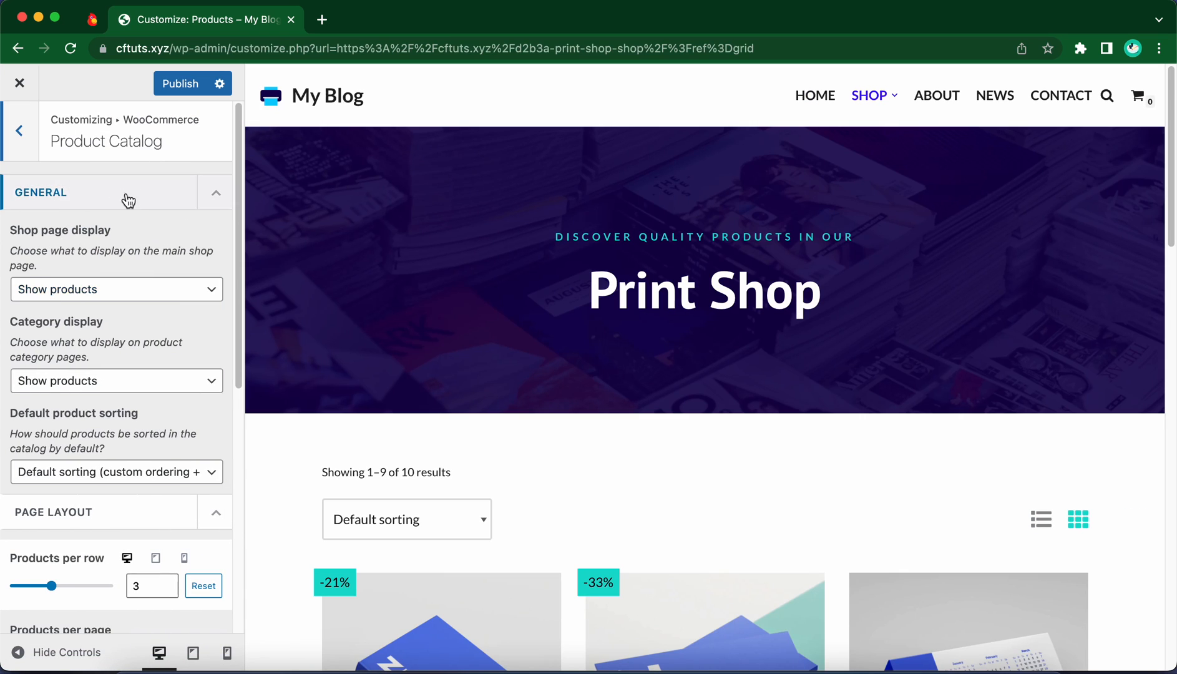
pyautogui.moveTo(132, 269)
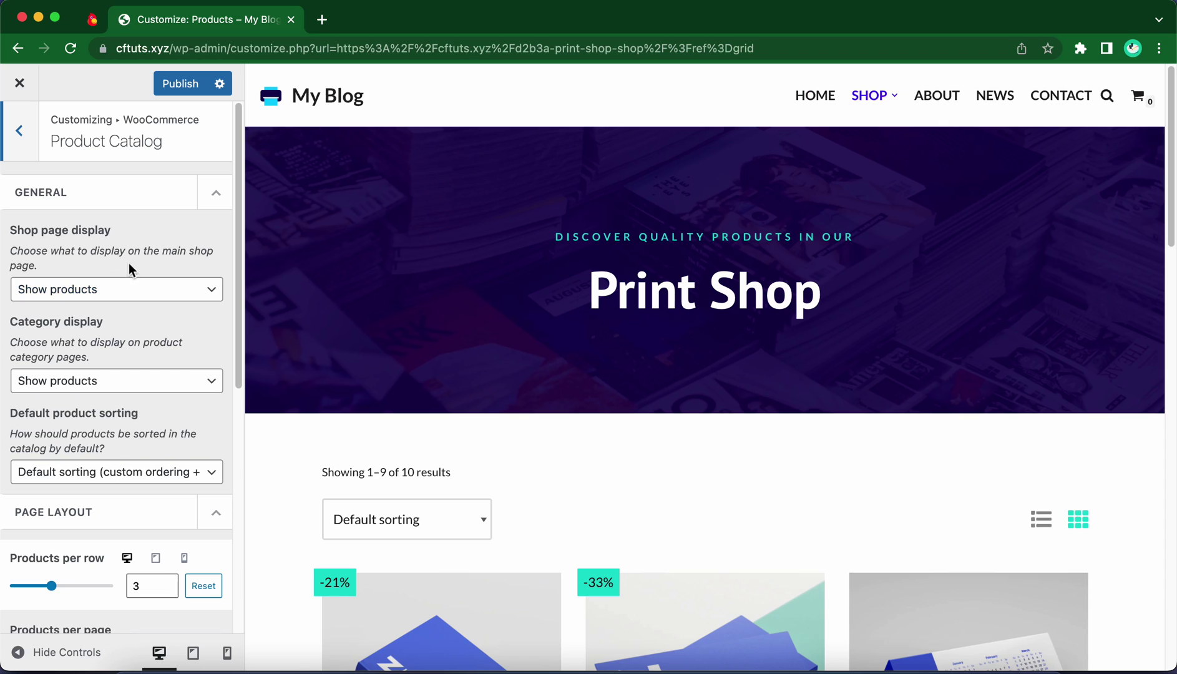
pyautogui.click(117, 289)
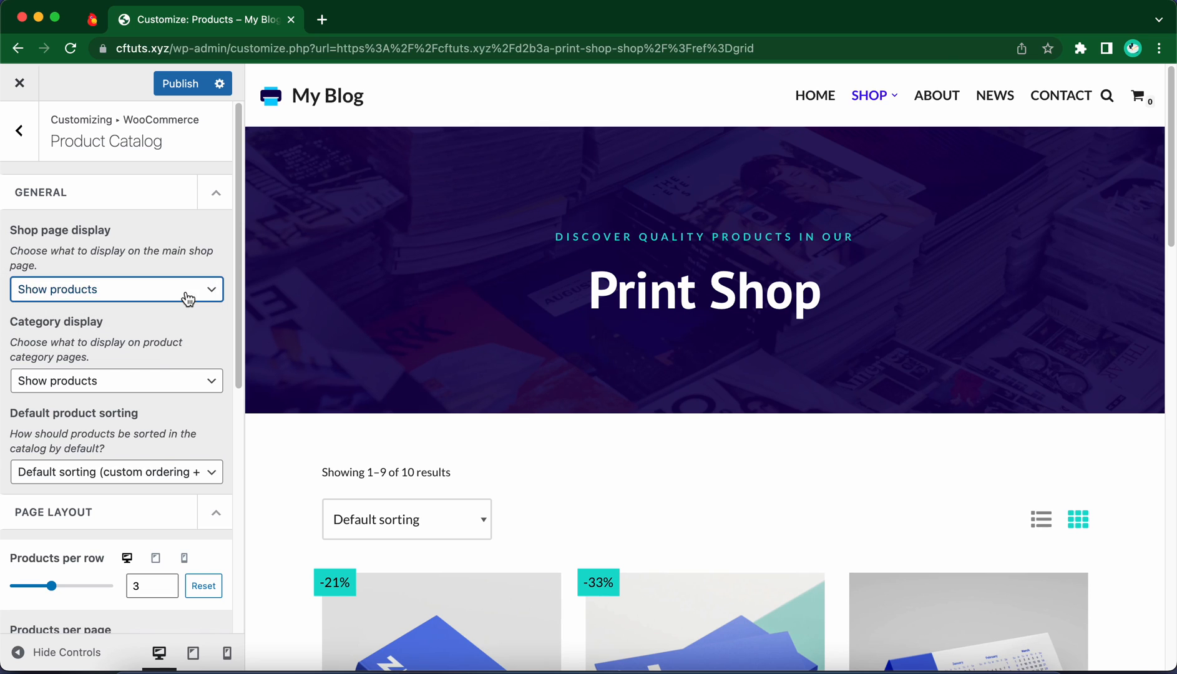
pyautogui.scroll(-3)
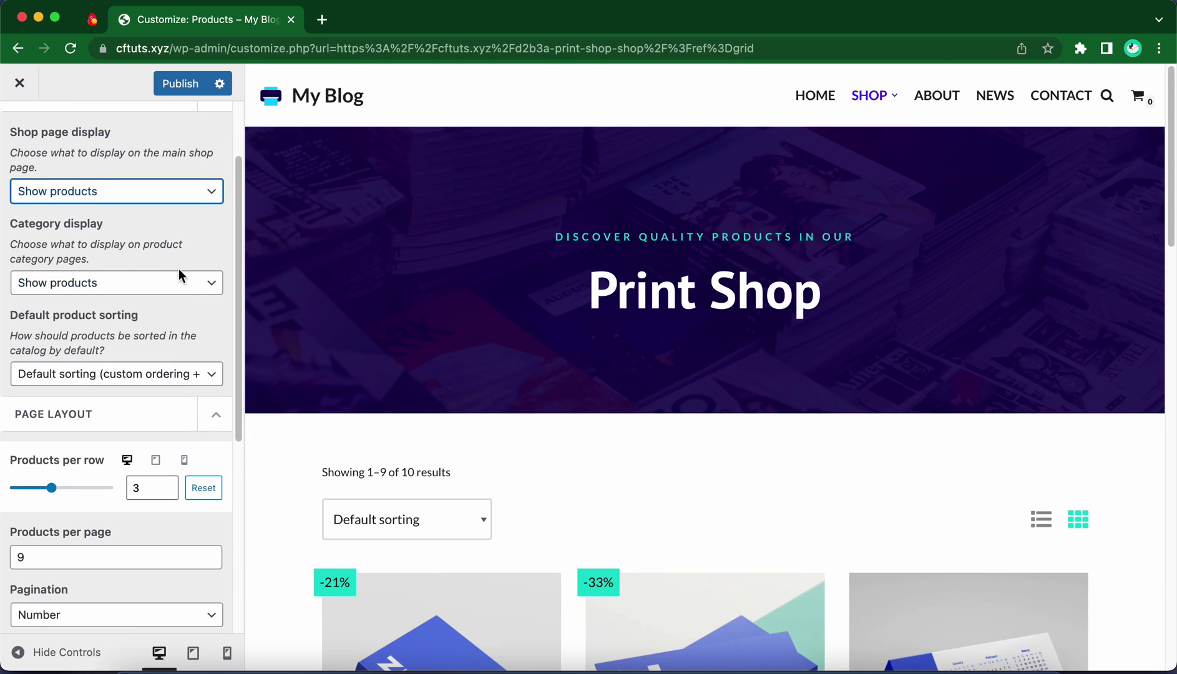
pyautogui.moveTo(197, 287)
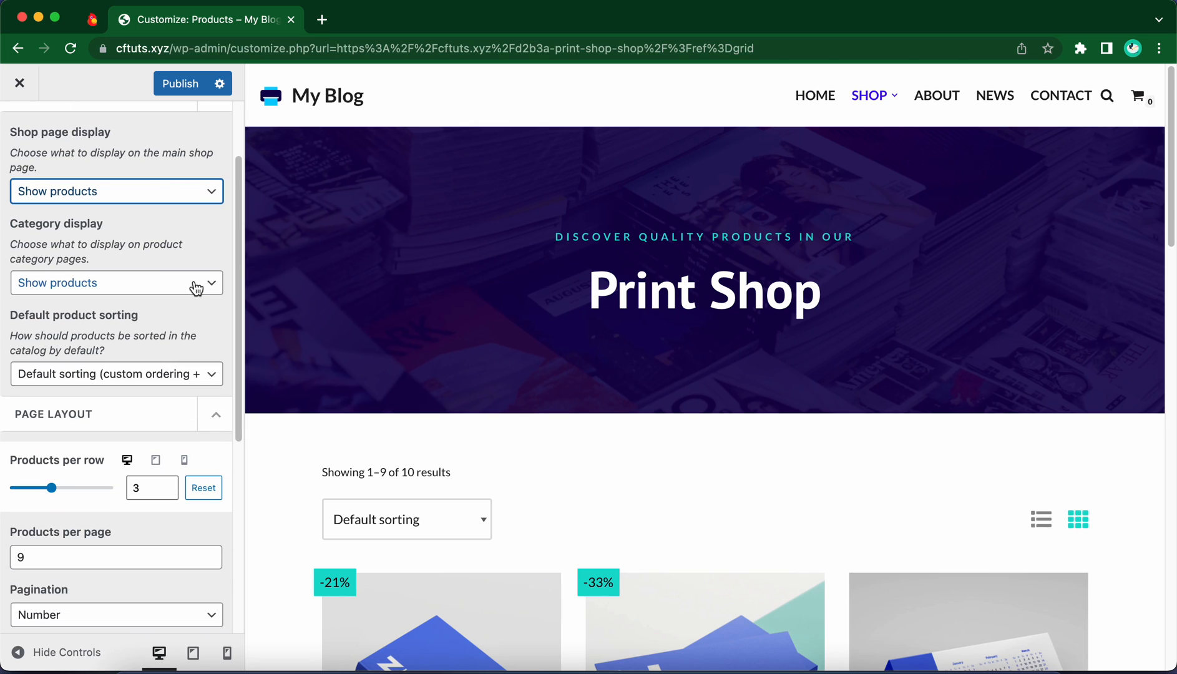
pyautogui.click(117, 283)
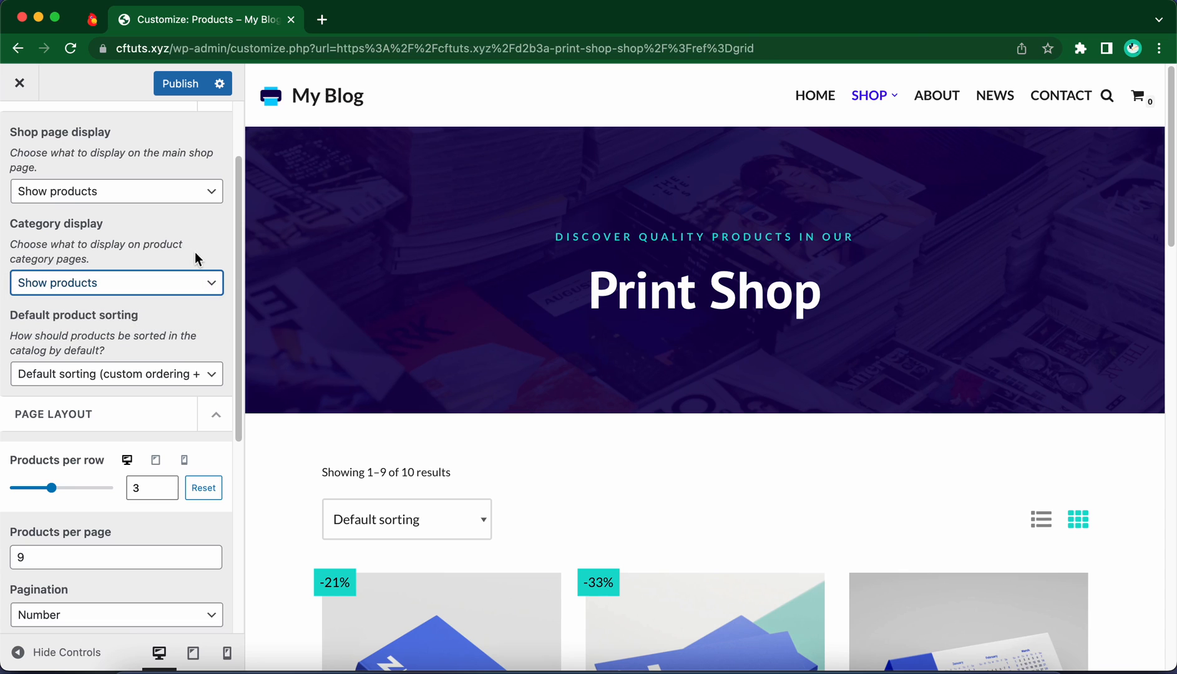
pyautogui.scroll(-3)
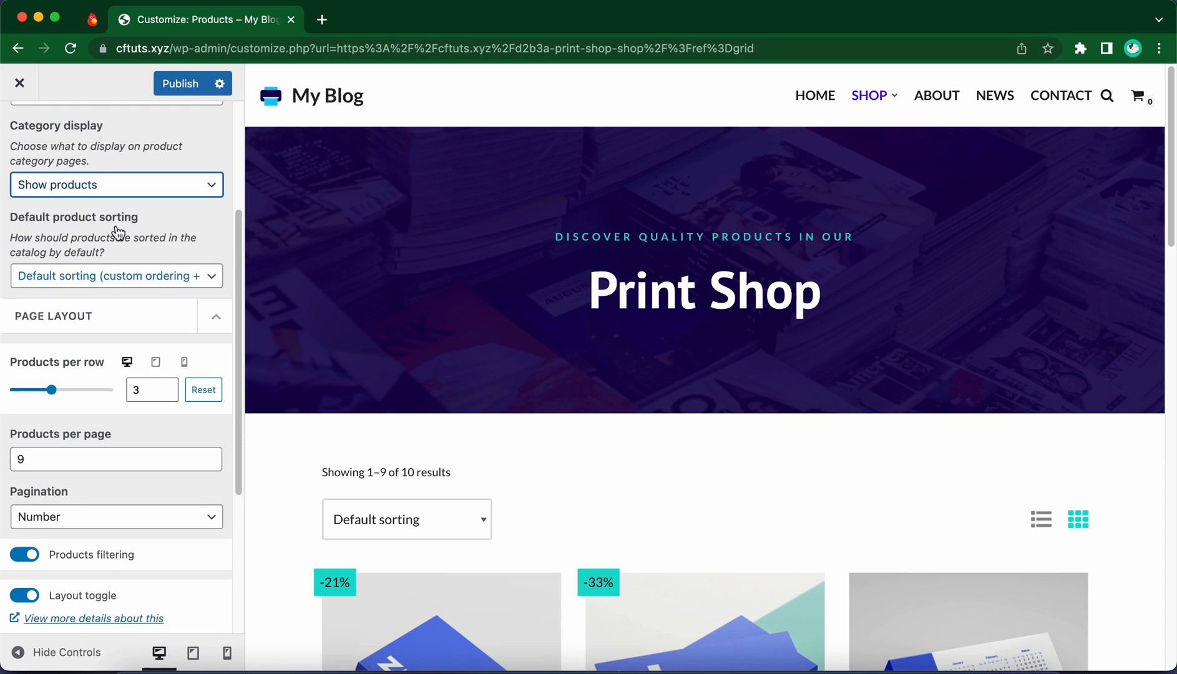
pyautogui.moveTo(190, 262)
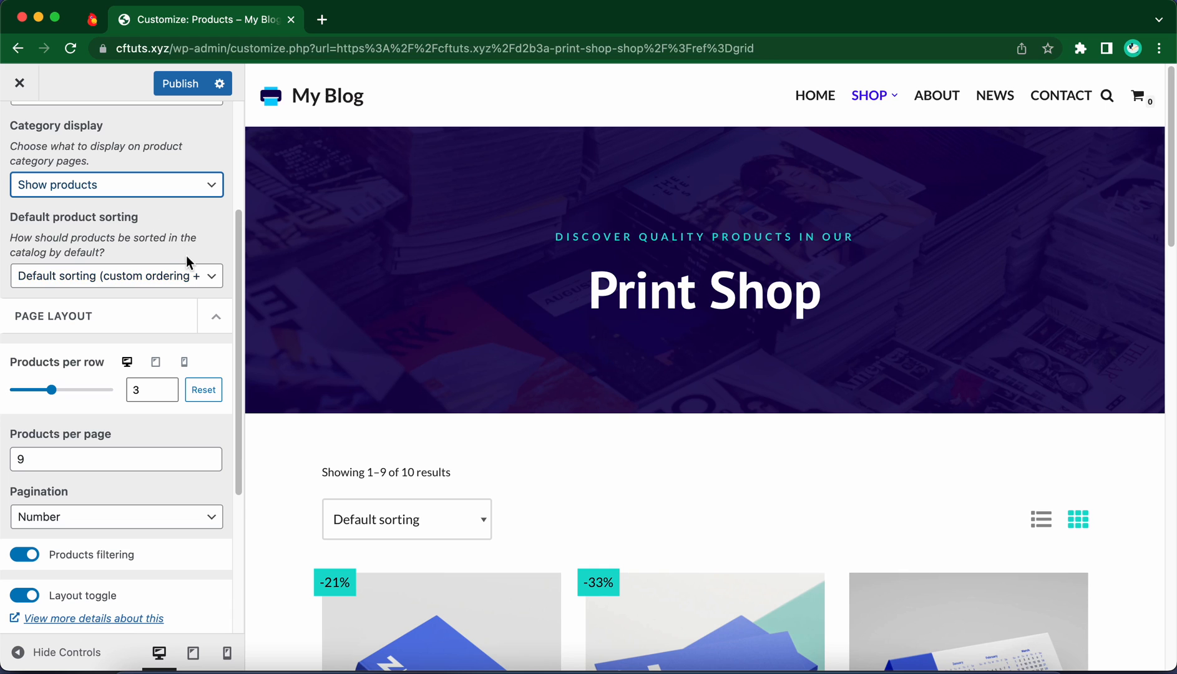
pyautogui.click(116, 275)
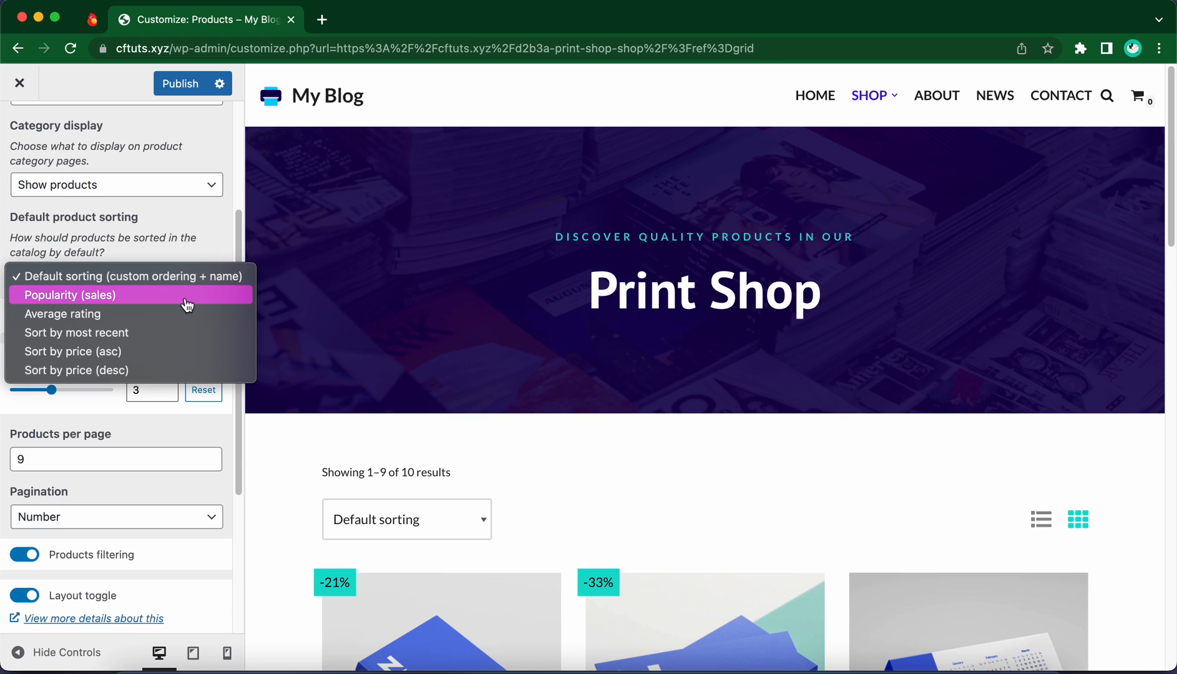
pyautogui.moveTo(181, 373)
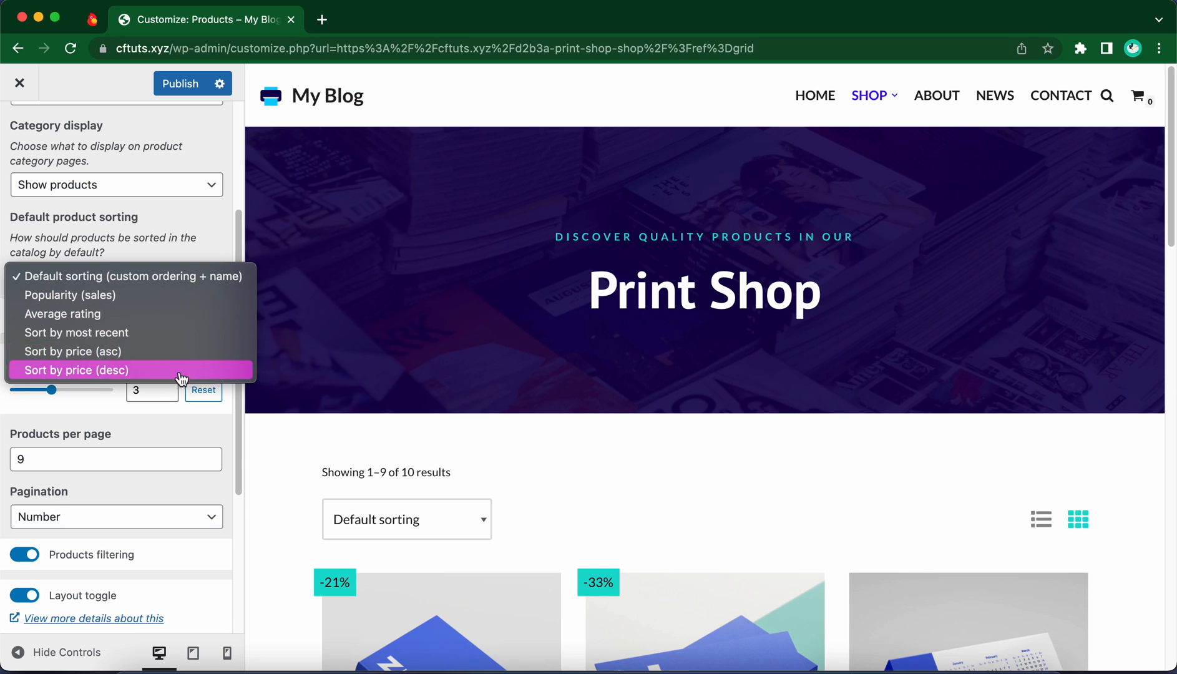
pyautogui.moveTo(189, 343)
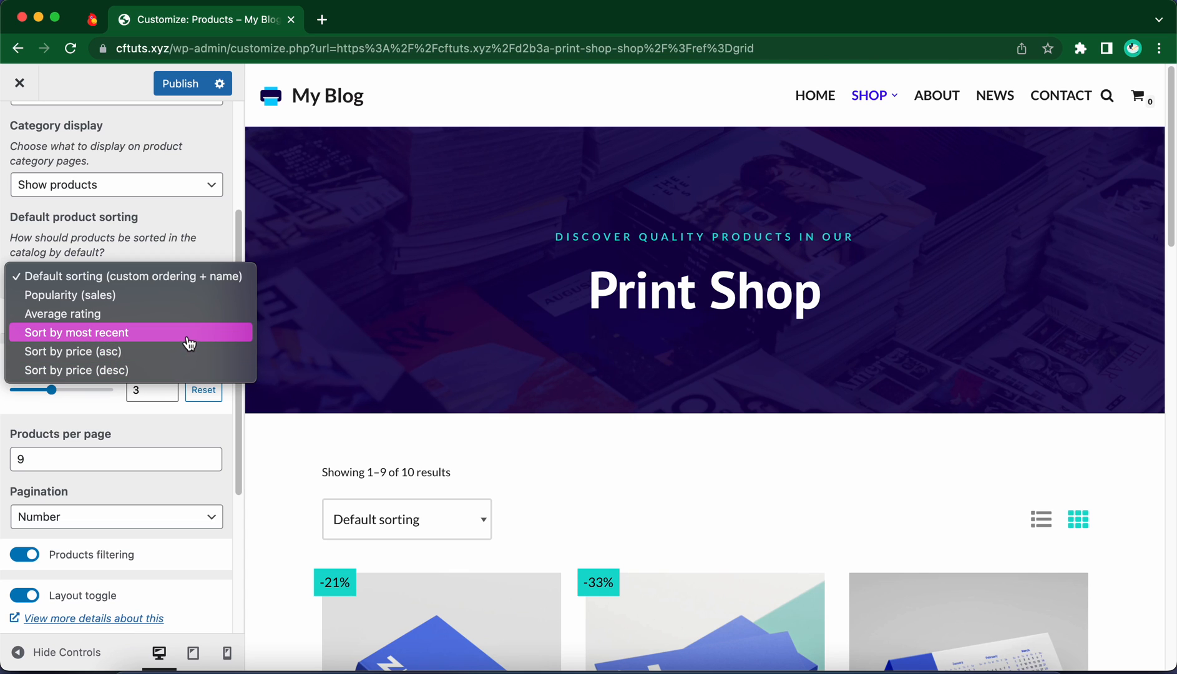
pyautogui.moveTo(189, 304)
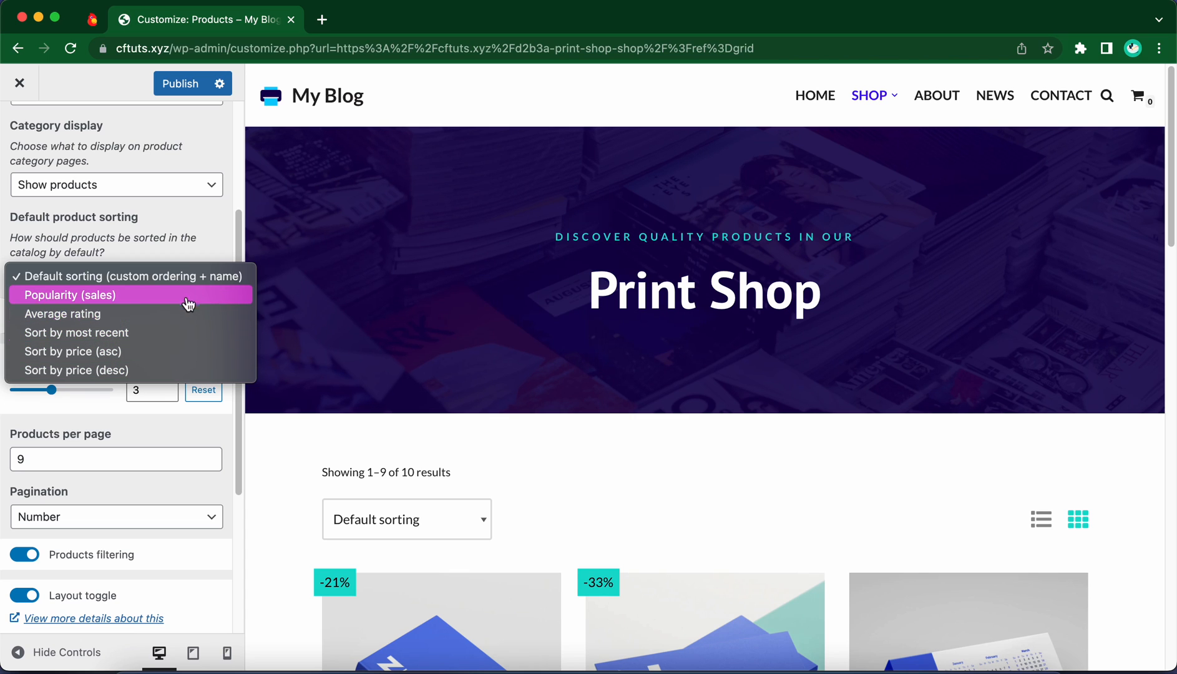
pyautogui.click(64, 294)
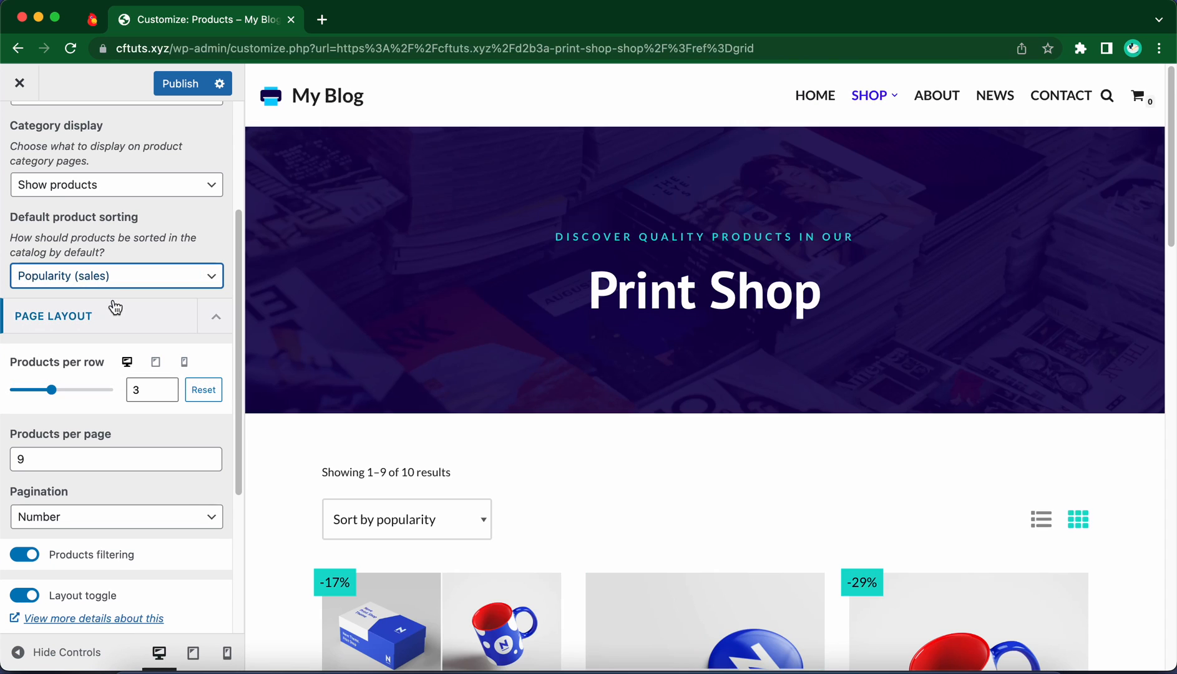
pyautogui.moveTo(667, 585)
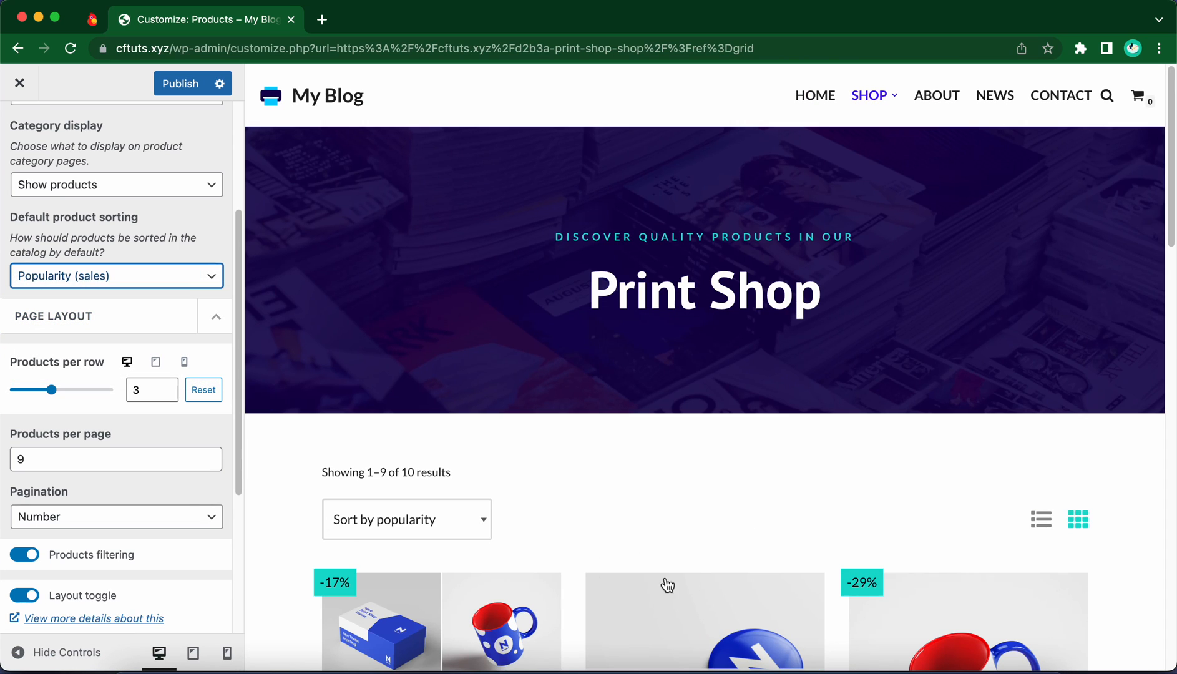
pyautogui.moveTo(186, 352)
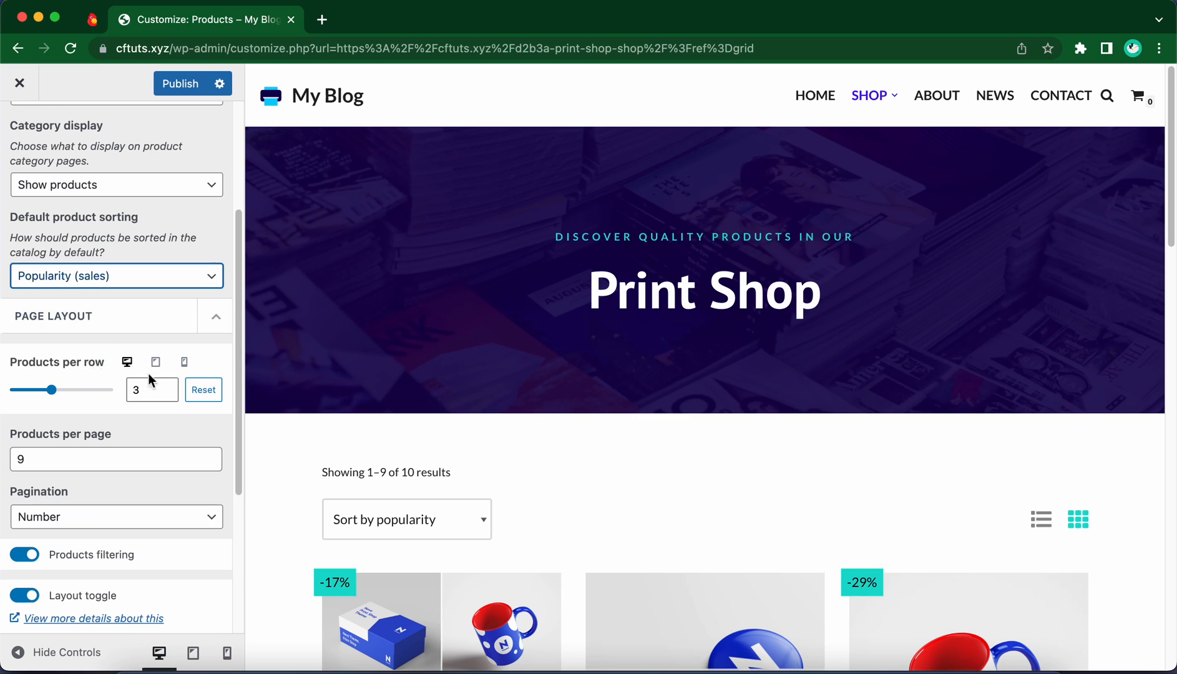
# Set Products per row to 1 in mobile preview, check tablet, then return to desktop.
pyautogui.scroll(-3)
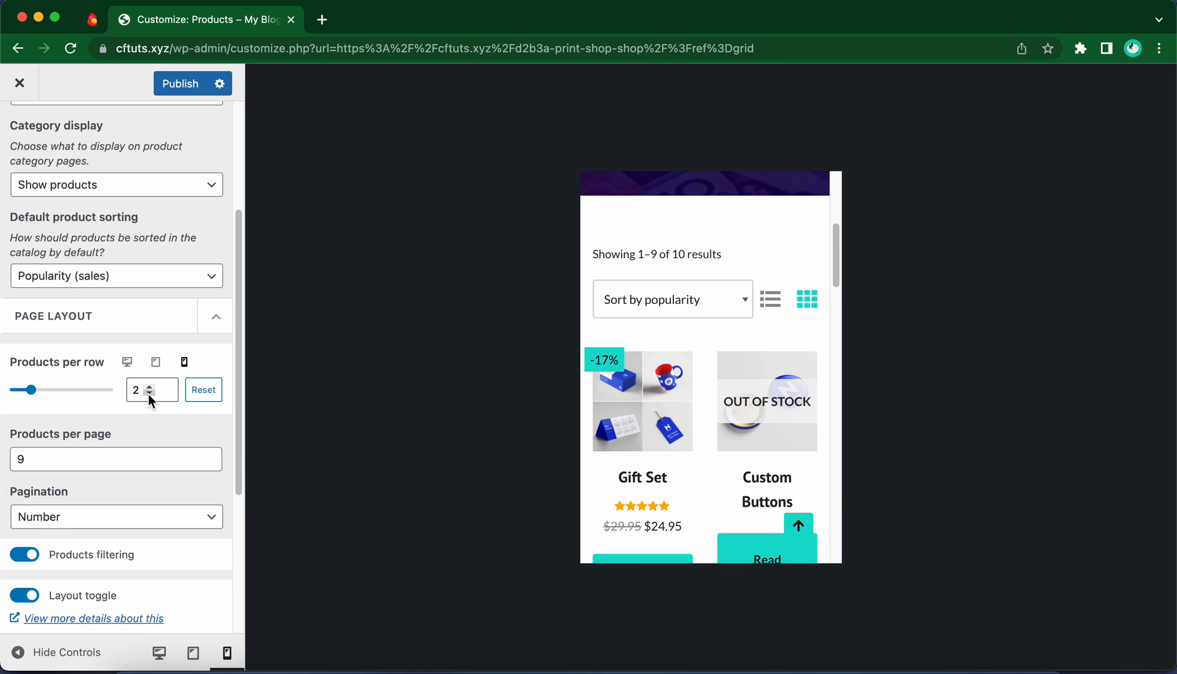
pyautogui.click(169, 394)
pyautogui.write('1')
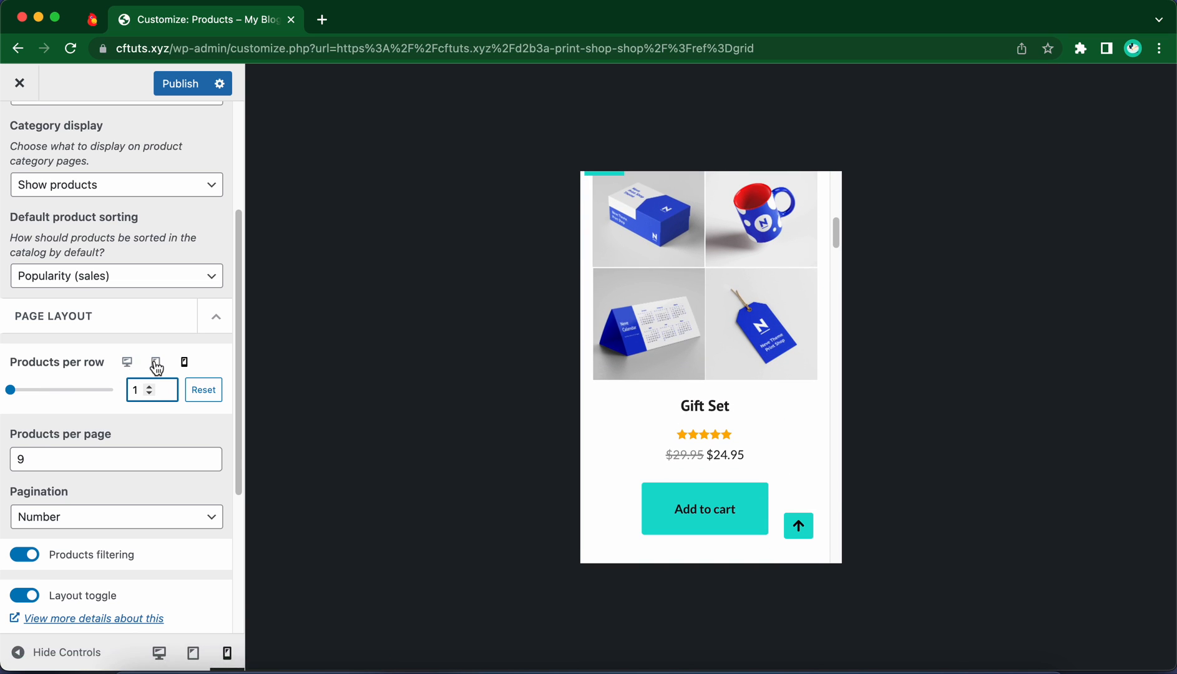
pyautogui.click(156, 362)
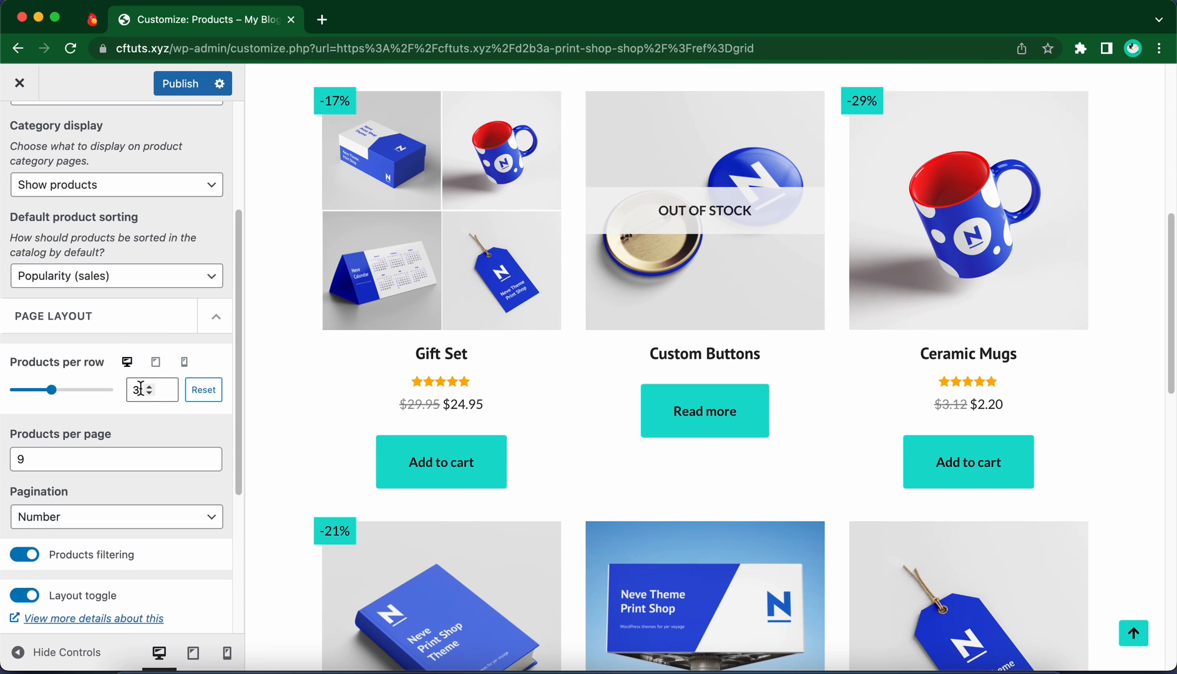
pyautogui.click(51, 390)
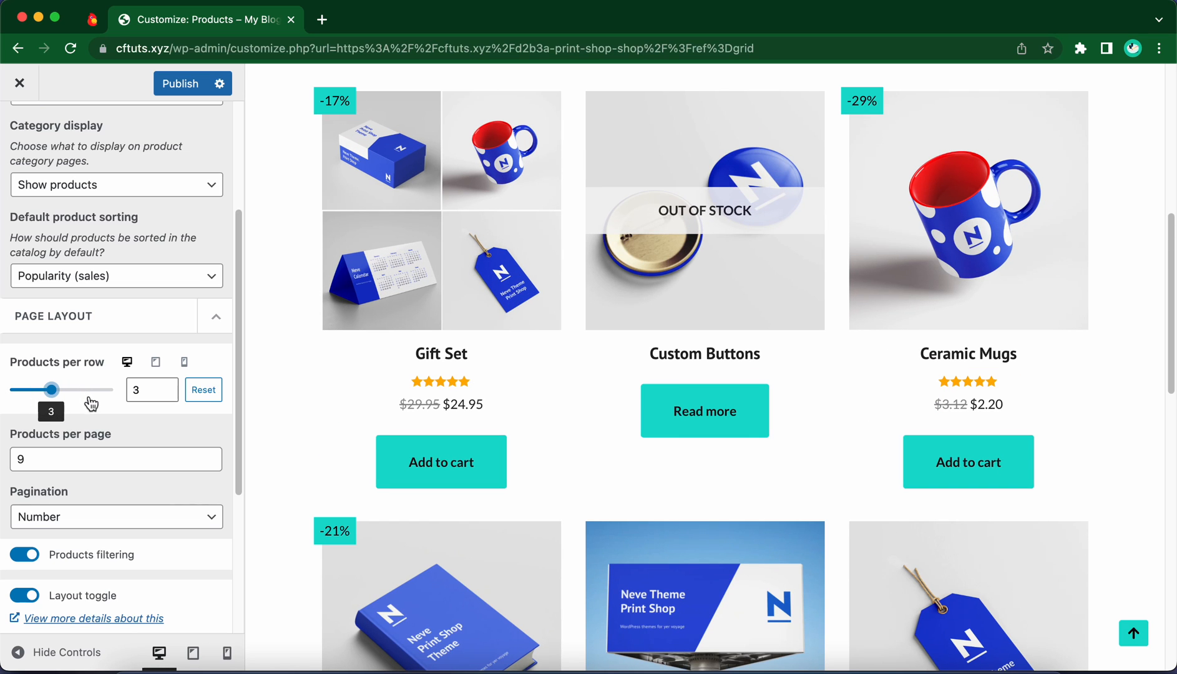
pyautogui.moveTo(93, 445)
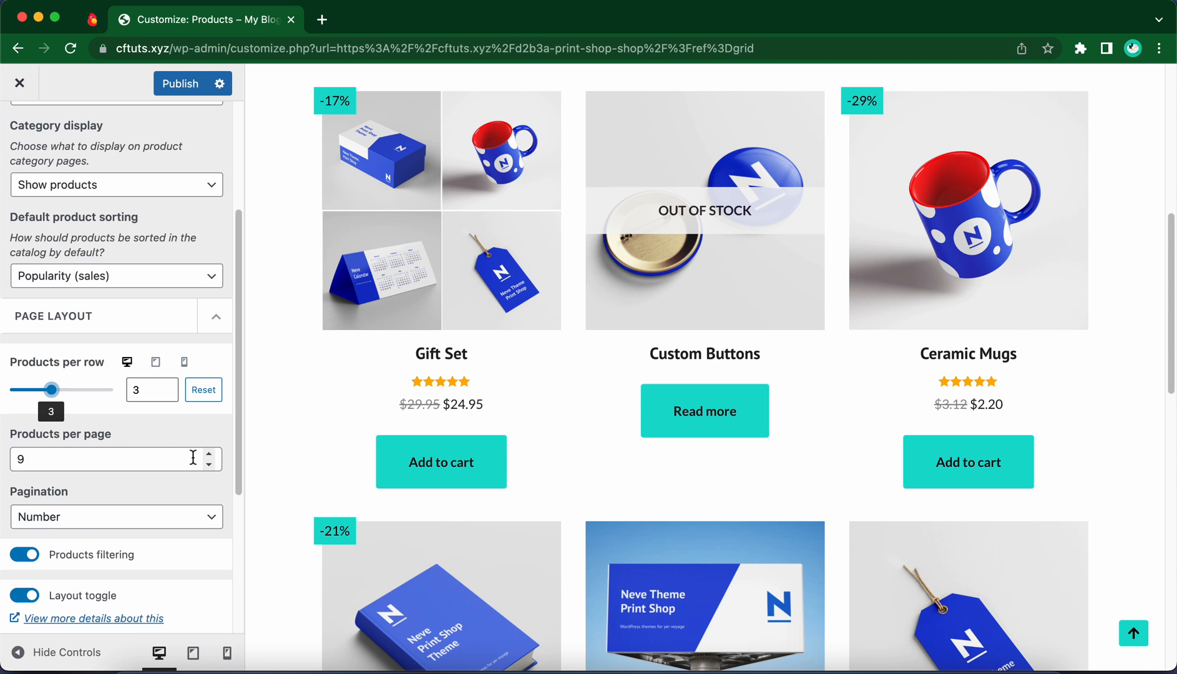
pyautogui.scroll(-3)
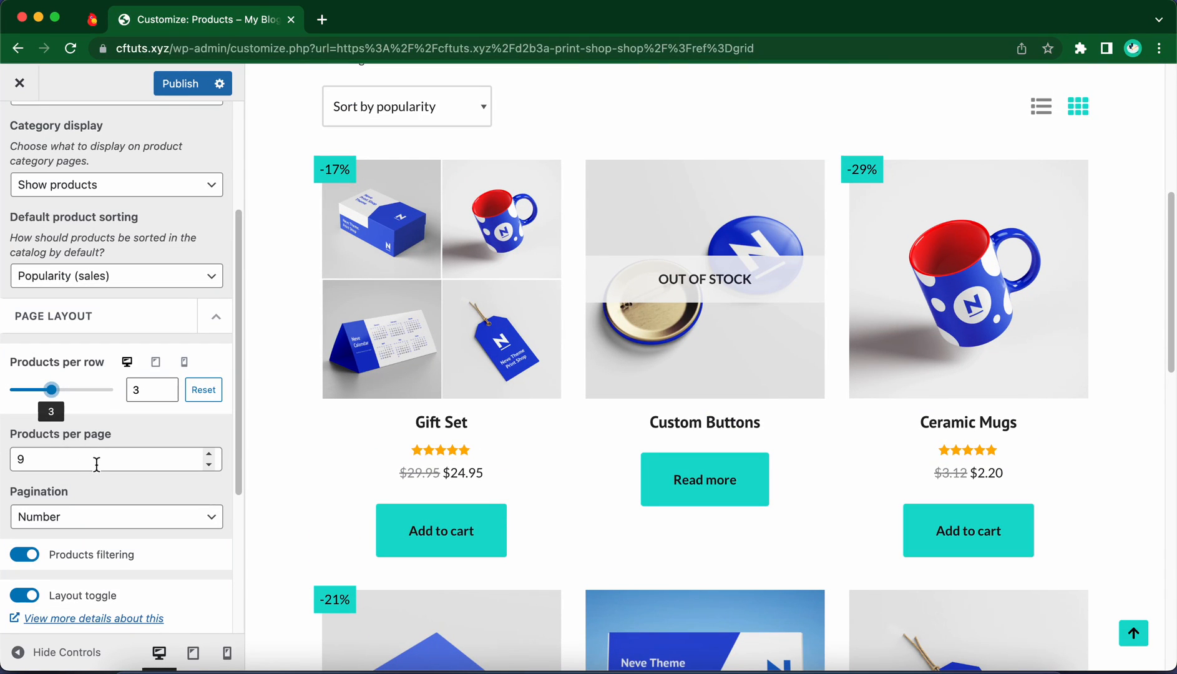
pyautogui.scroll(-3)
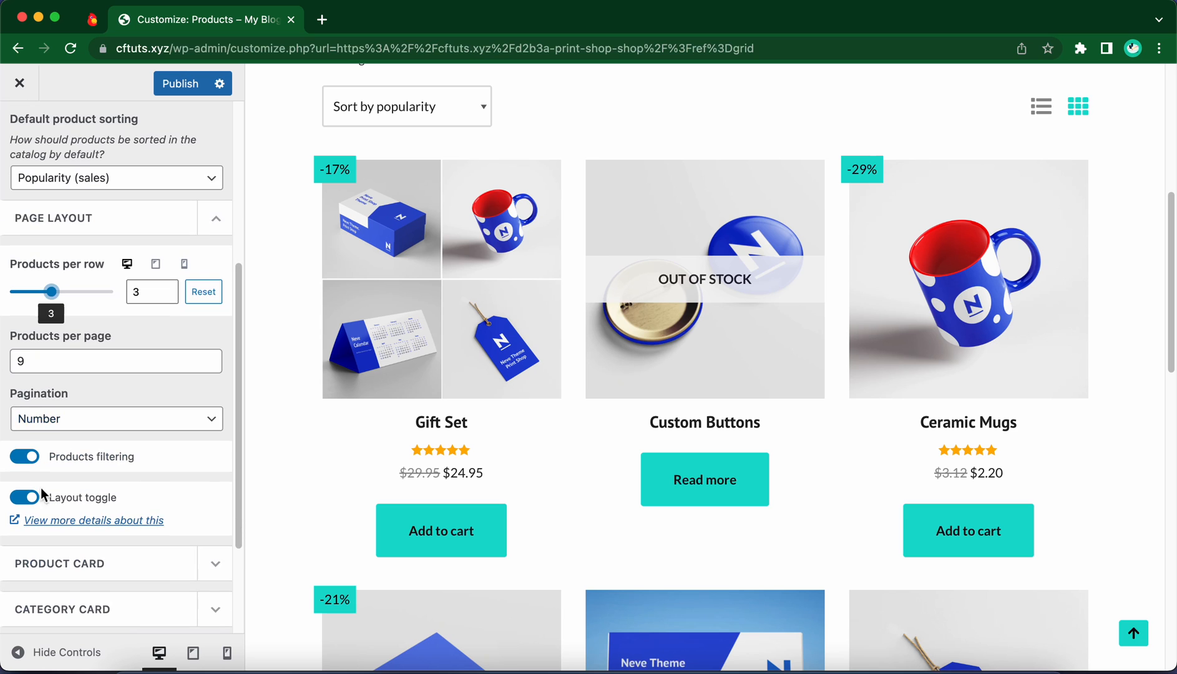
pyautogui.scroll(-3)
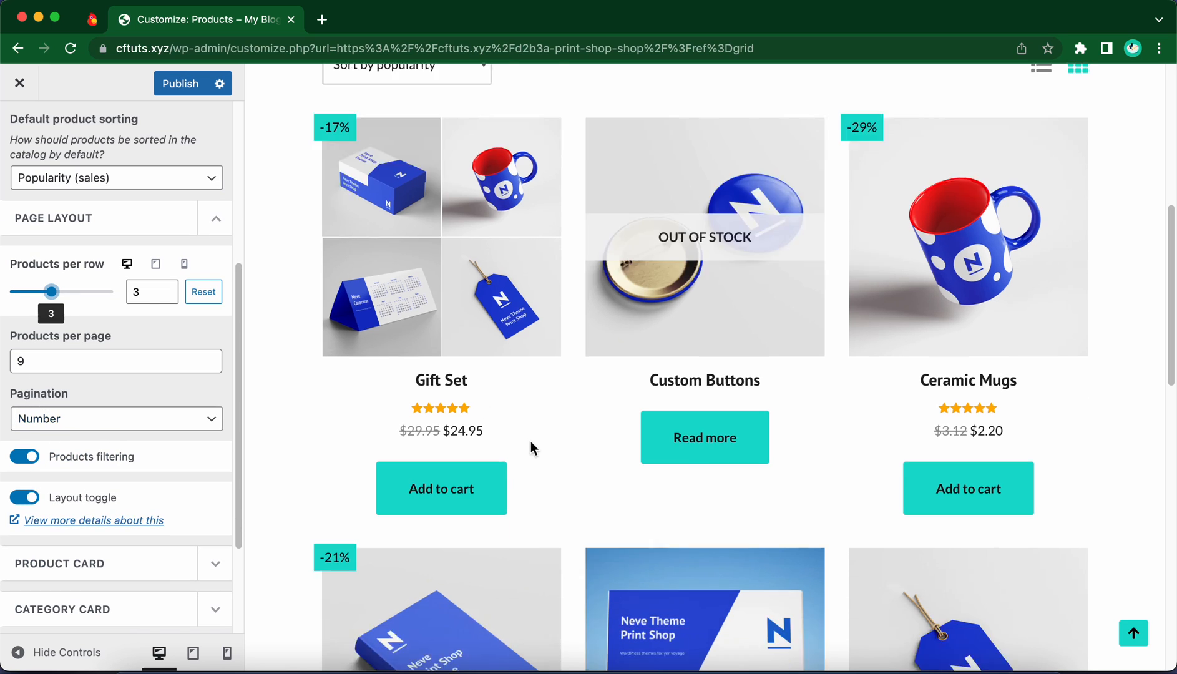
pyautogui.scroll(-3)
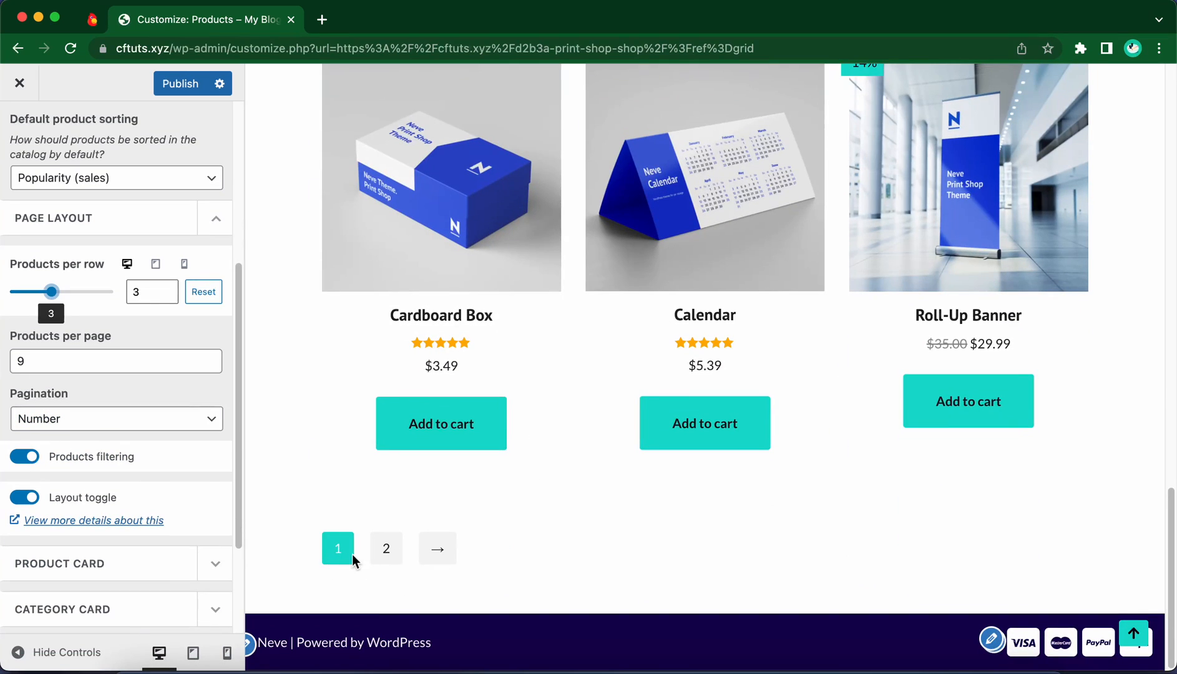
pyautogui.click(115, 419)
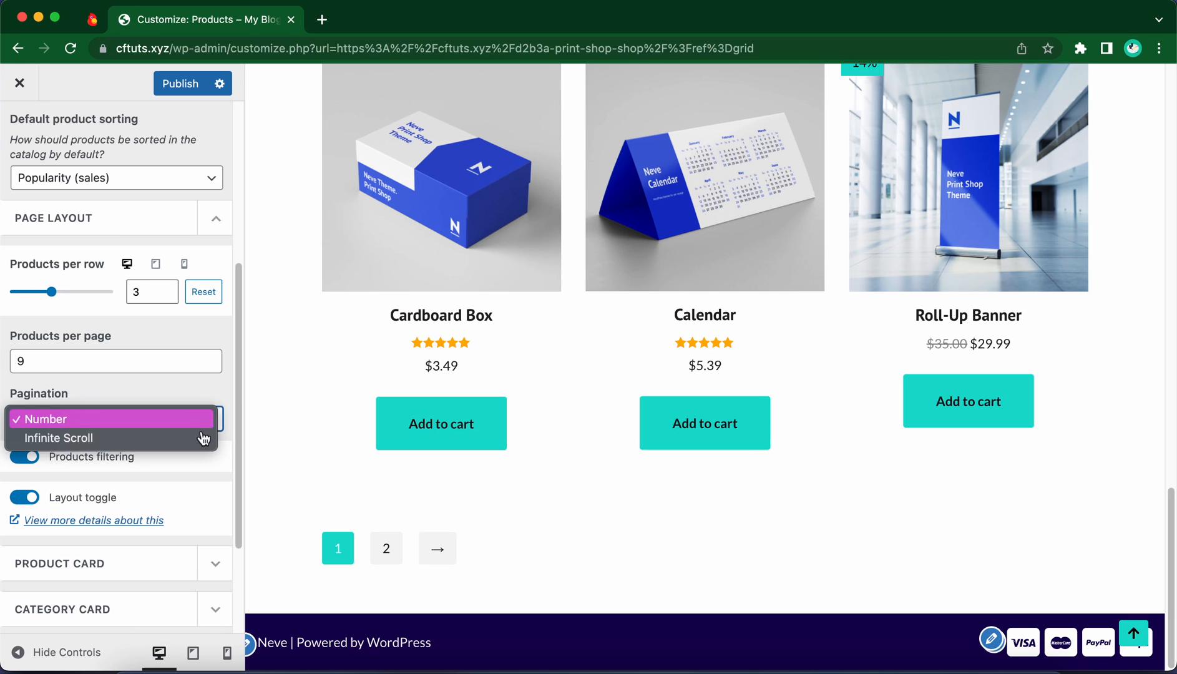
pyautogui.click(57, 438)
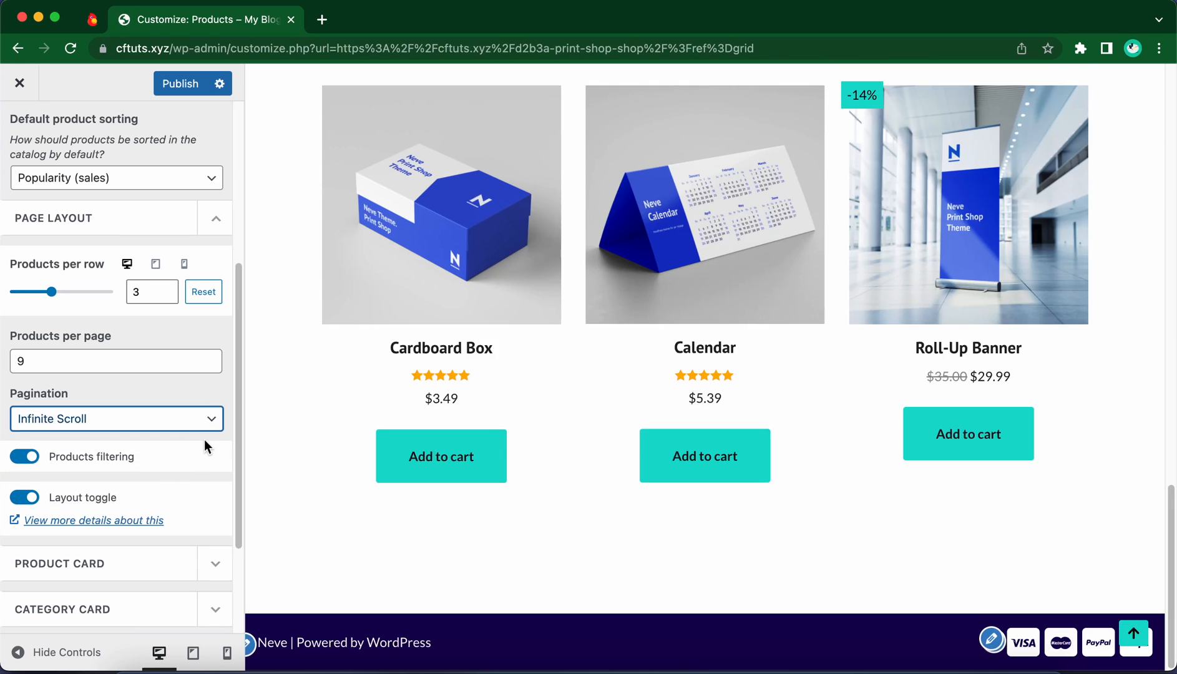
pyautogui.moveTo(694, 519)
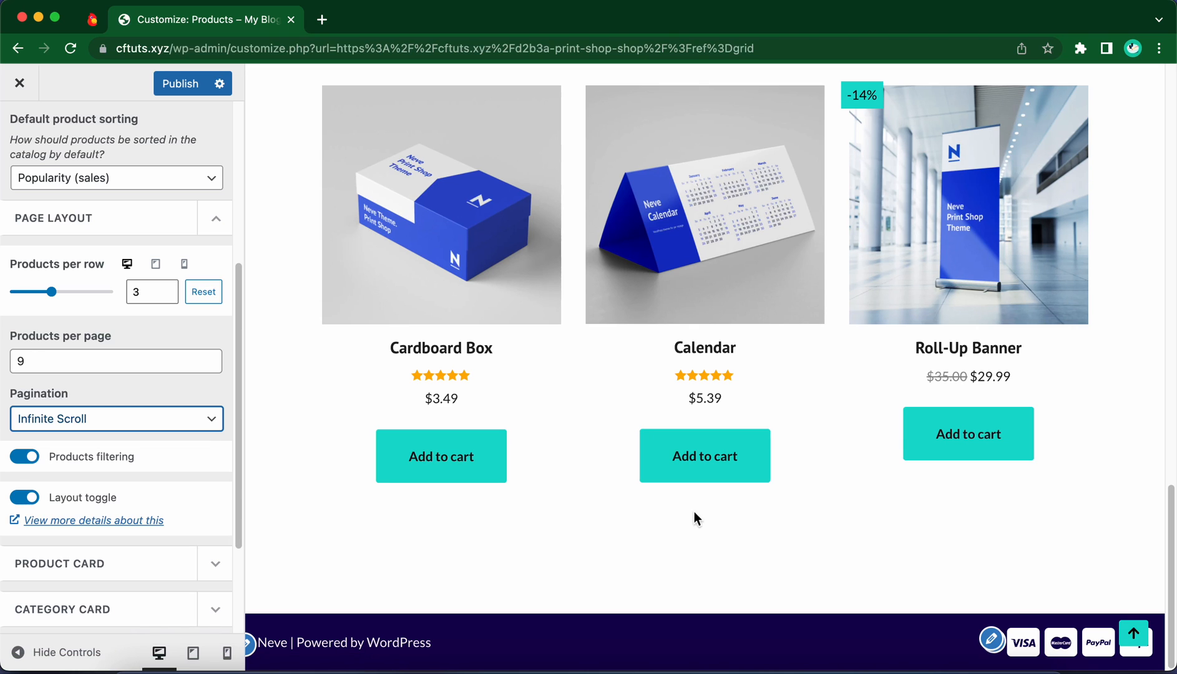
pyautogui.moveTo(662, 514)
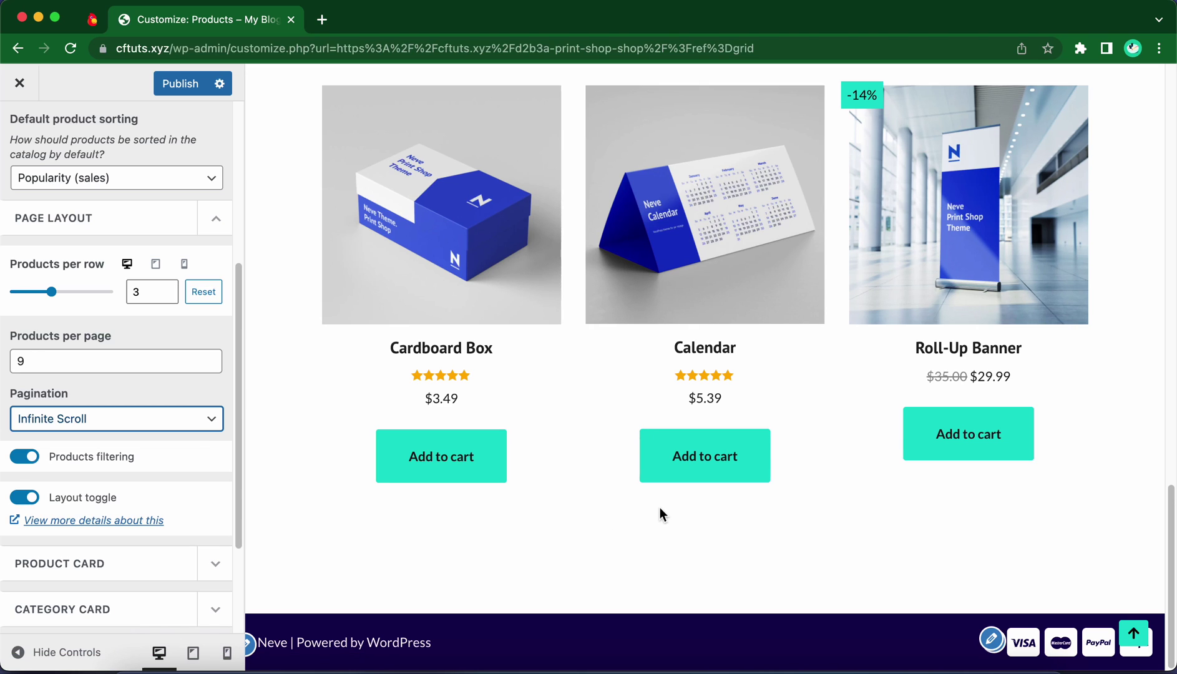
pyautogui.moveTo(239, 443)
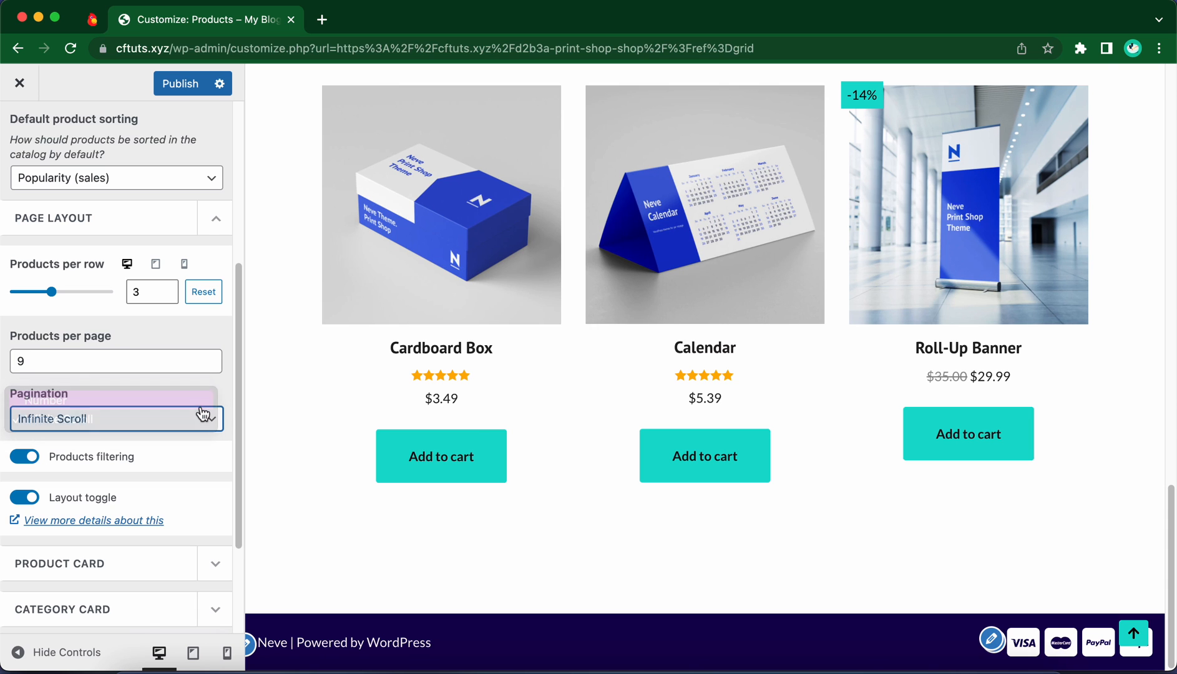
pyautogui.click(116, 418)
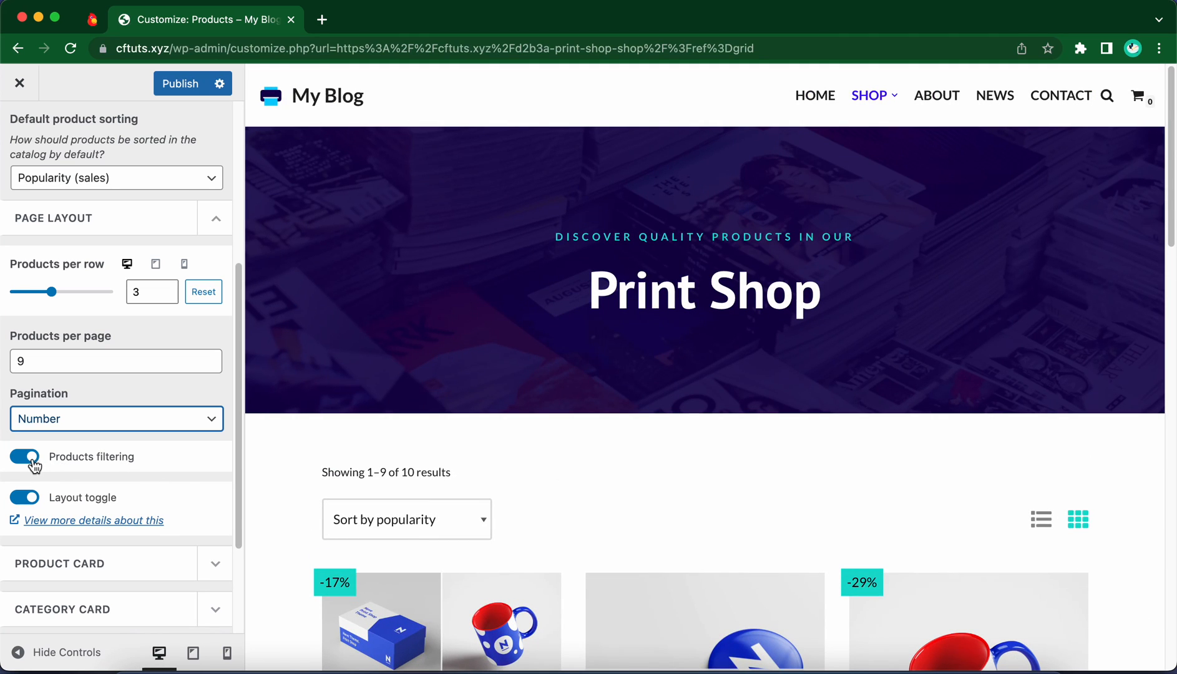
pyautogui.click(25, 457)
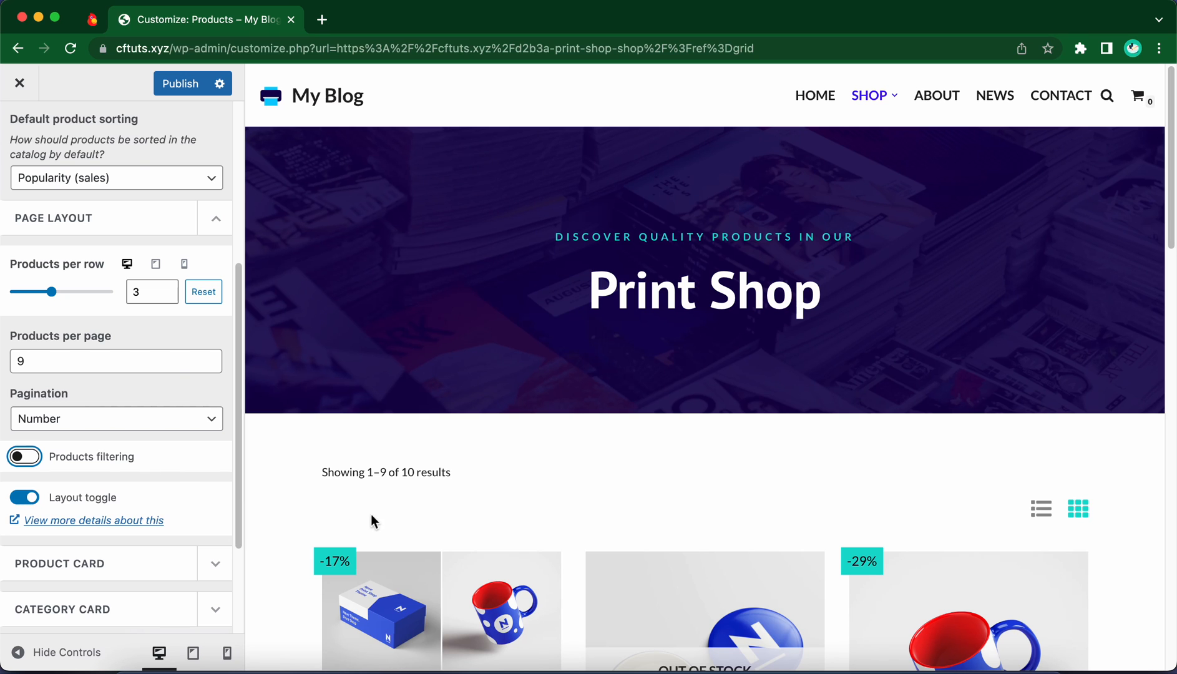
pyautogui.click(25, 456)
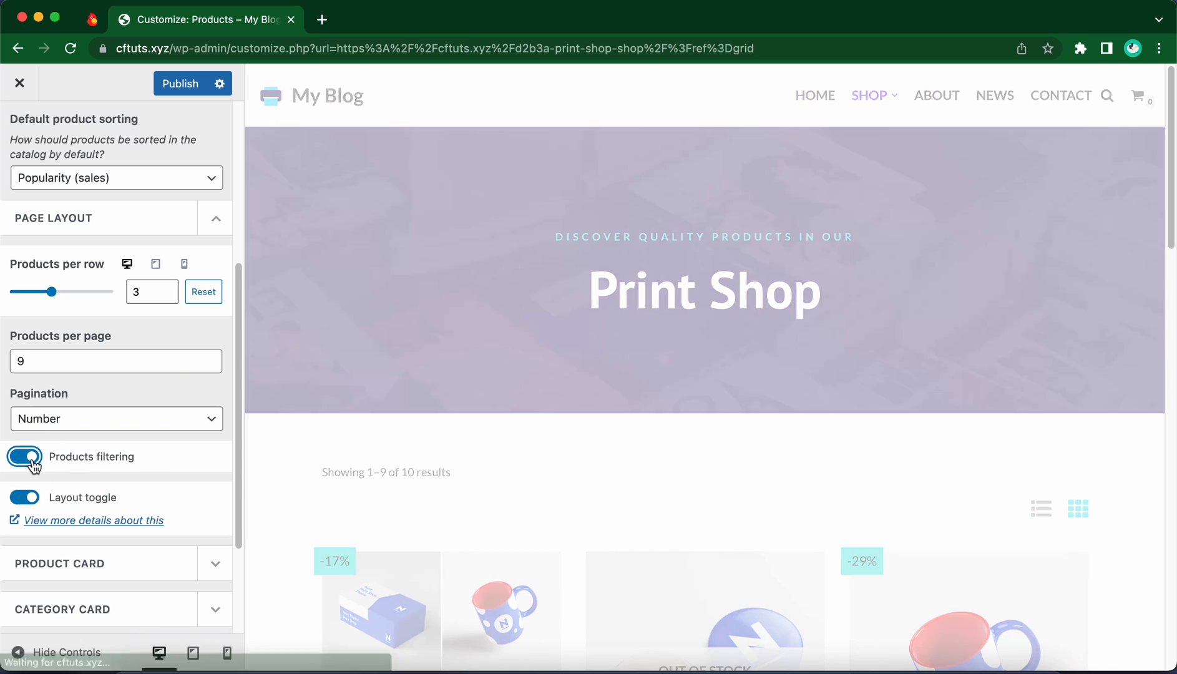
pyautogui.click(24, 456)
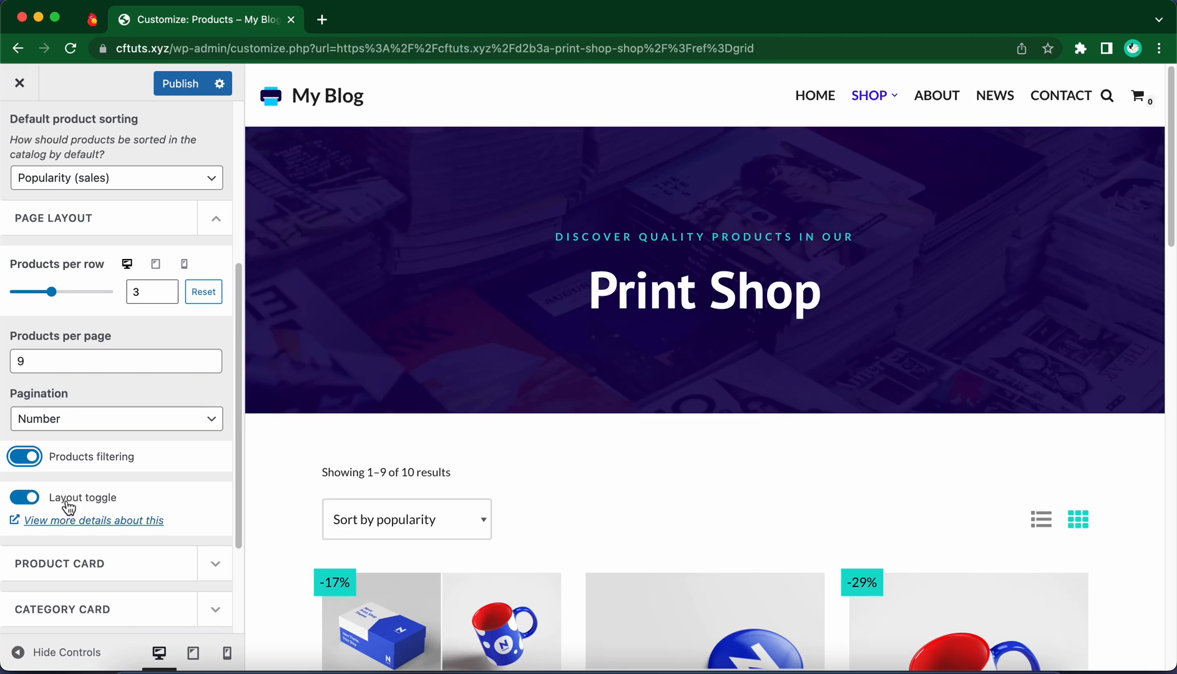
pyautogui.click(27, 497)
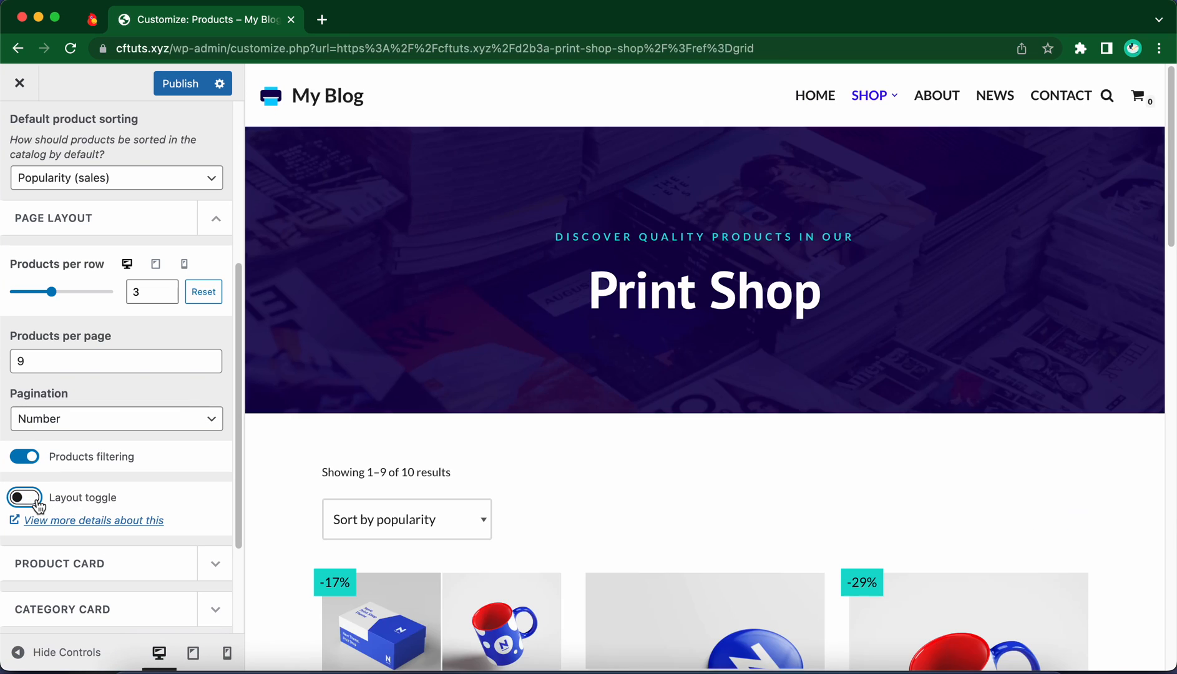
pyautogui.click(25, 497)
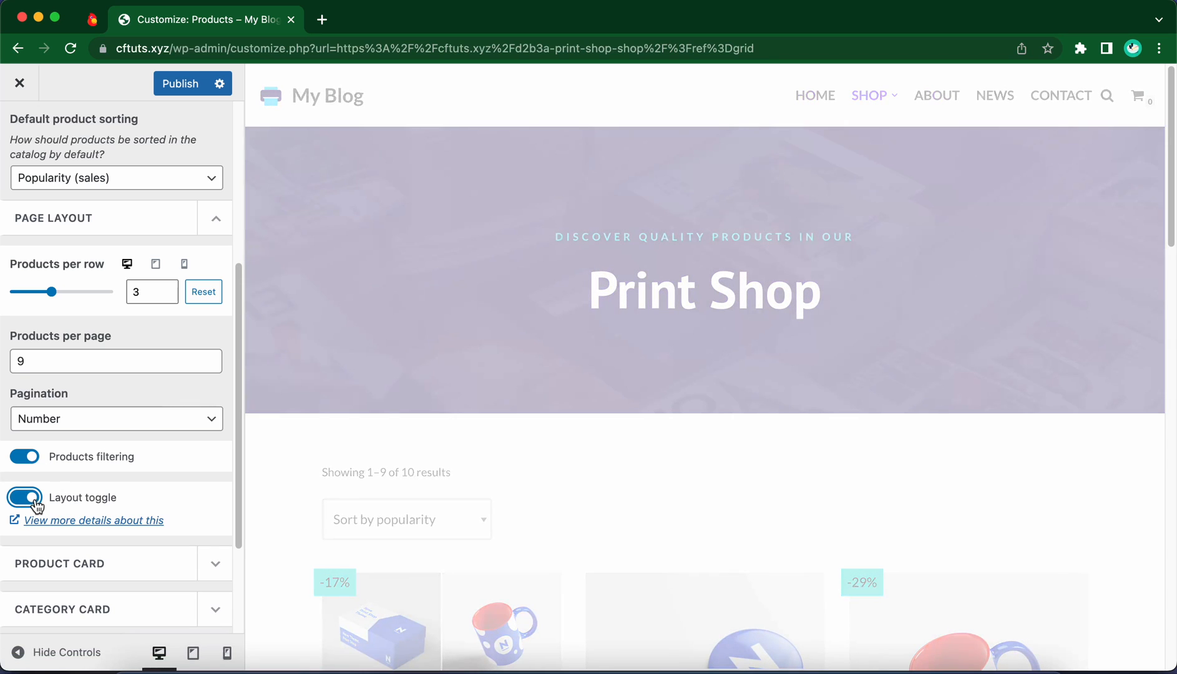
pyautogui.click(26, 498)
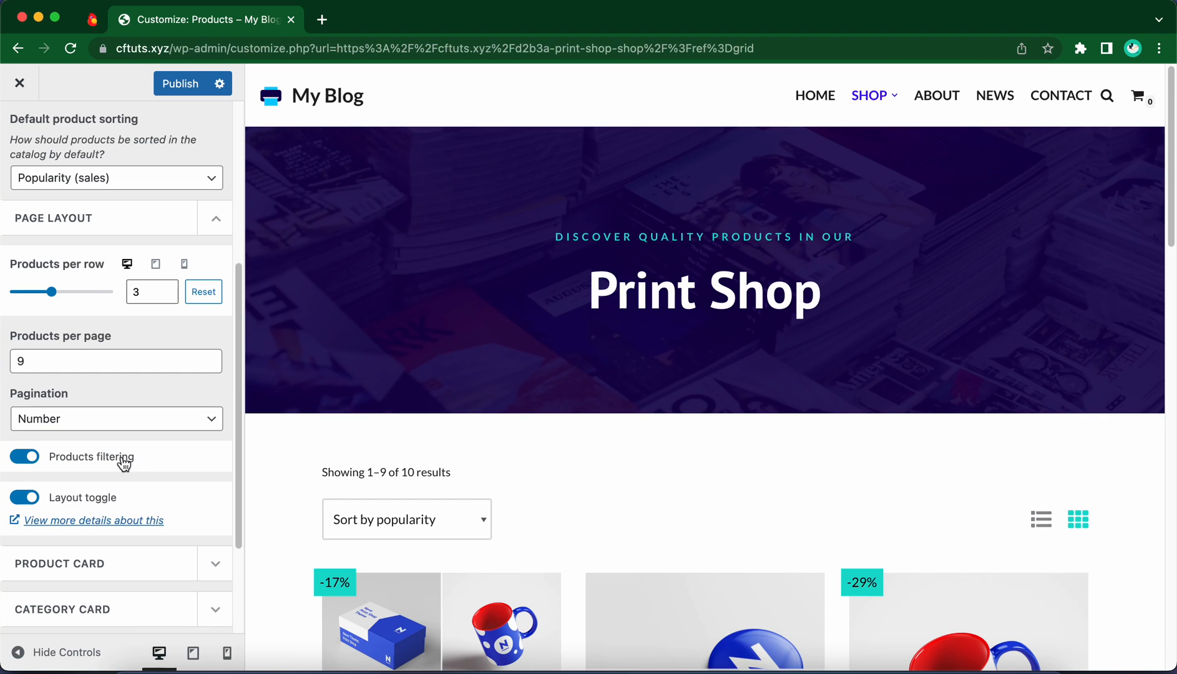
# In Product Card, set Quick view to Bottom and preview the Gift Set quick view.
pyautogui.click(215, 468)
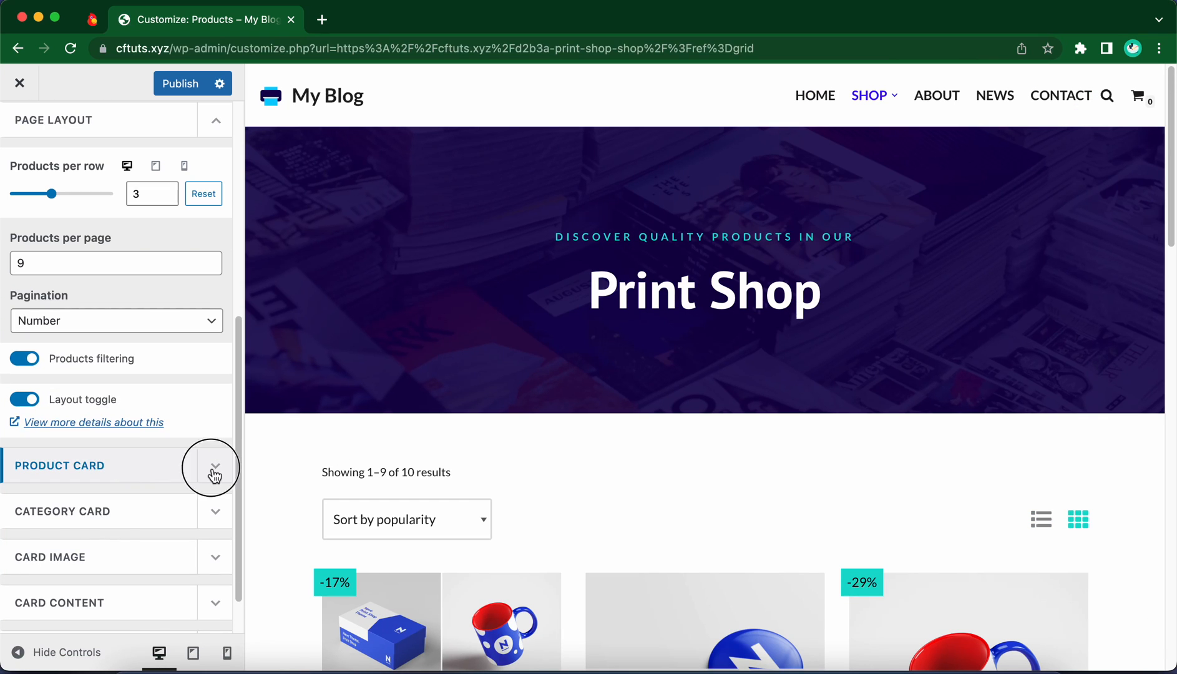
pyautogui.click(214, 469)
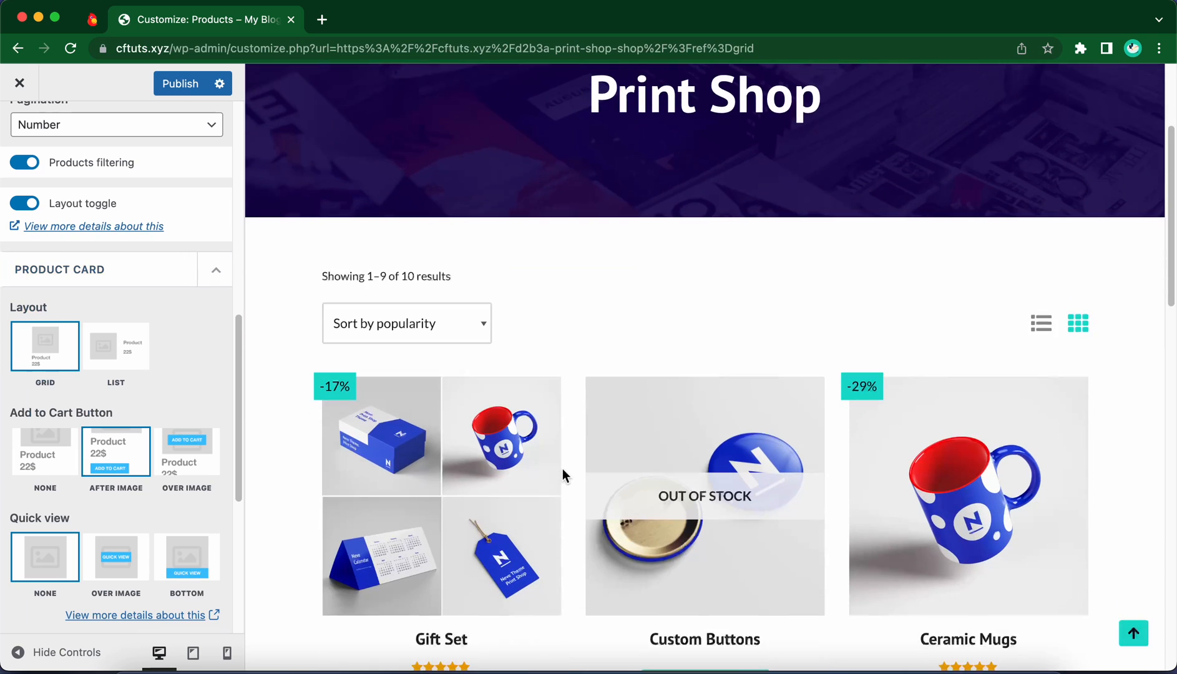
pyautogui.scroll(-3)
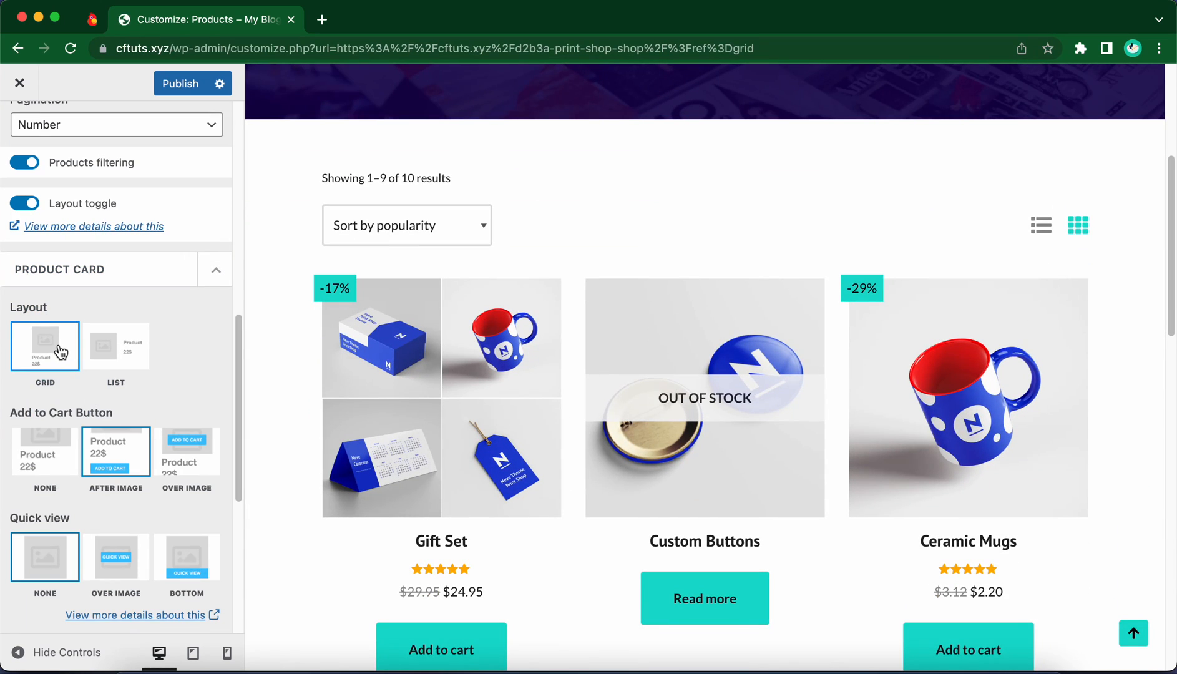
pyautogui.scroll(-3)
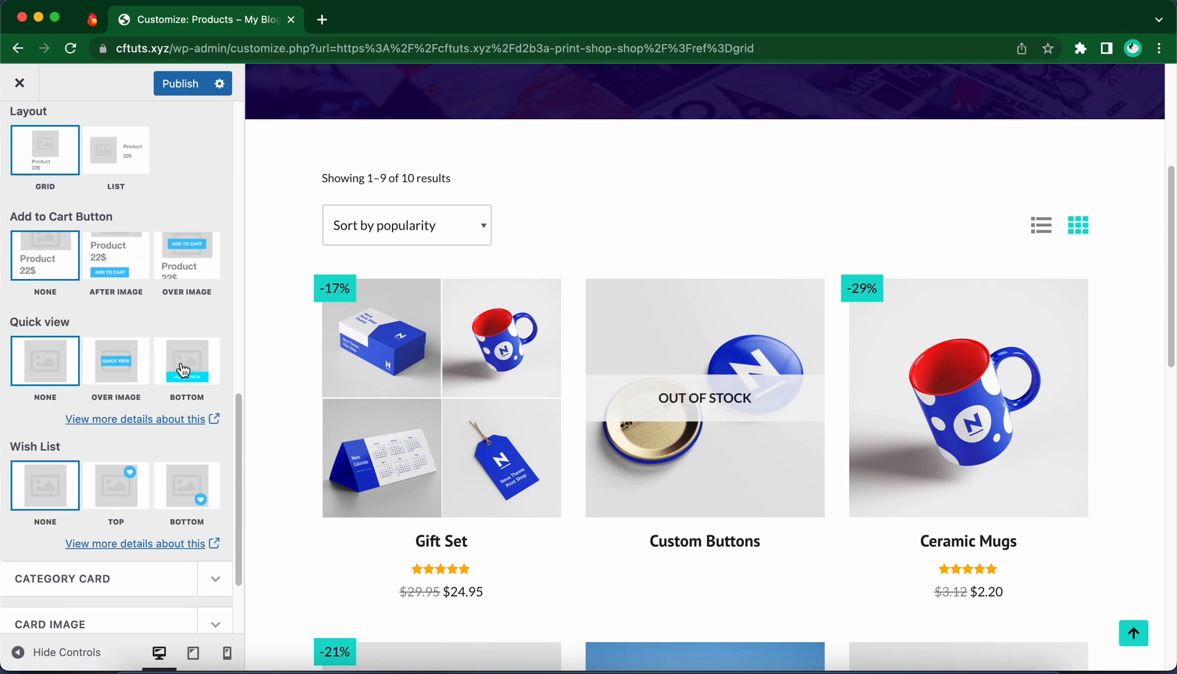
pyautogui.click(187, 361)
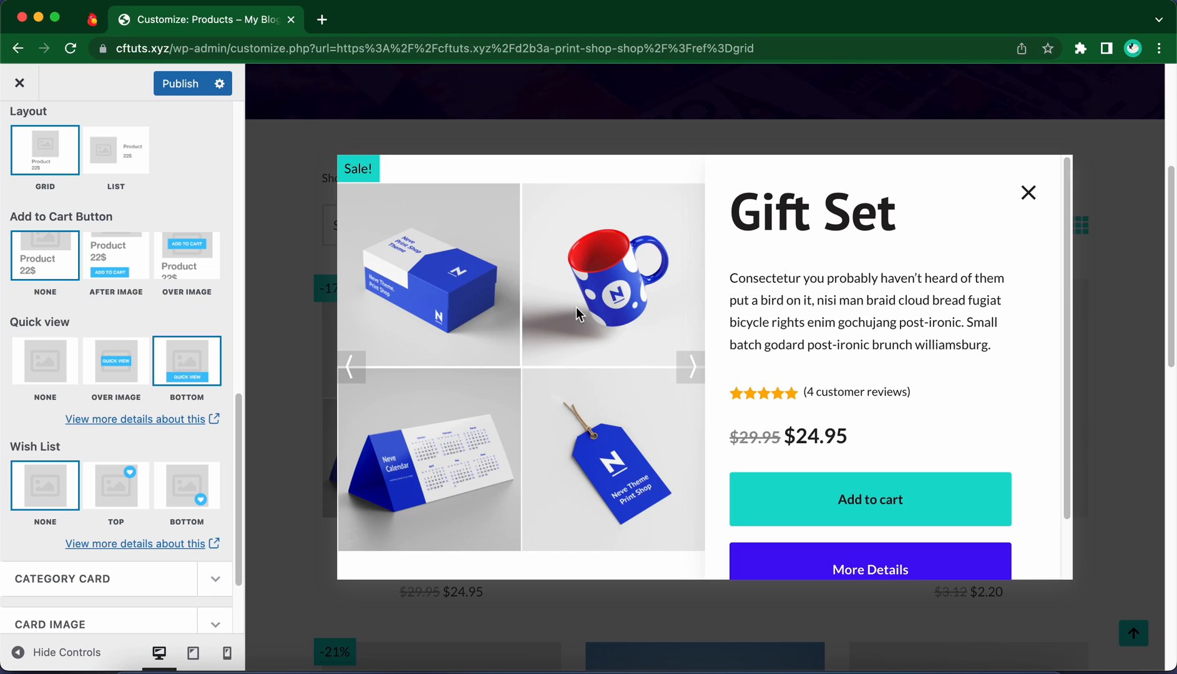
pyautogui.scroll(-3)
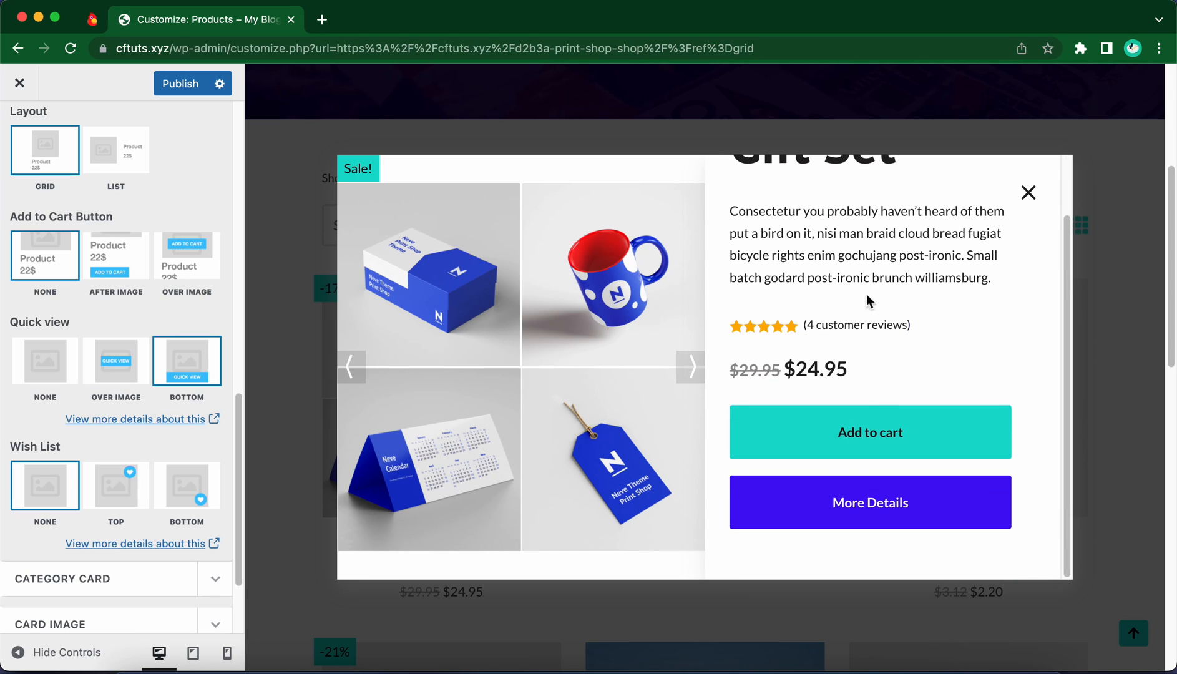
pyautogui.moveTo(1010, 249)
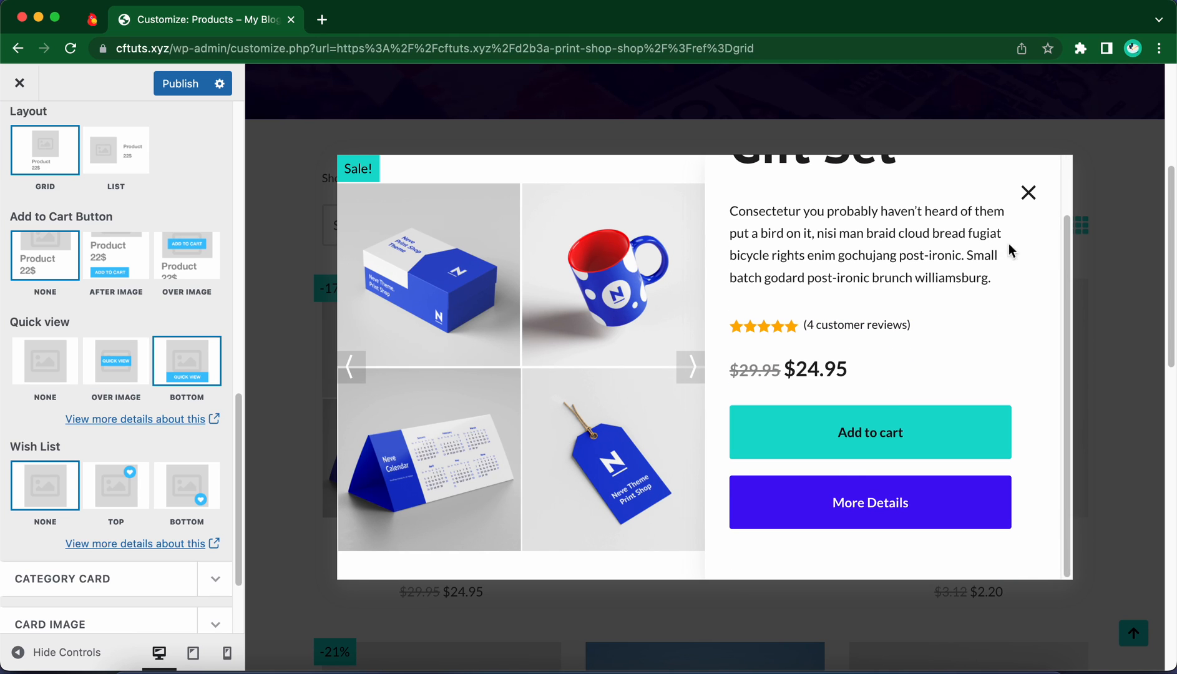
# Close the Gift Set quick view and set Wish List to Top on product cards.
pyautogui.click(1028, 193)
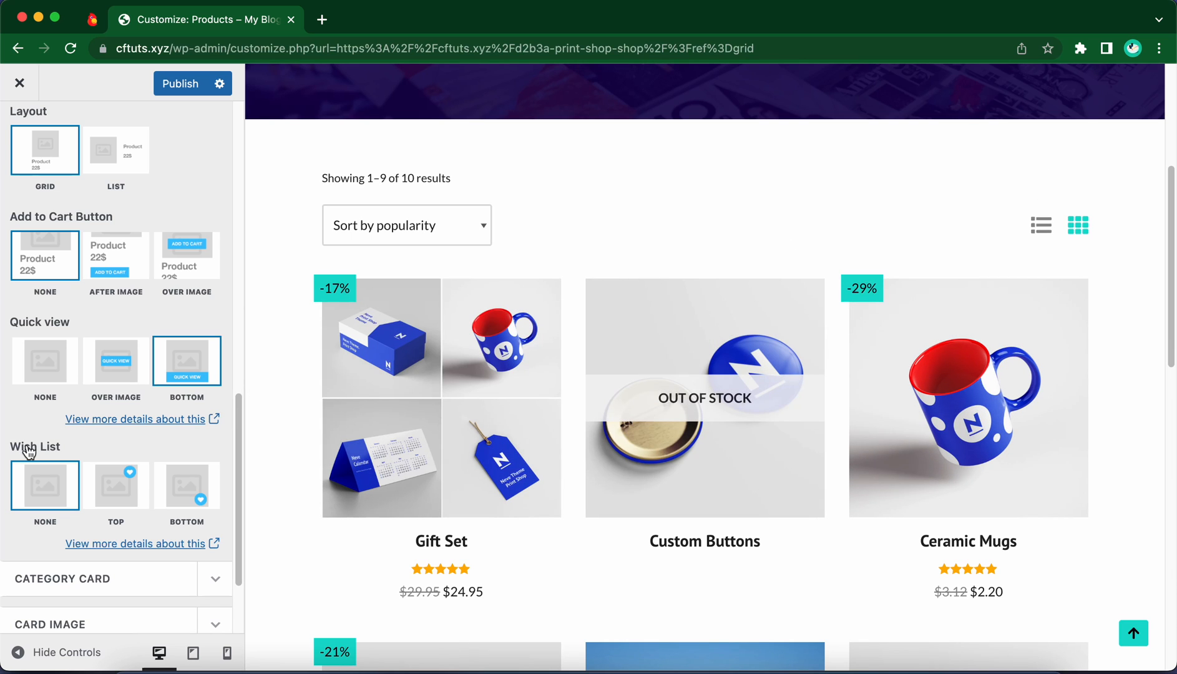
pyautogui.moveTo(94, 479)
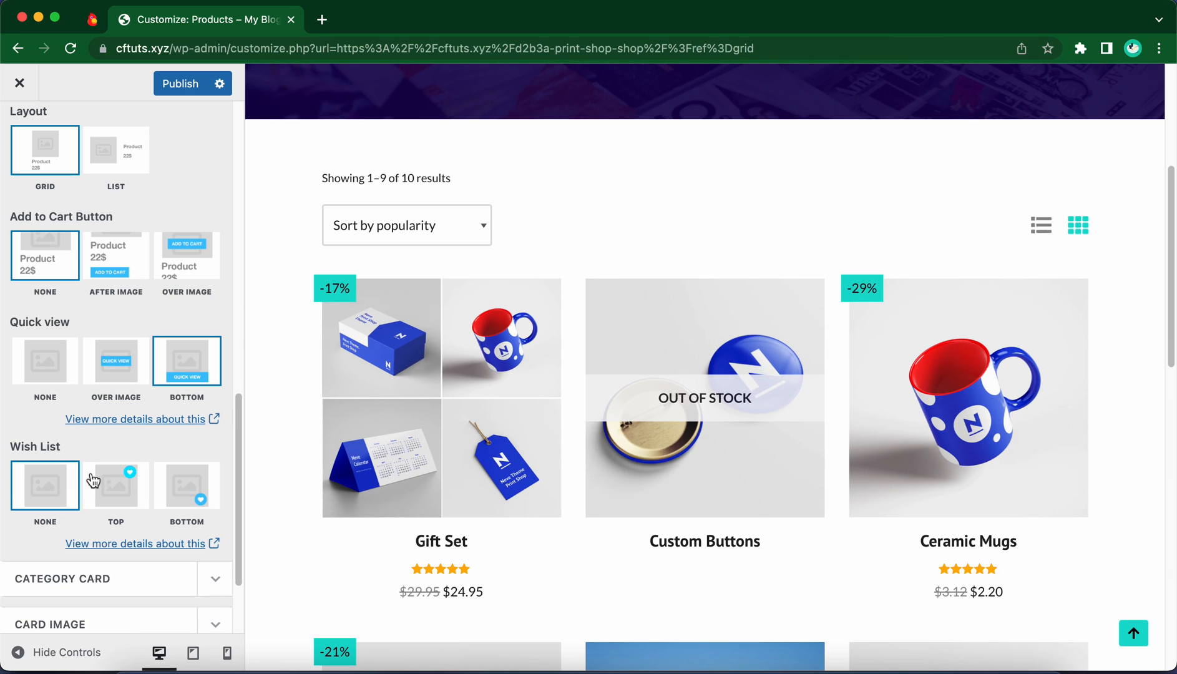
pyautogui.click(115, 484)
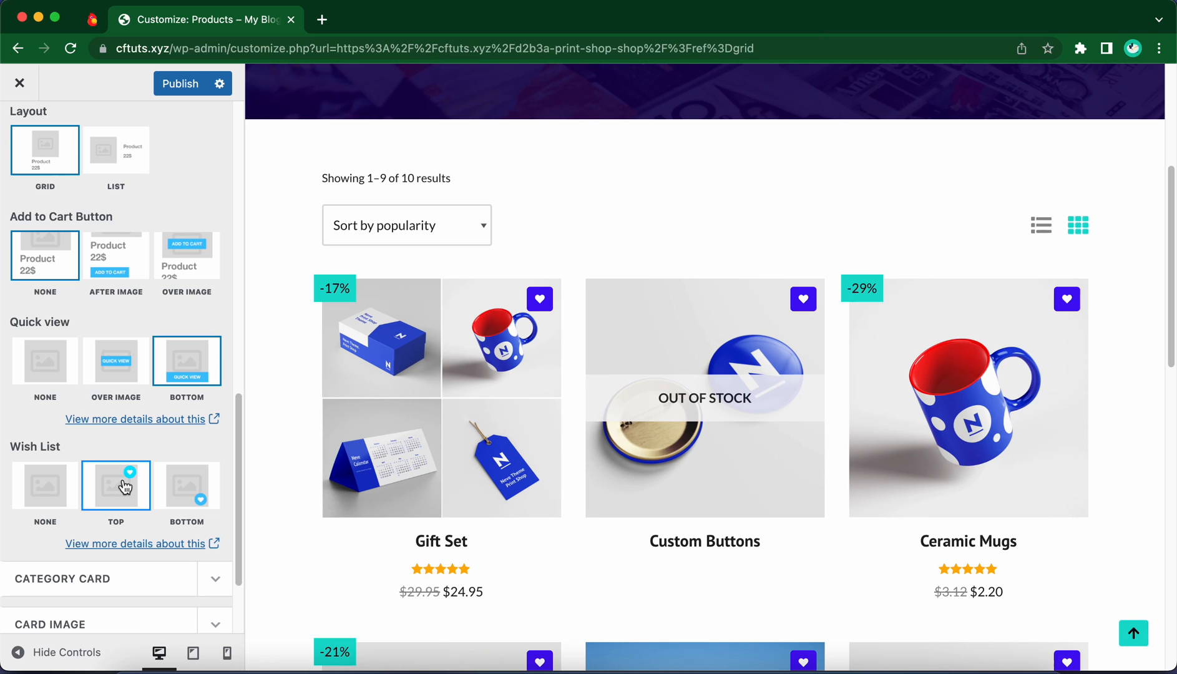
pyautogui.moveTo(134, 454)
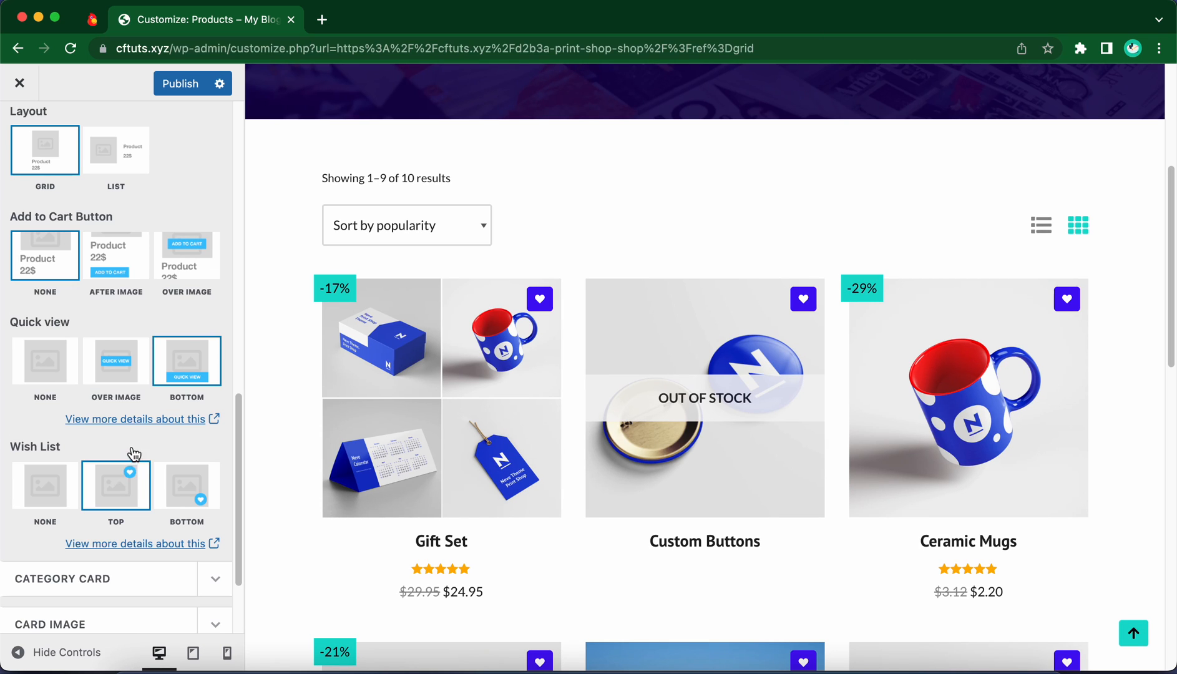
pyautogui.scroll(-3)
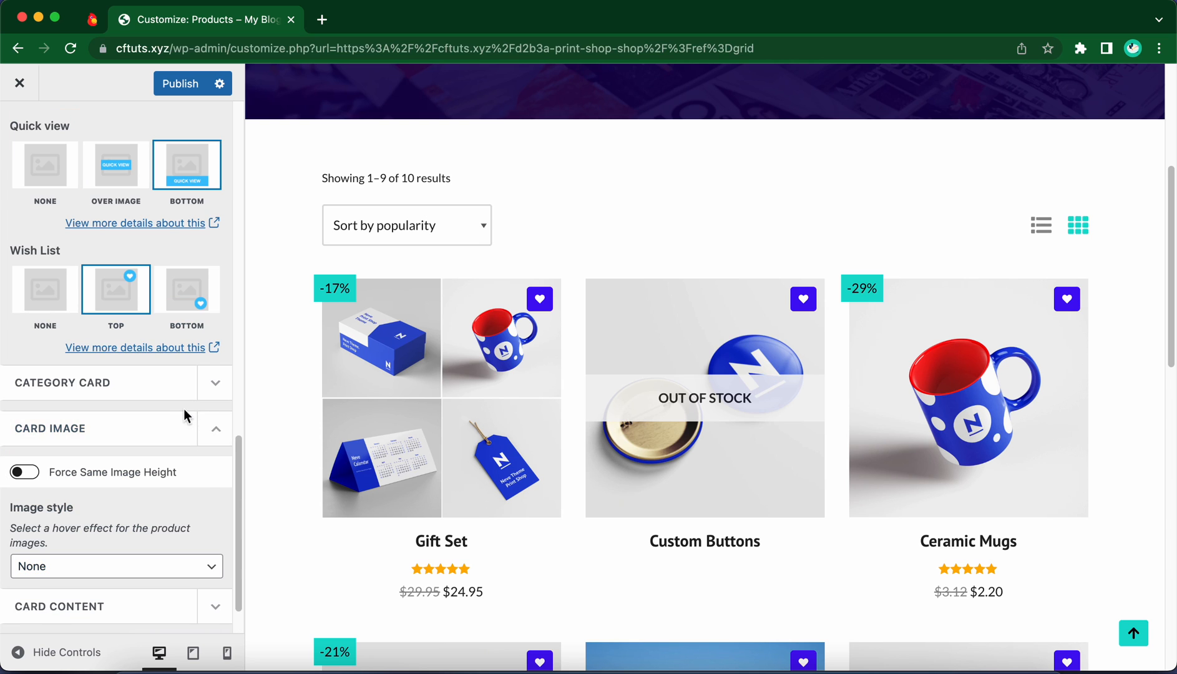
# Turn on Force Same Image Height and set the card image height to 249 px.
pyautogui.scroll(-3)
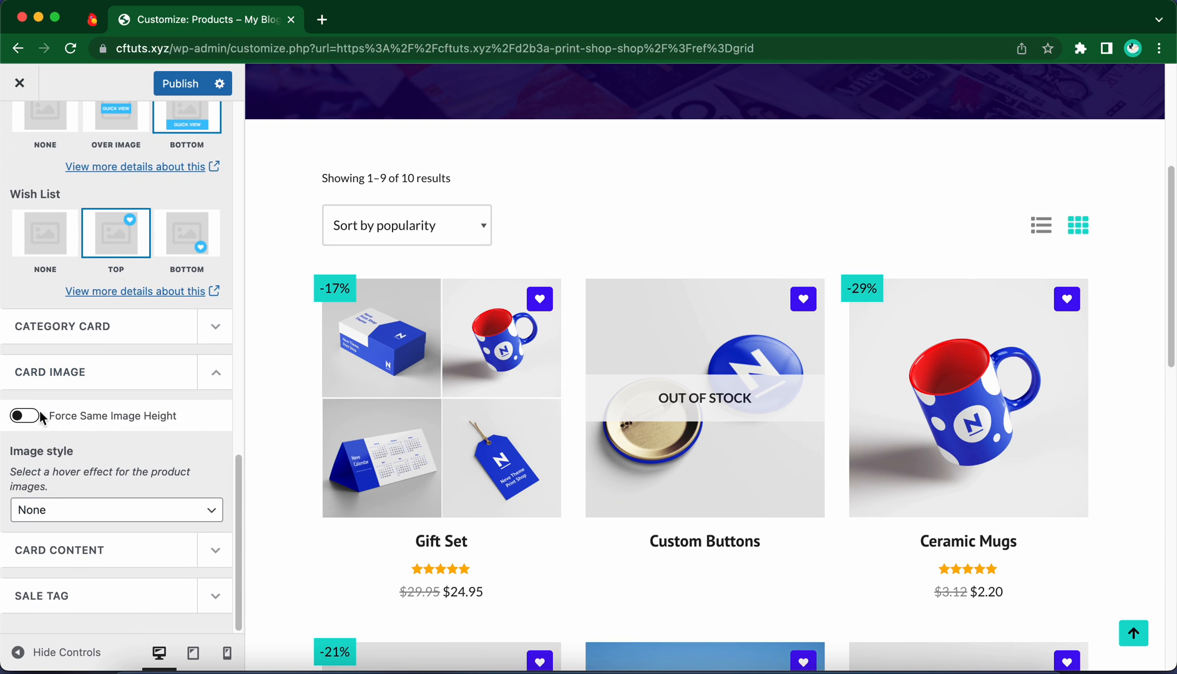
pyautogui.click(25, 416)
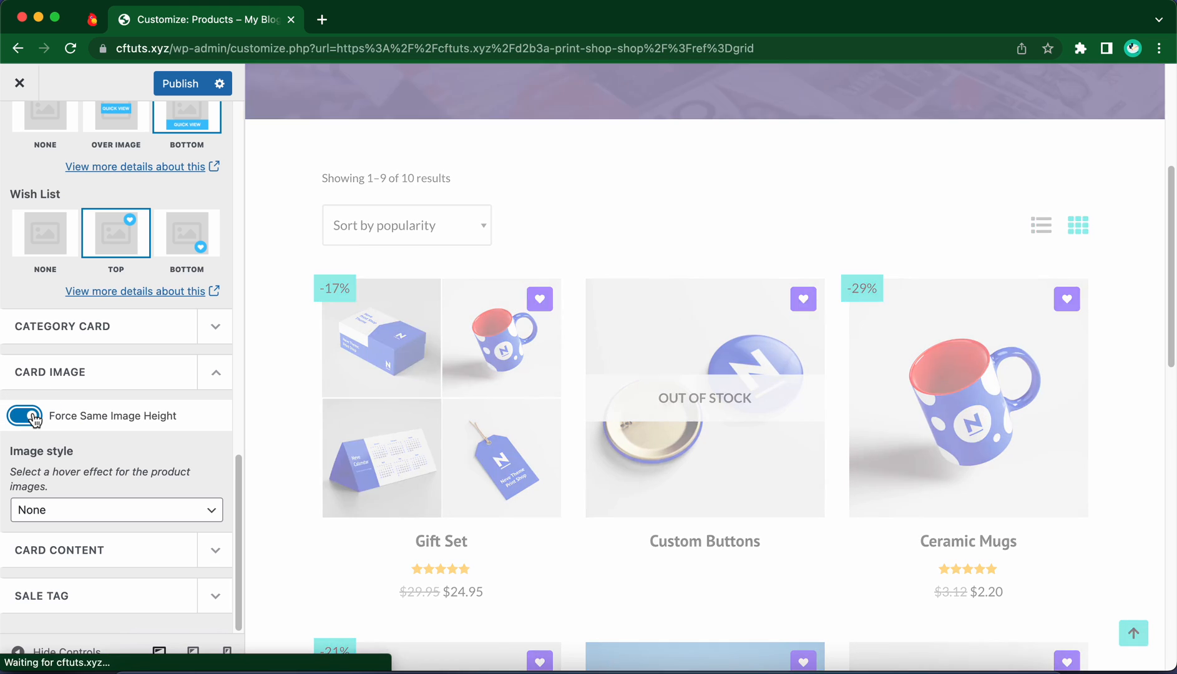
pyautogui.click(23, 415)
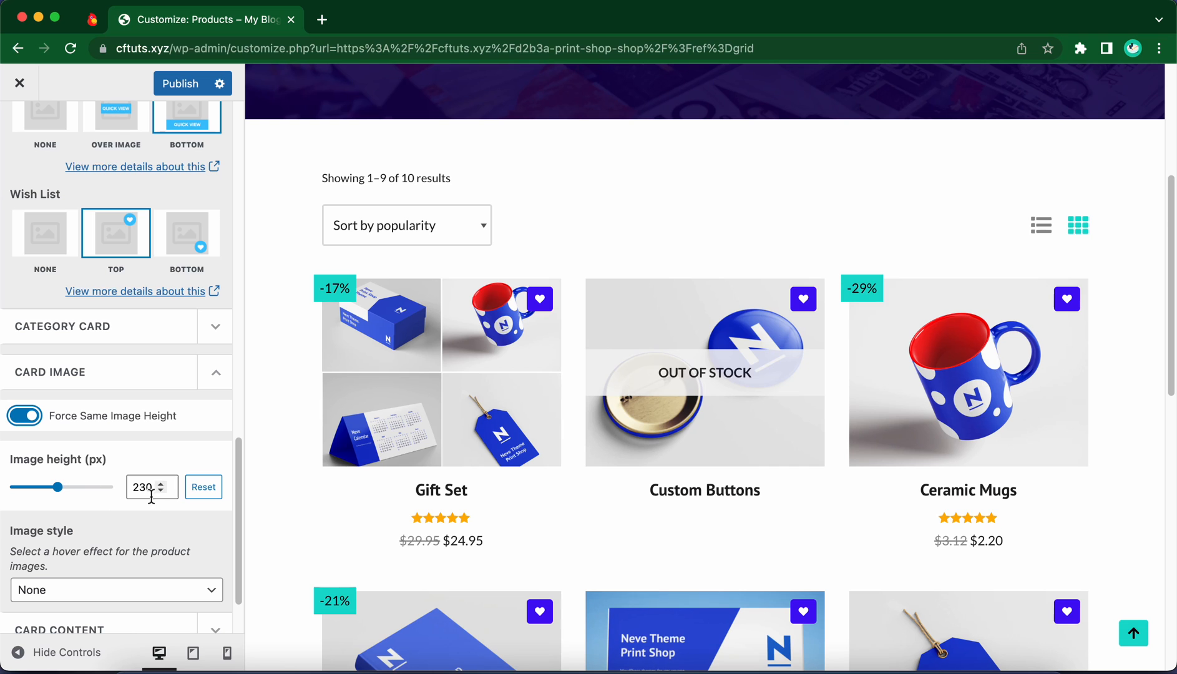
pyautogui.moveTo(59, 486); pyautogui.dragTo(68, 486)
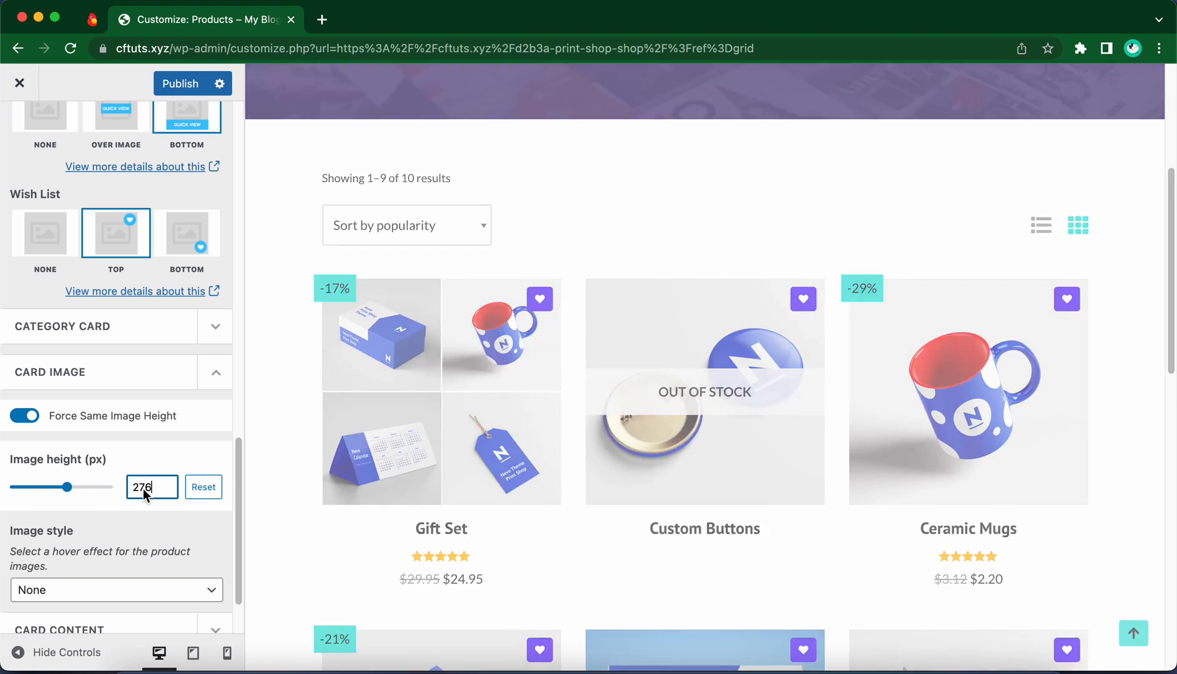
pyautogui.write('25')
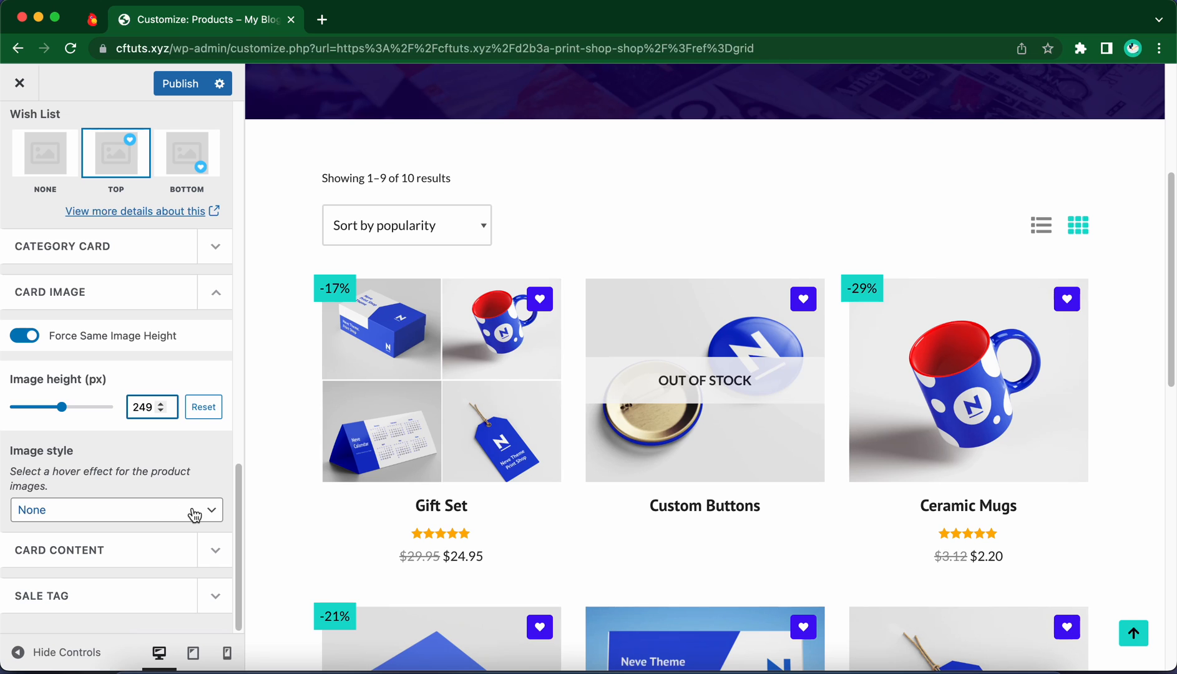
# Set the Card Image style hover effect to Zoom.
pyautogui.click(116, 510)
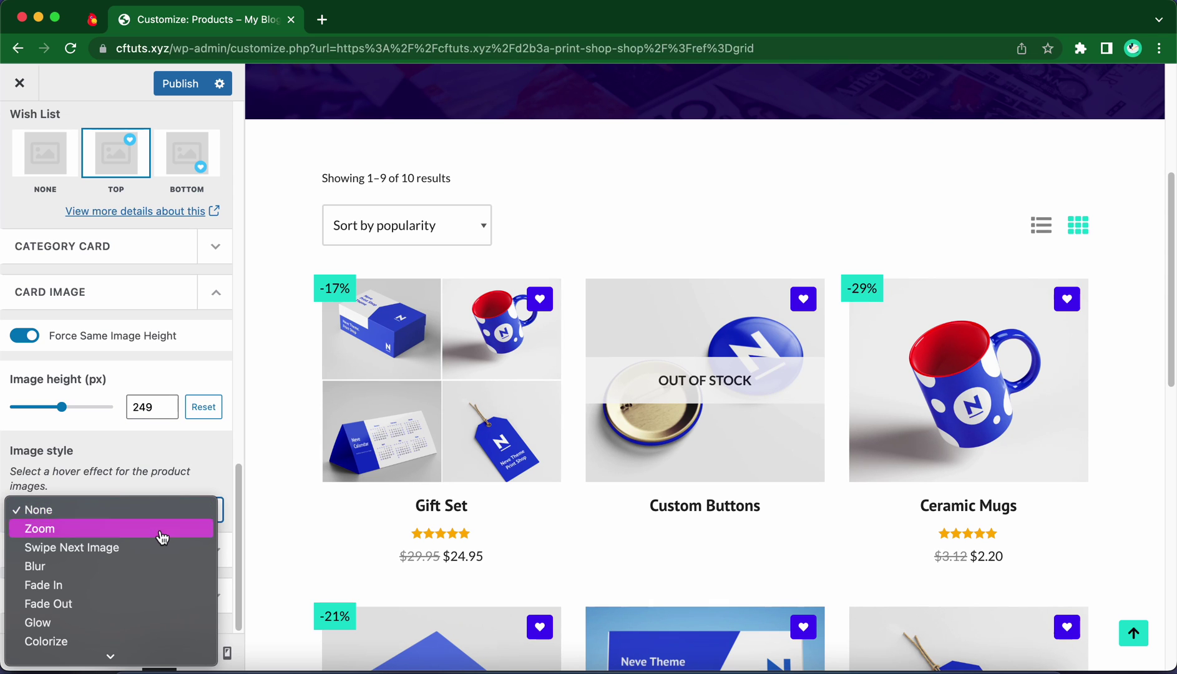
pyautogui.click(38, 528)
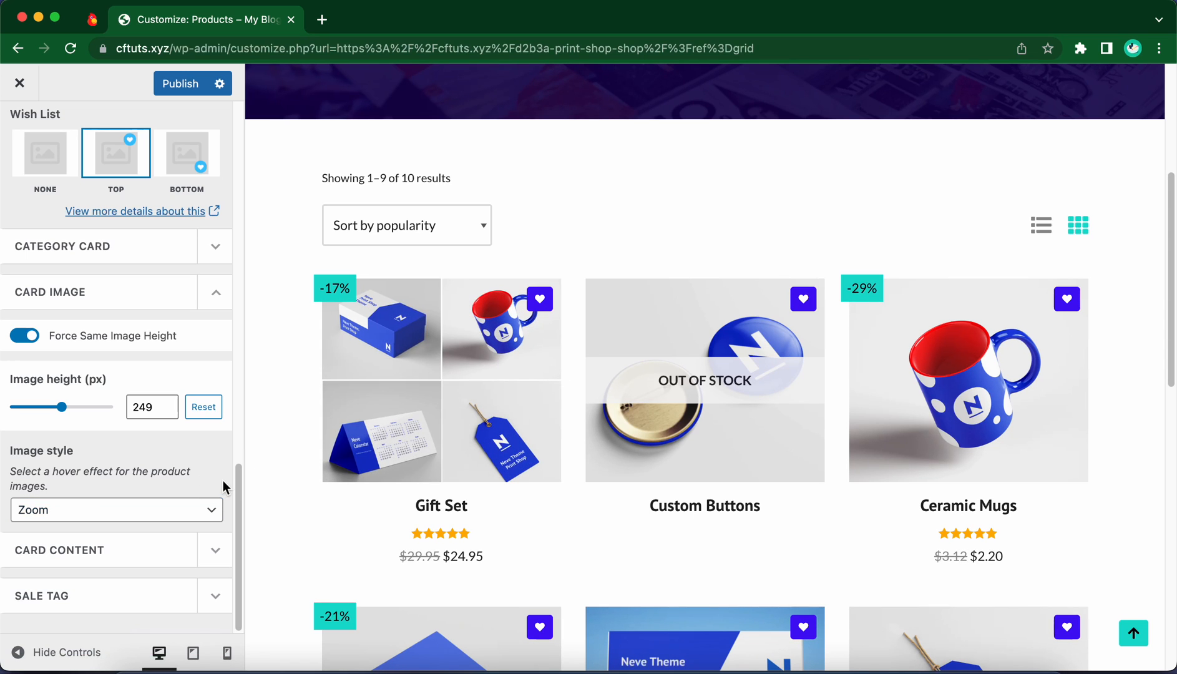
pyautogui.click(115, 509)
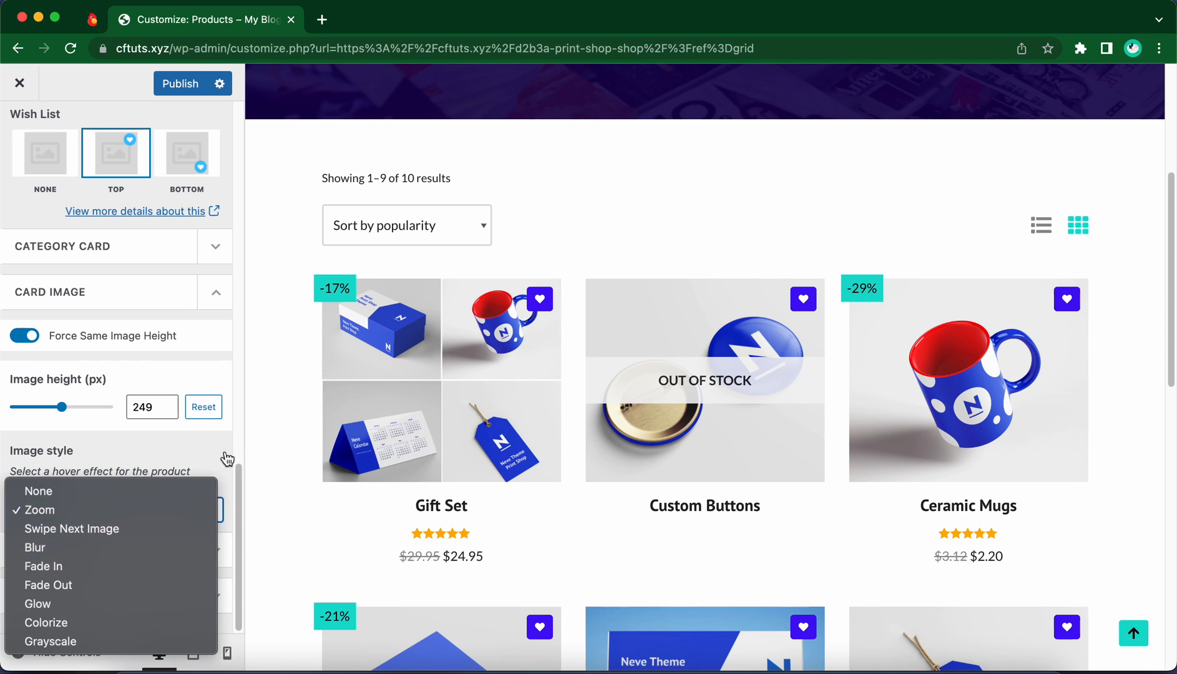
pyautogui.click(38, 509)
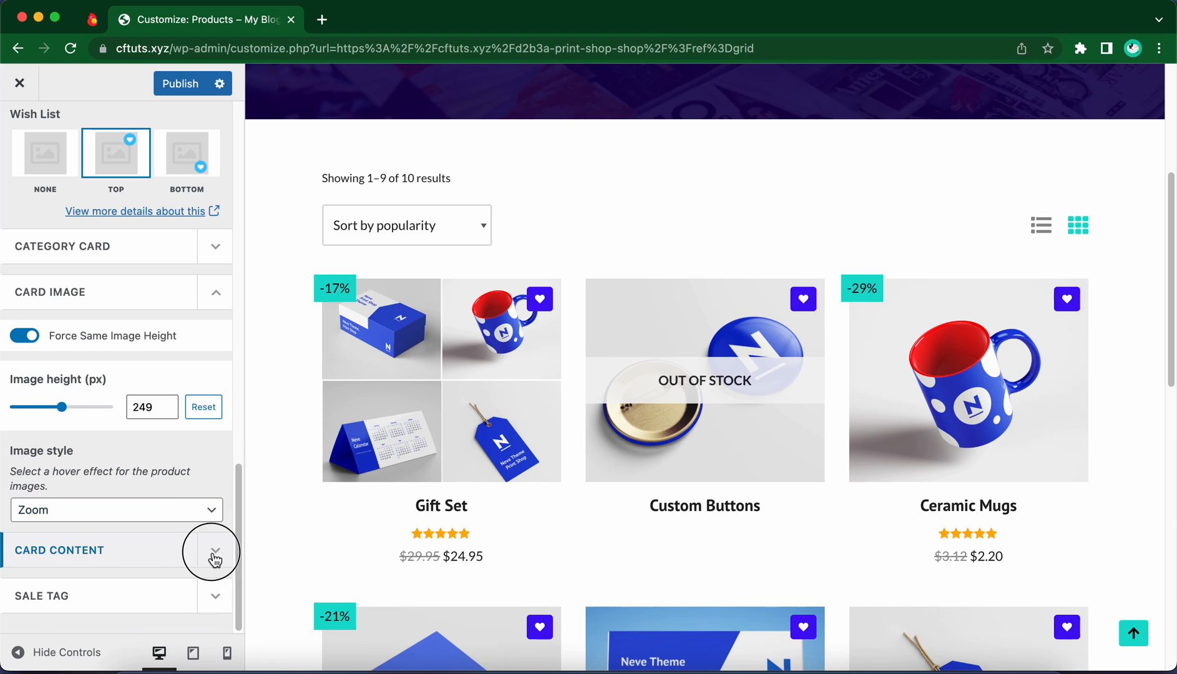
# Expand the Card Content settings showing the elements order.
pyautogui.click(215, 552)
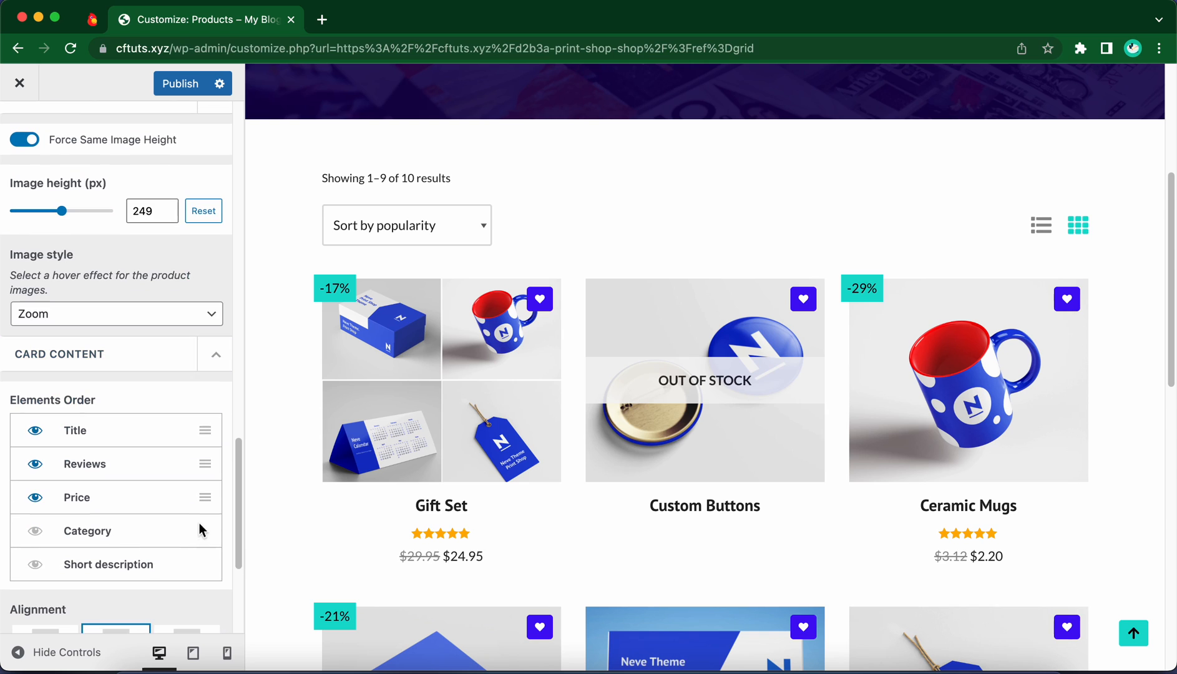
pyautogui.moveTo(437, 509)
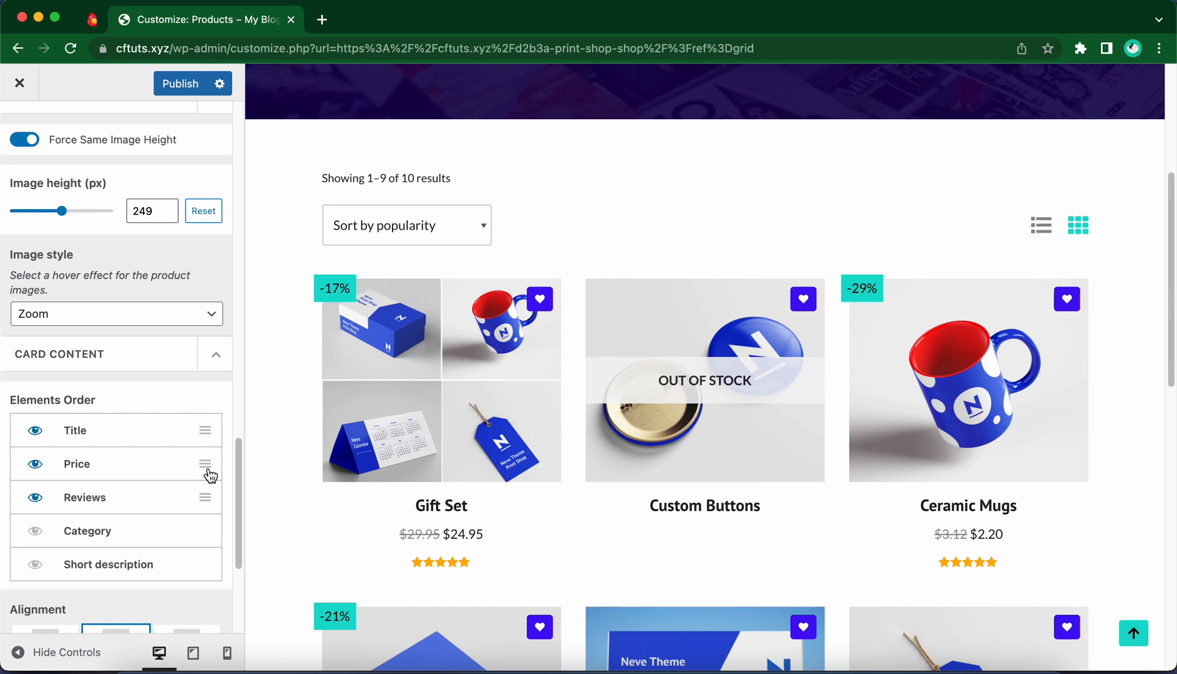
pyautogui.moveTo(206, 465)
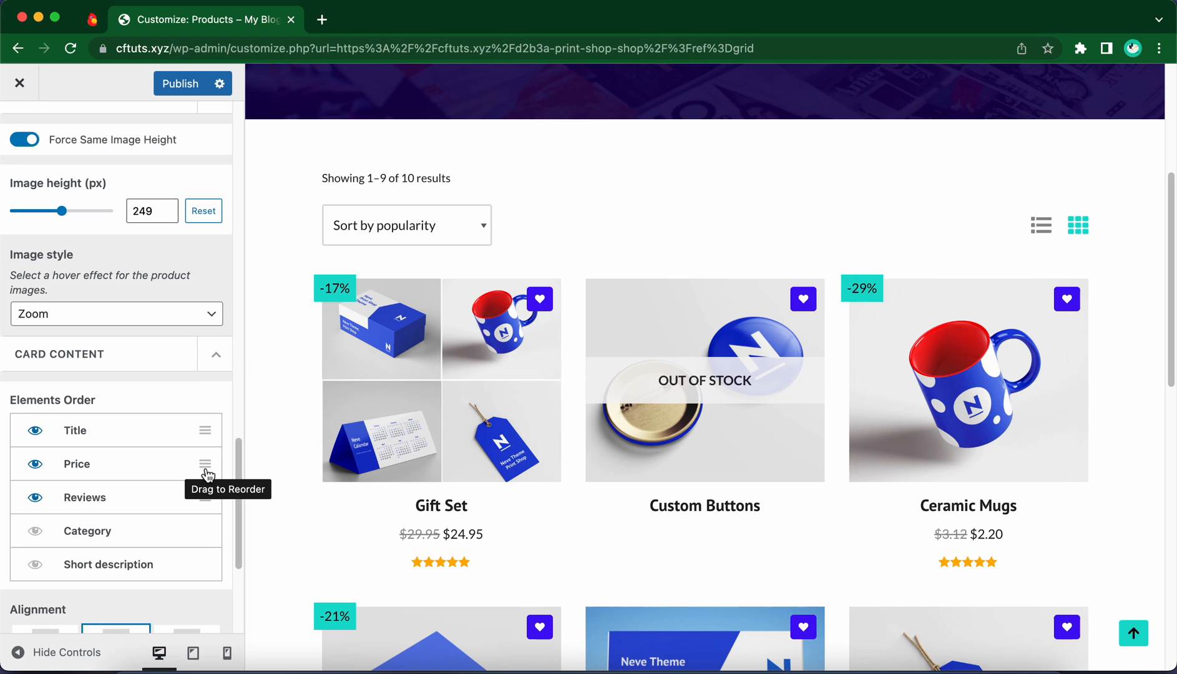
pyautogui.moveTo(198, 488)
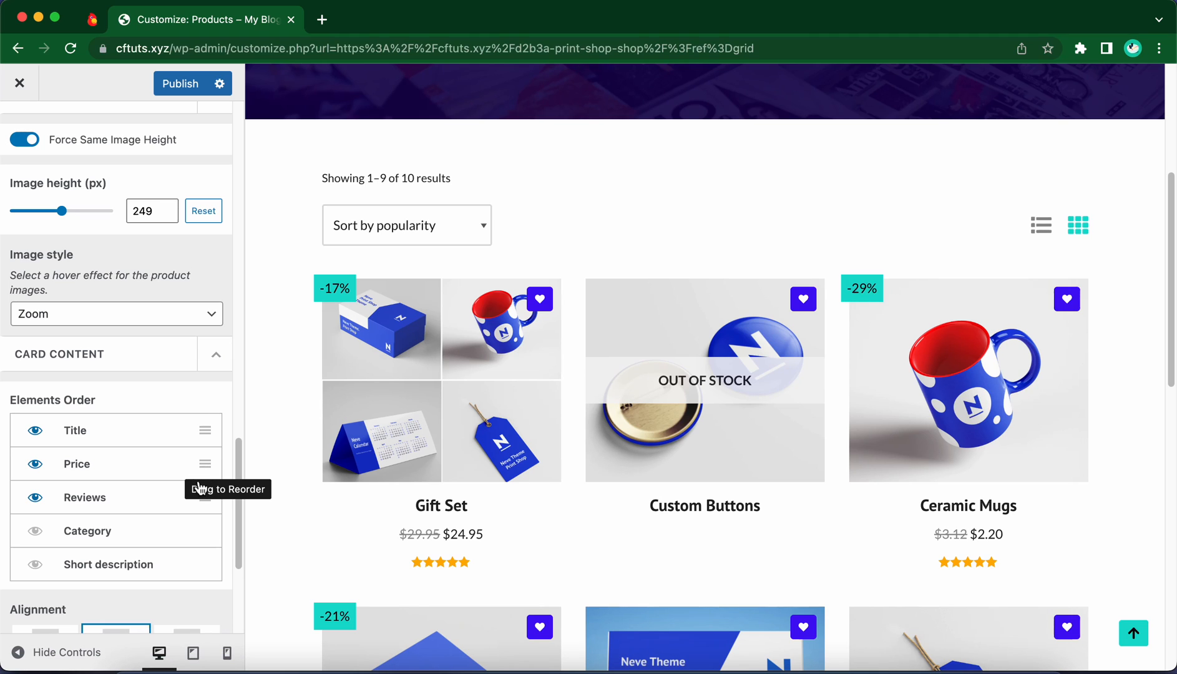
# Set the Card Content alignment to Left.
pyautogui.scroll(-3)
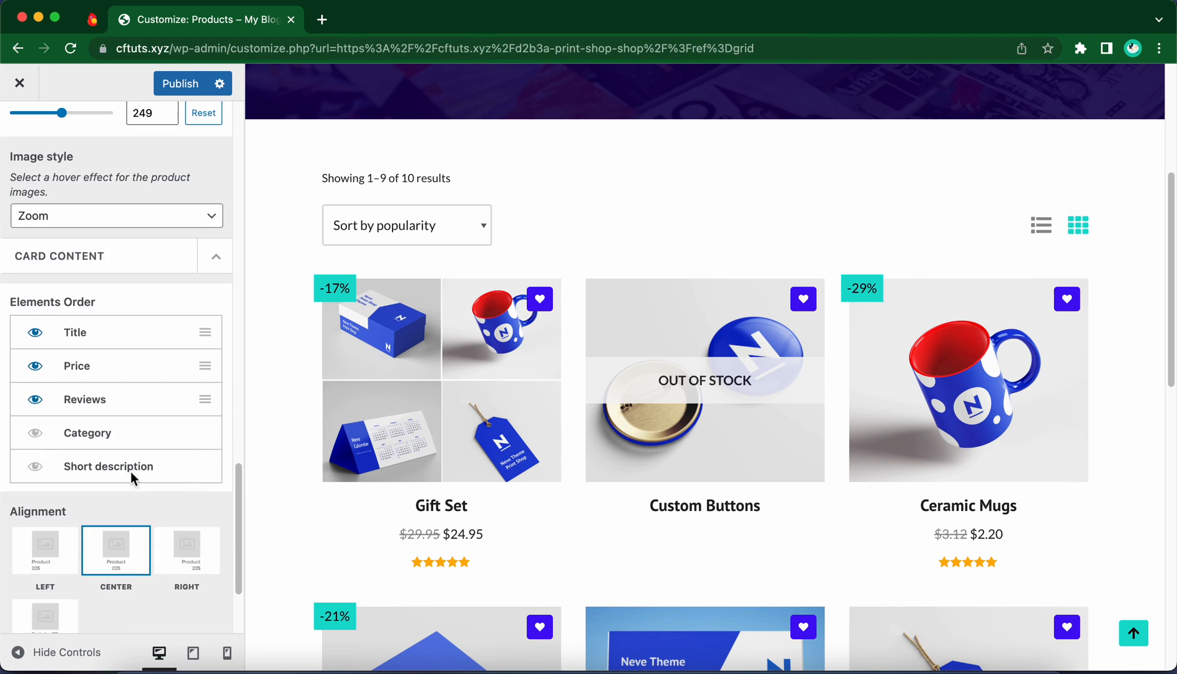
pyautogui.moveTo(180, 428)
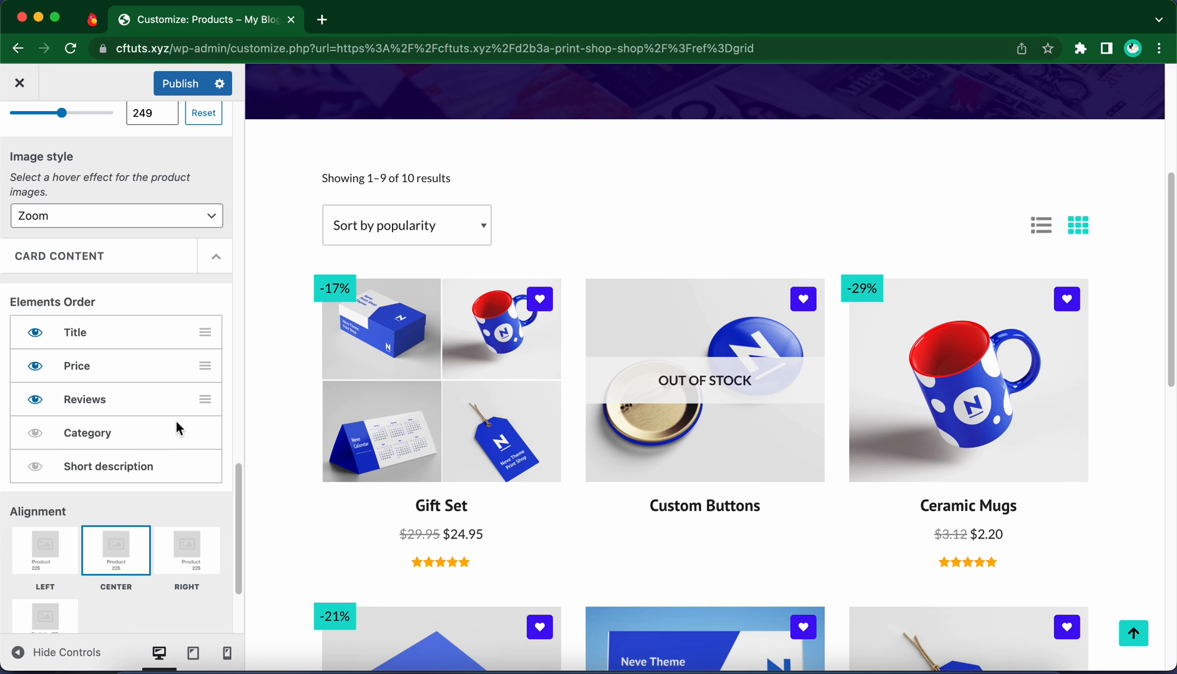
pyautogui.scroll(-3)
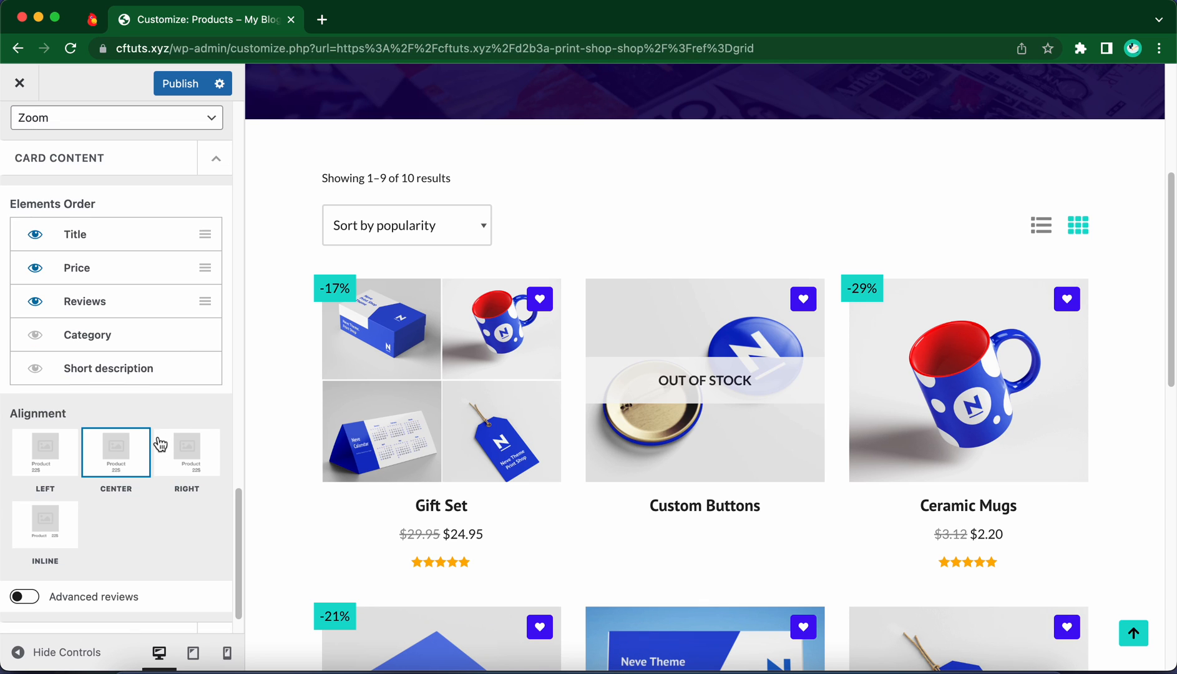
pyautogui.moveTo(77, 418)
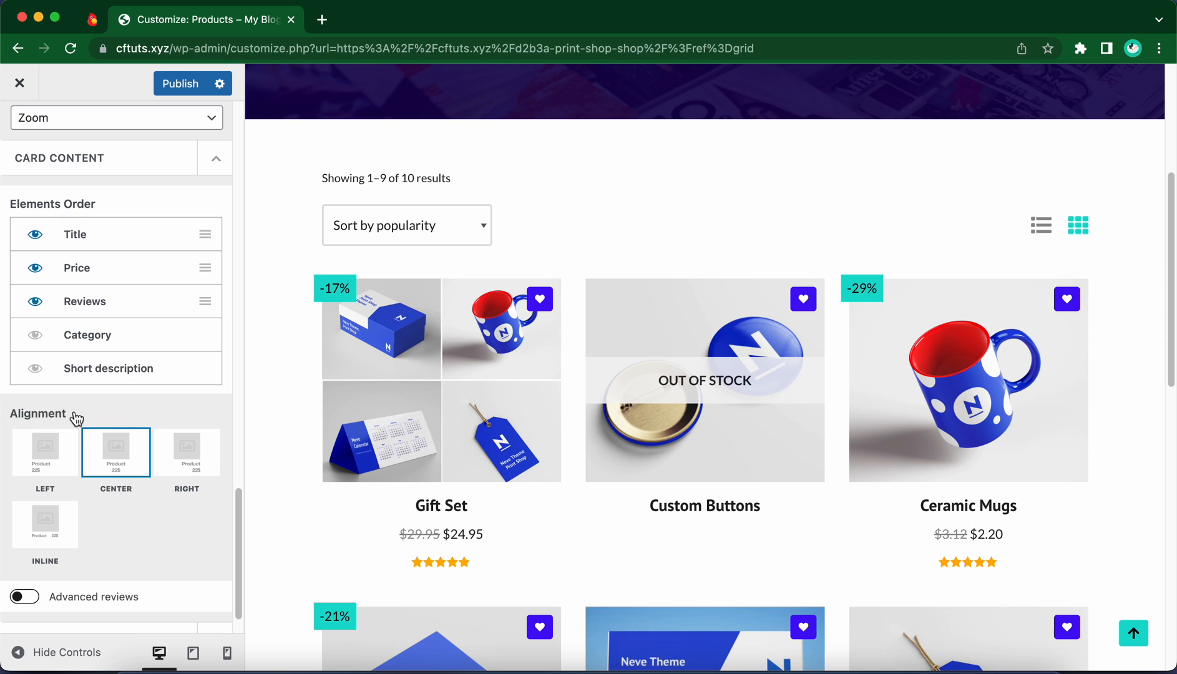
pyautogui.click(45, 451)
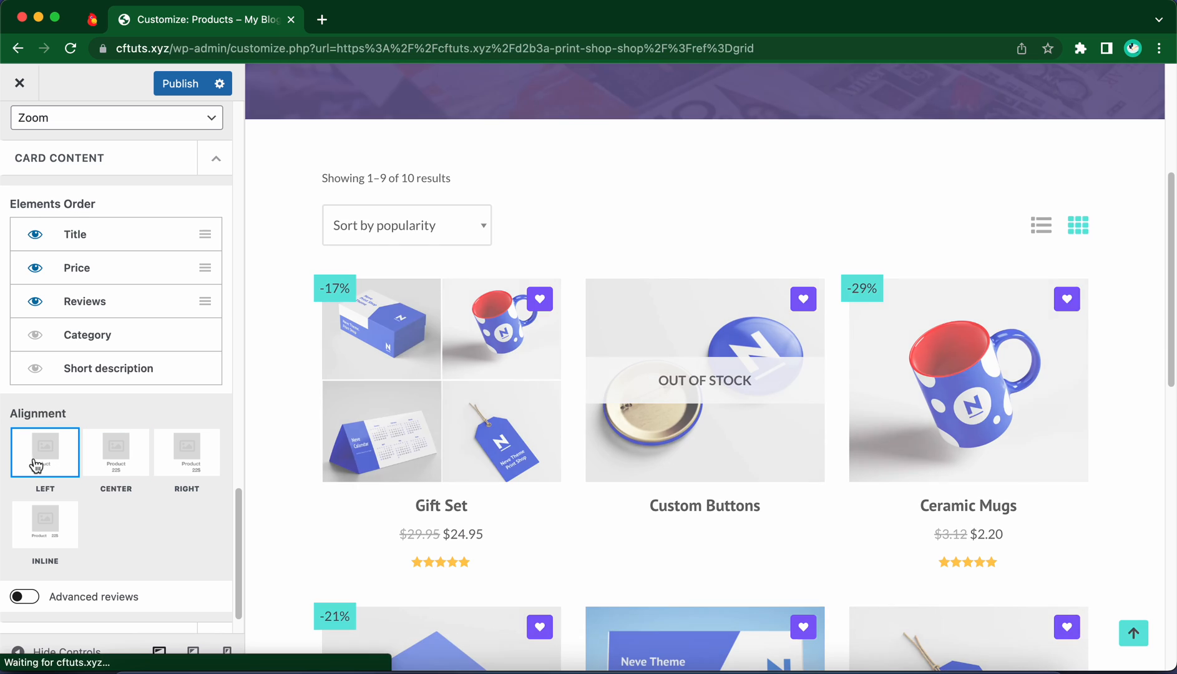
pyautogui.click(45, 452)
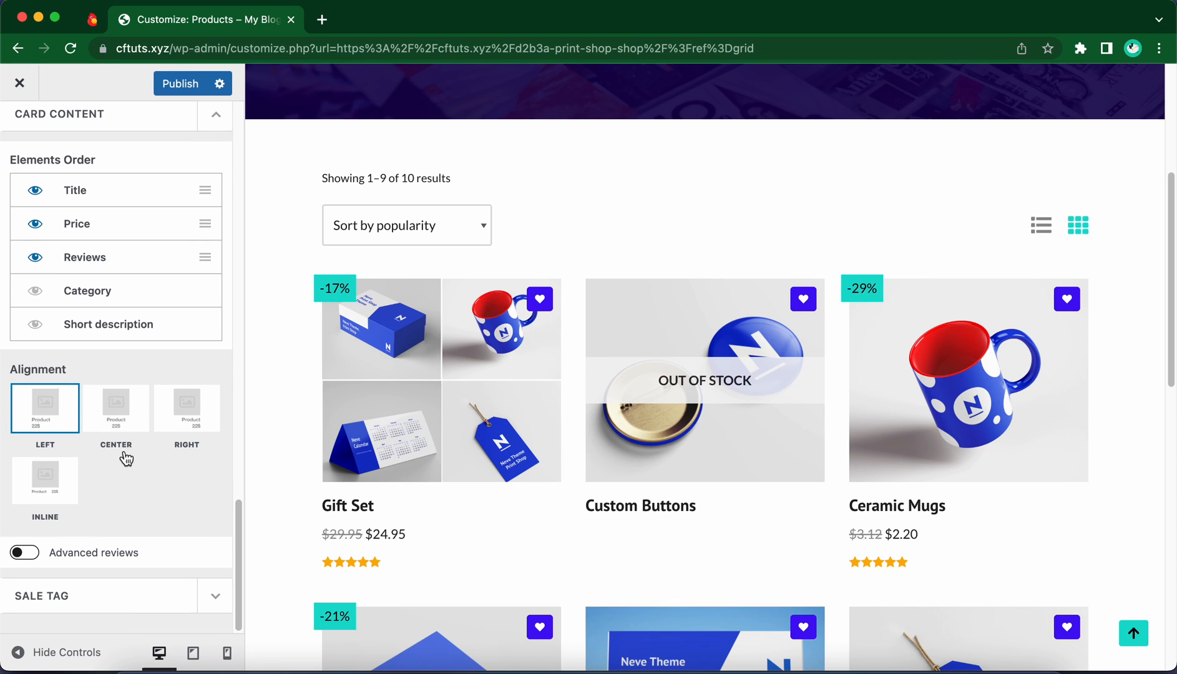
pyautogui.moveTo(25, 553)
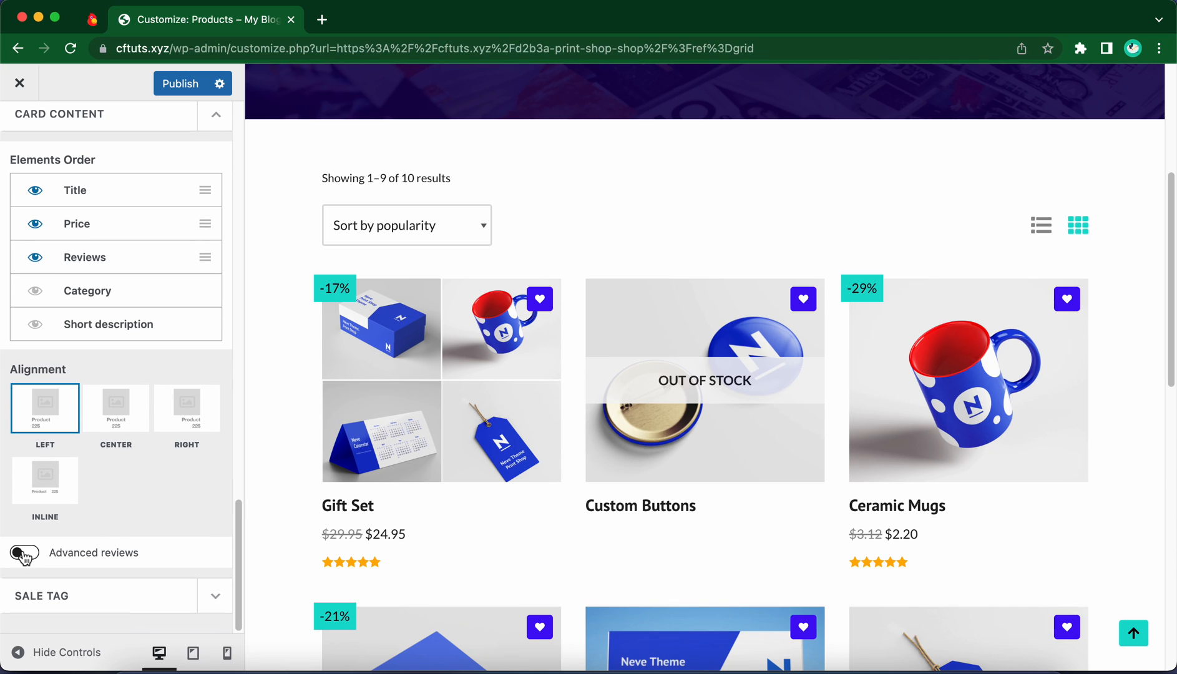
pyautogui.click(24, 553)
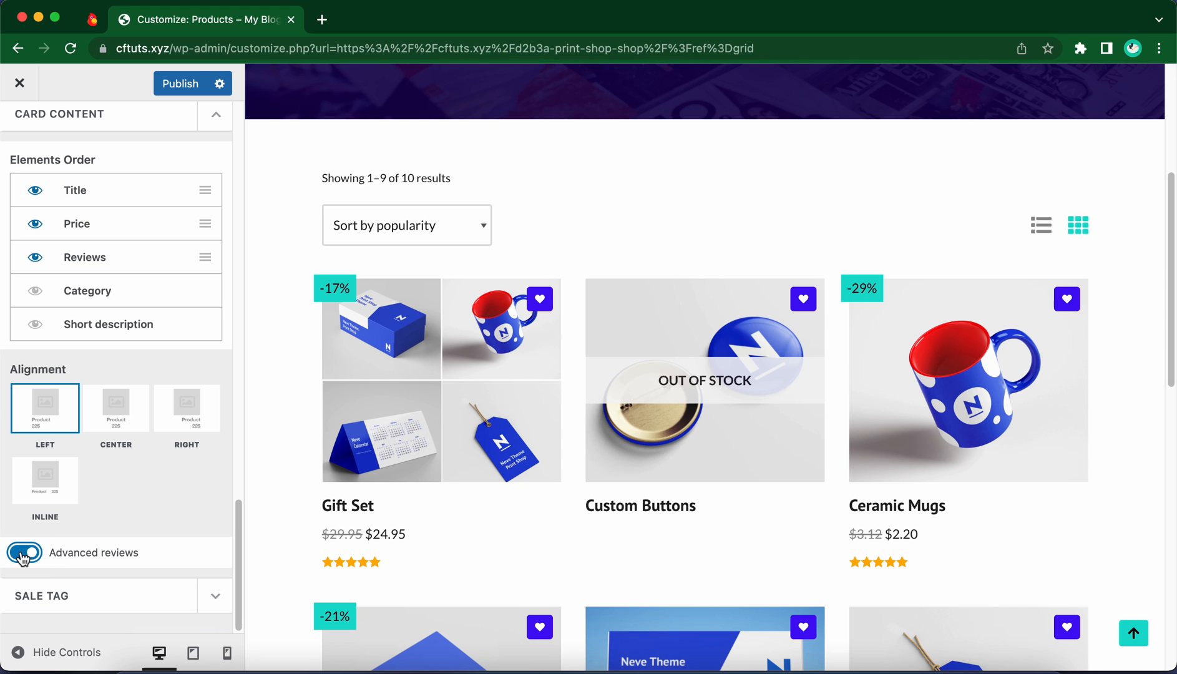
pyautogui.click(23, 552)
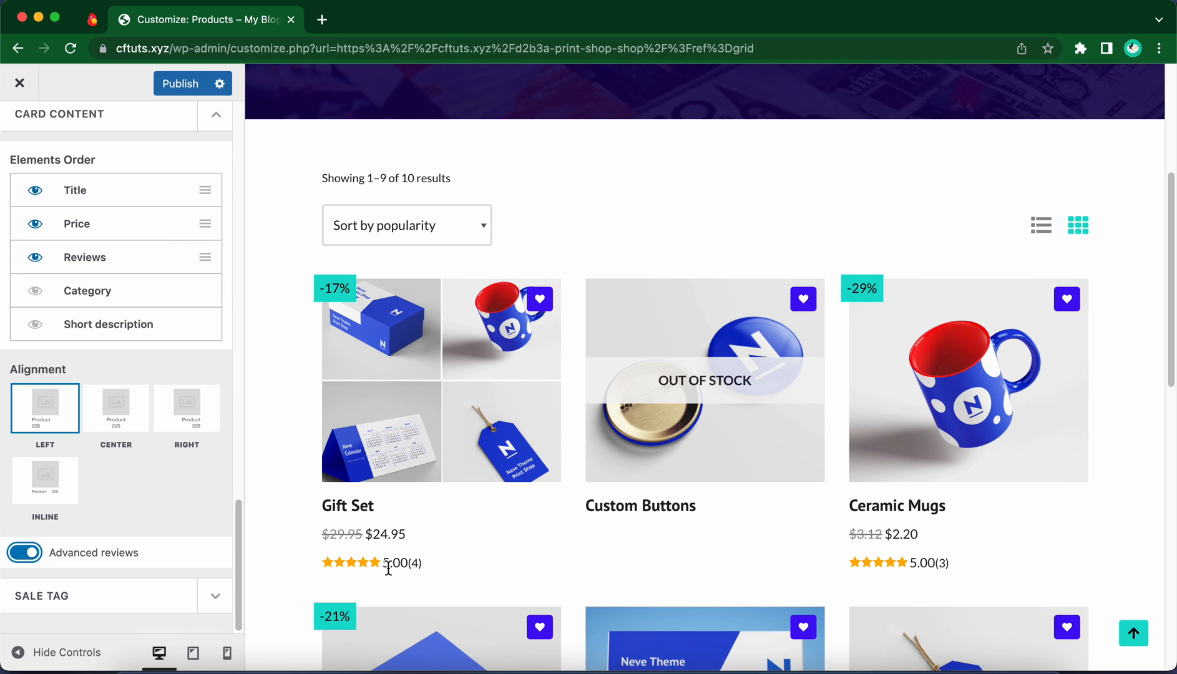
pyautogui.moveTo(412, 566)
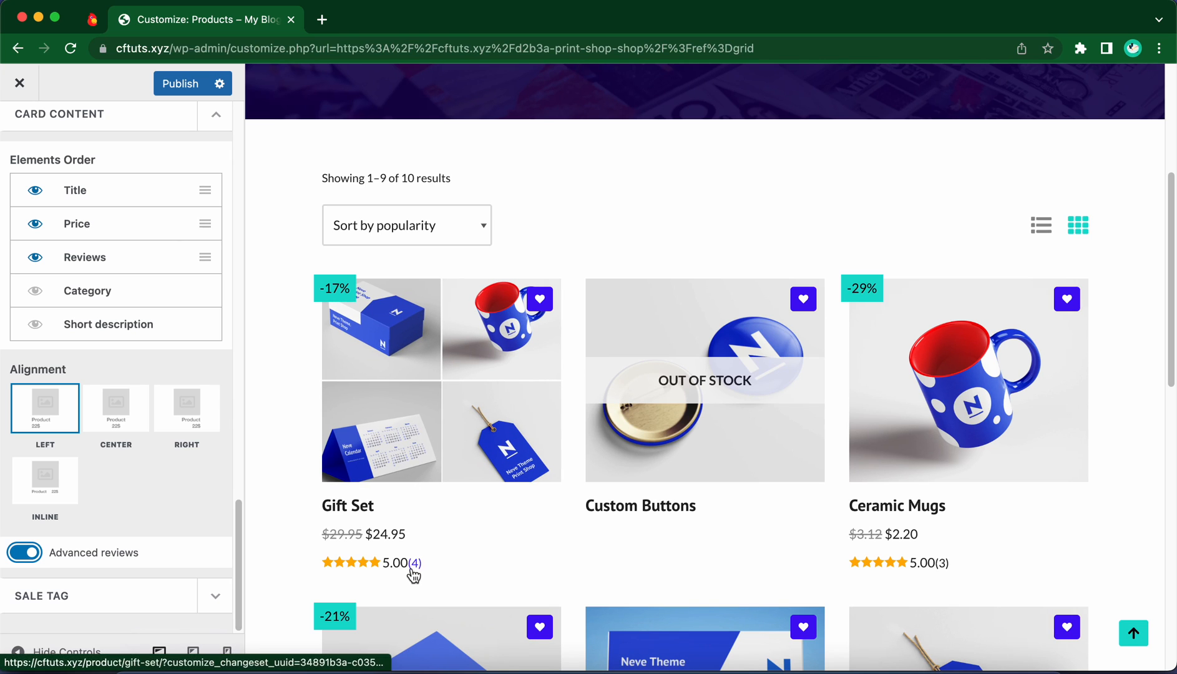
pyautogui.click(25, 553)
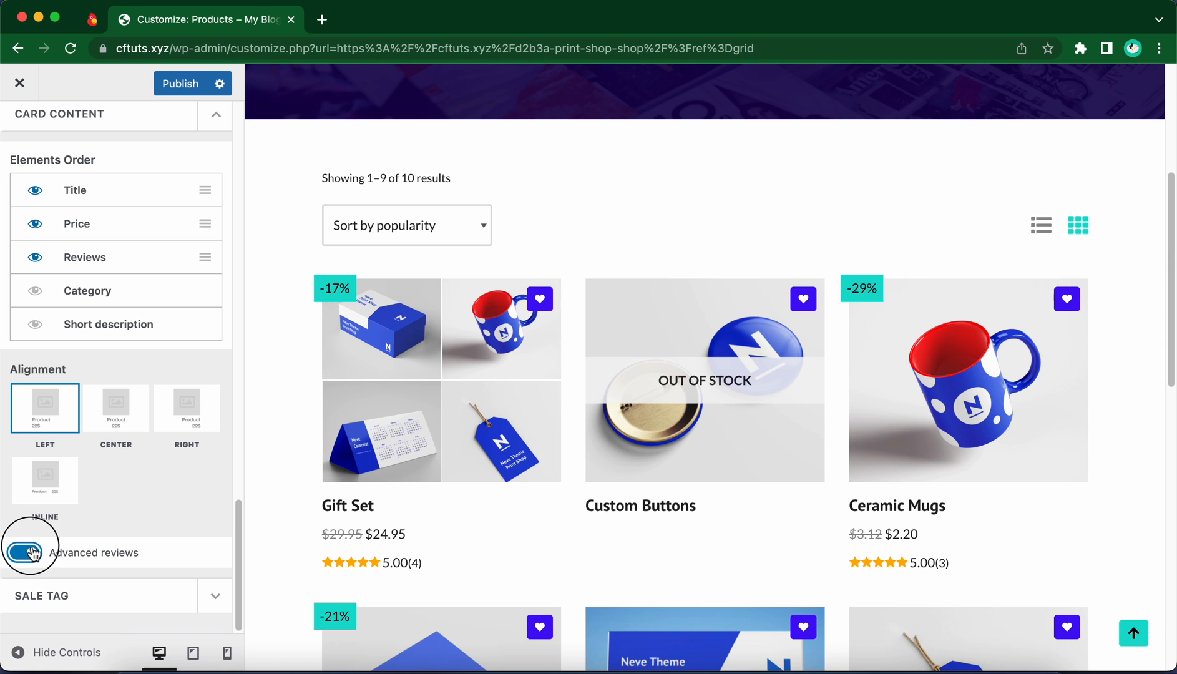
pyautogui.click(25, 552)
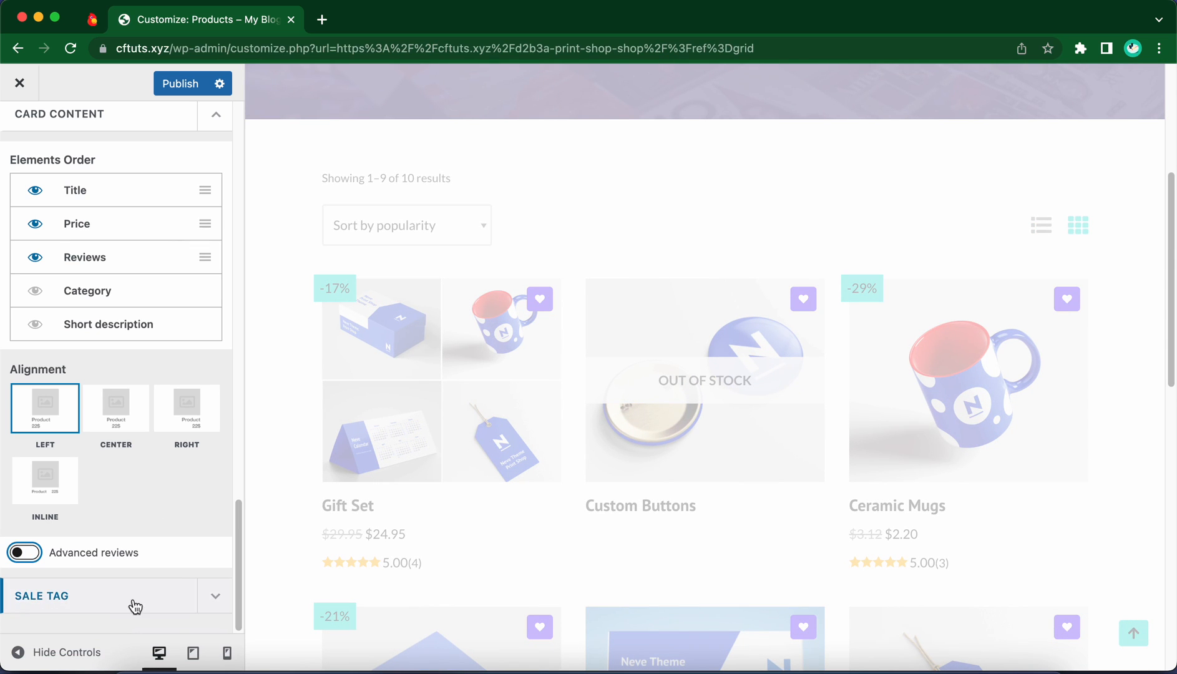
# In Sale Tag settings, keep border radius at 0 and disable sale percentage so tags read 'Sale!'.
pyautogui.click(40, 596)
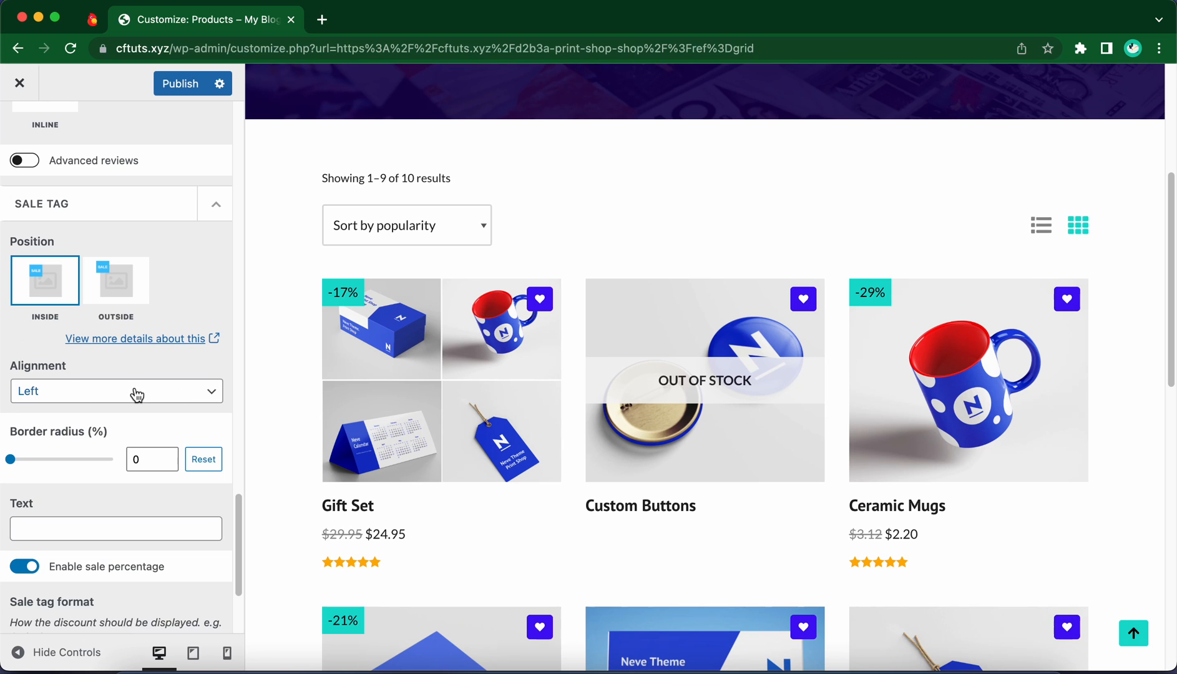
pyautogui.click(116, 391)
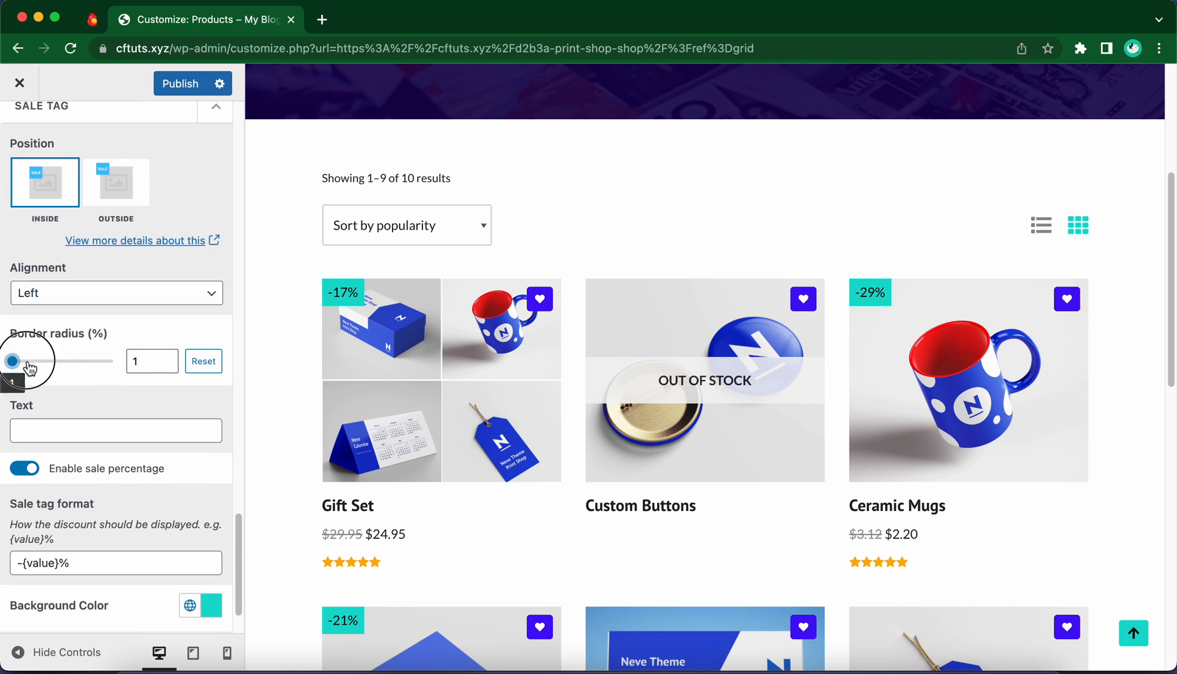
pyautogui.moveTo(13, 361); pyautogui.dragTo(45, 360)
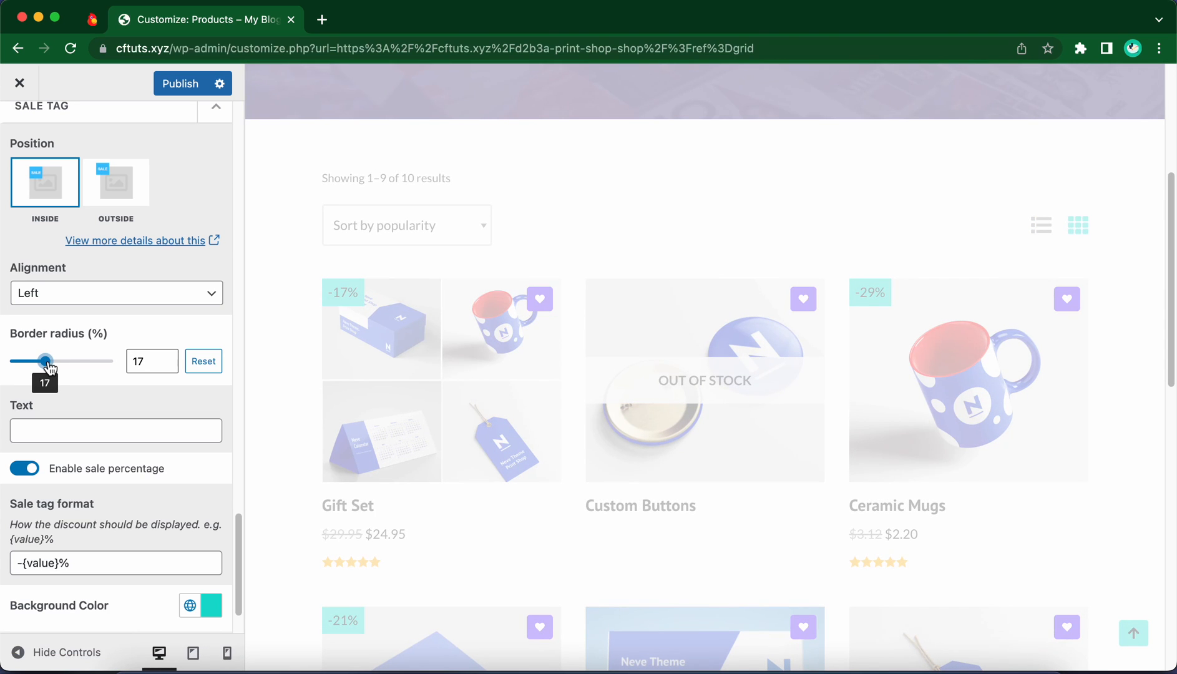
pyautogui.moveTo(43, 361); pyautogui.dragTo(10, 360)
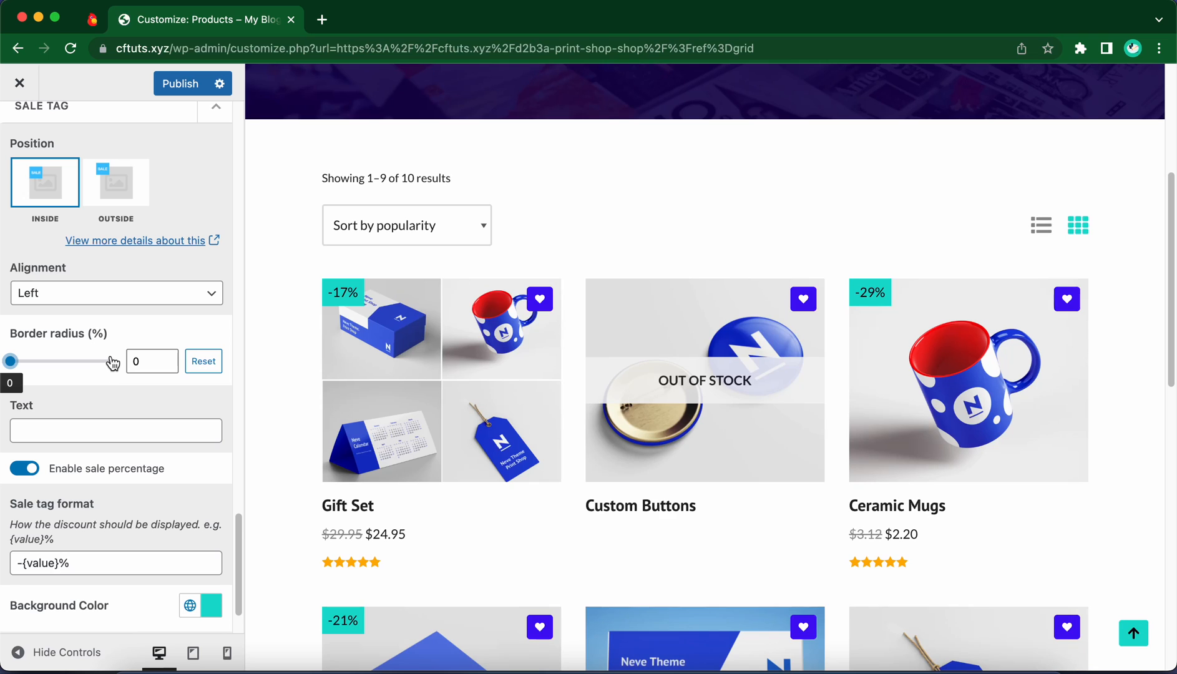
pyautogui.scroll(-3)
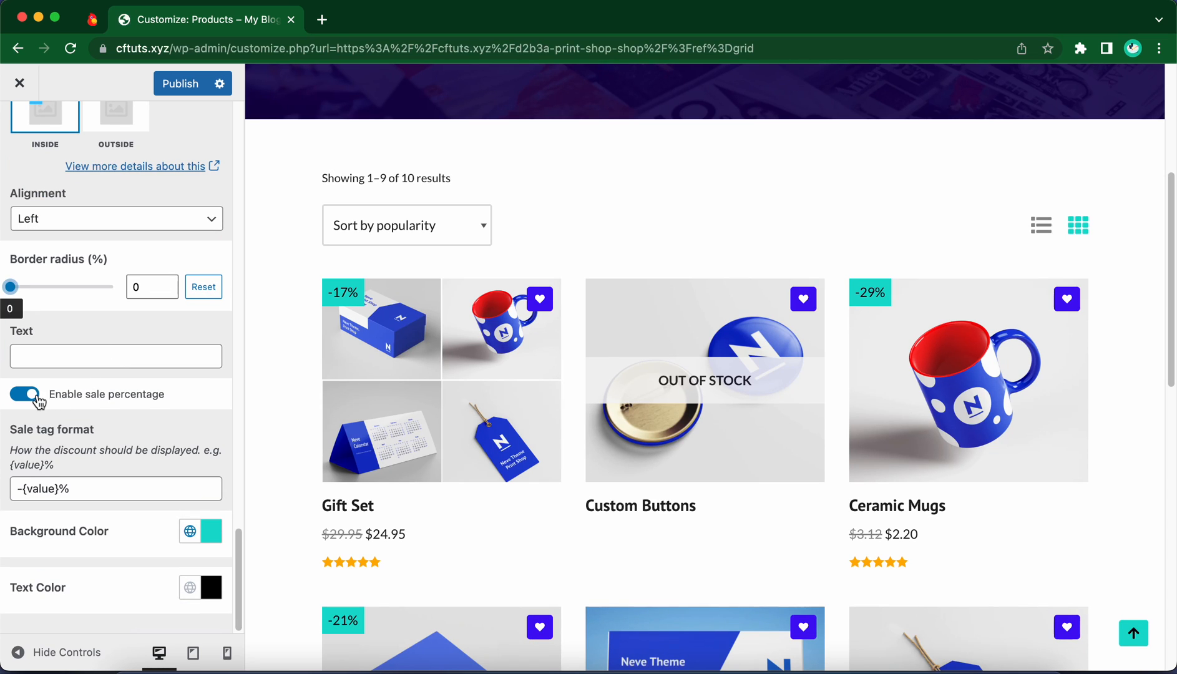
pyautogui.click(25, 394)
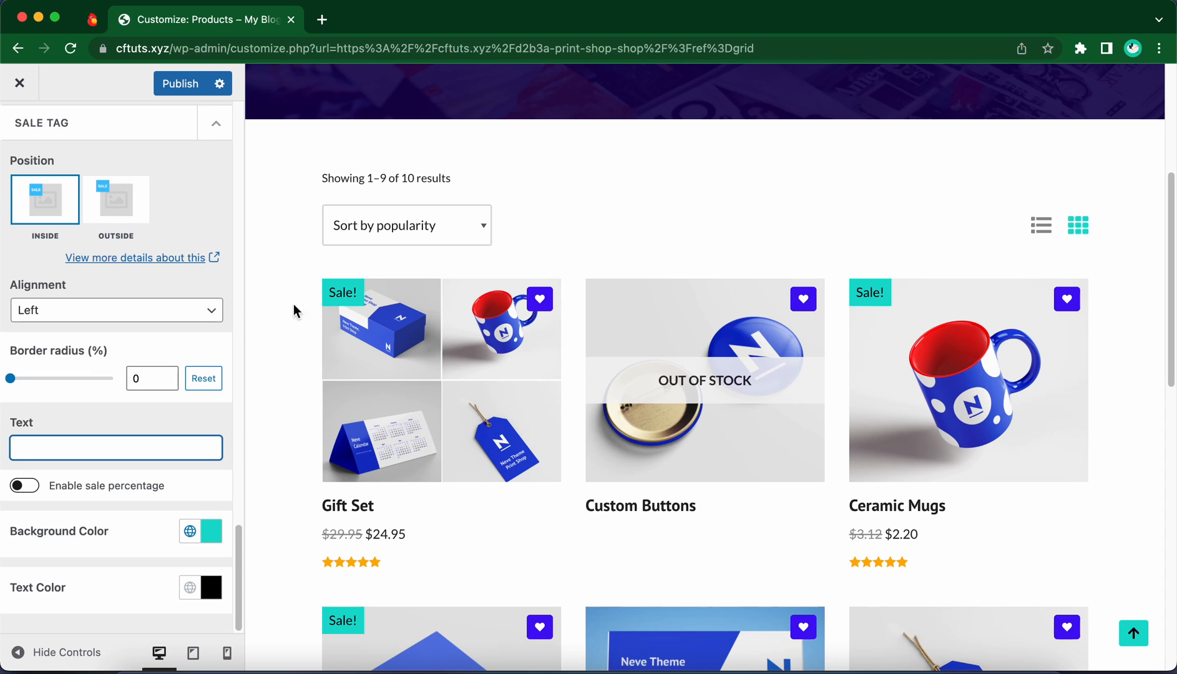
pyautogui.moveTo(146, 416)
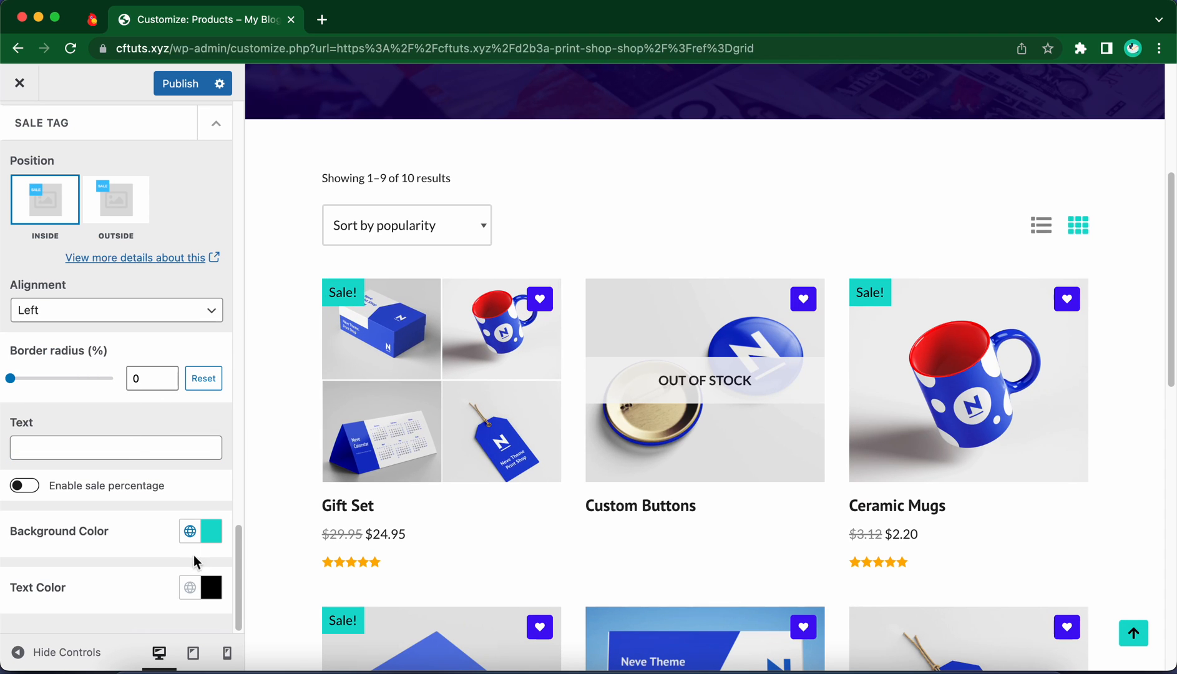
pyautogui.moveTo(153, 534)
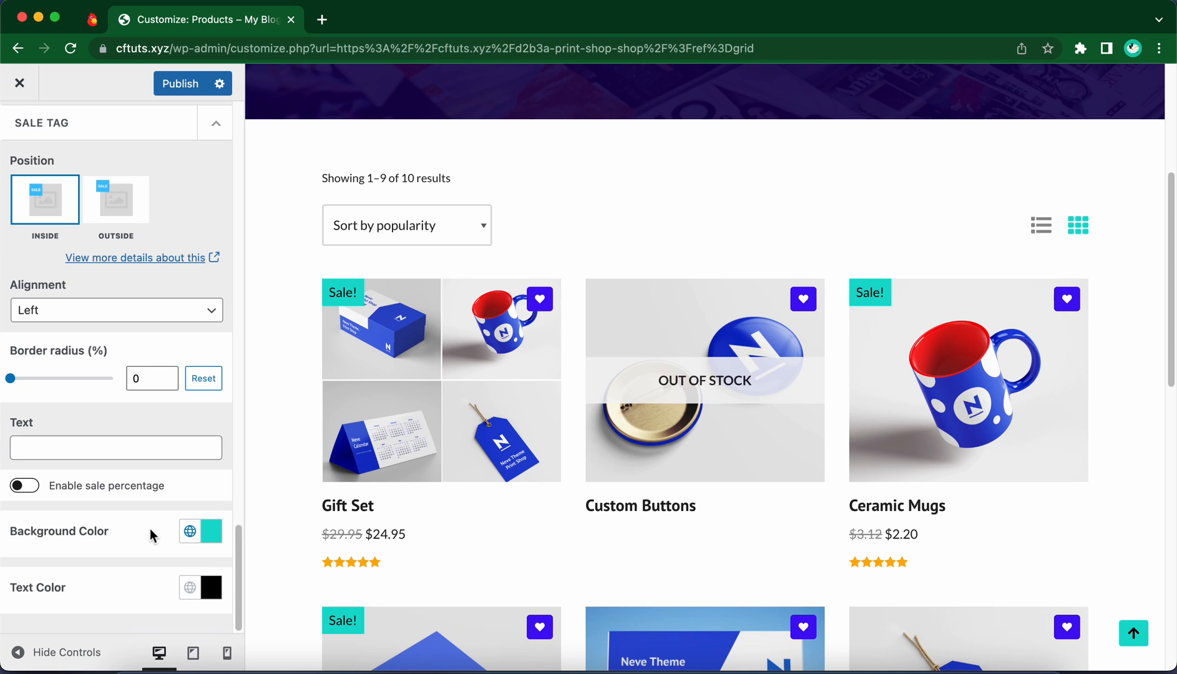
# Set the sale tag background colour to red and its text colour to white.
pyautogui.click(210, 531)
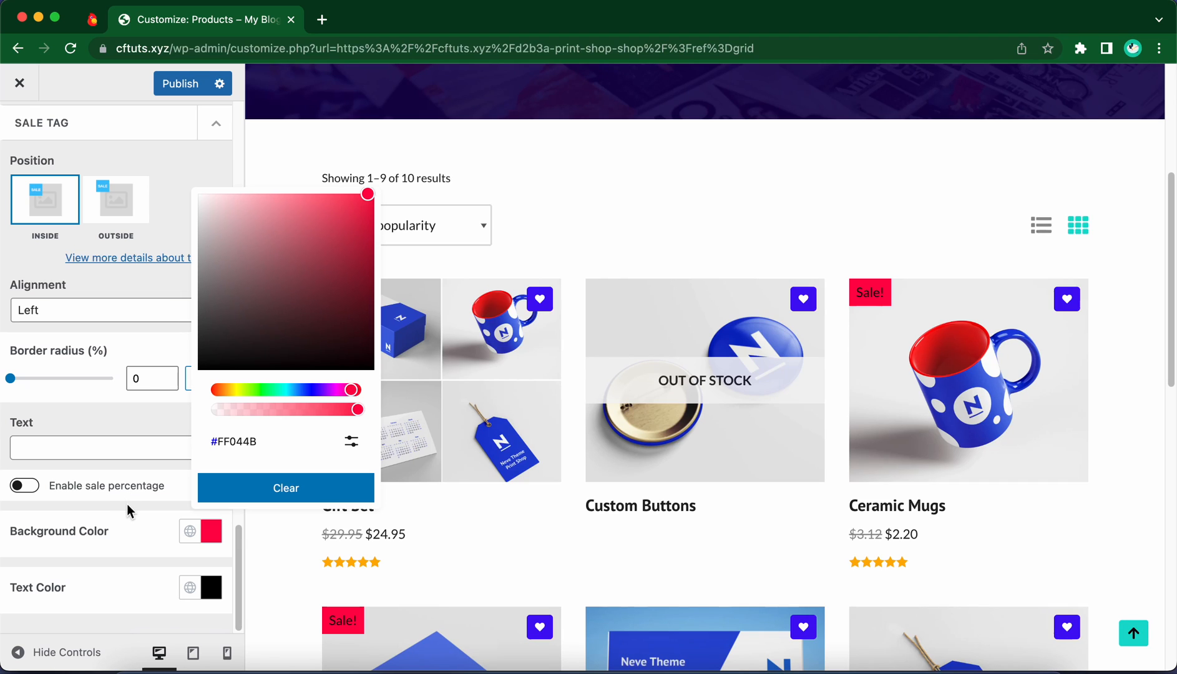
pyautogui.click(131, 526)
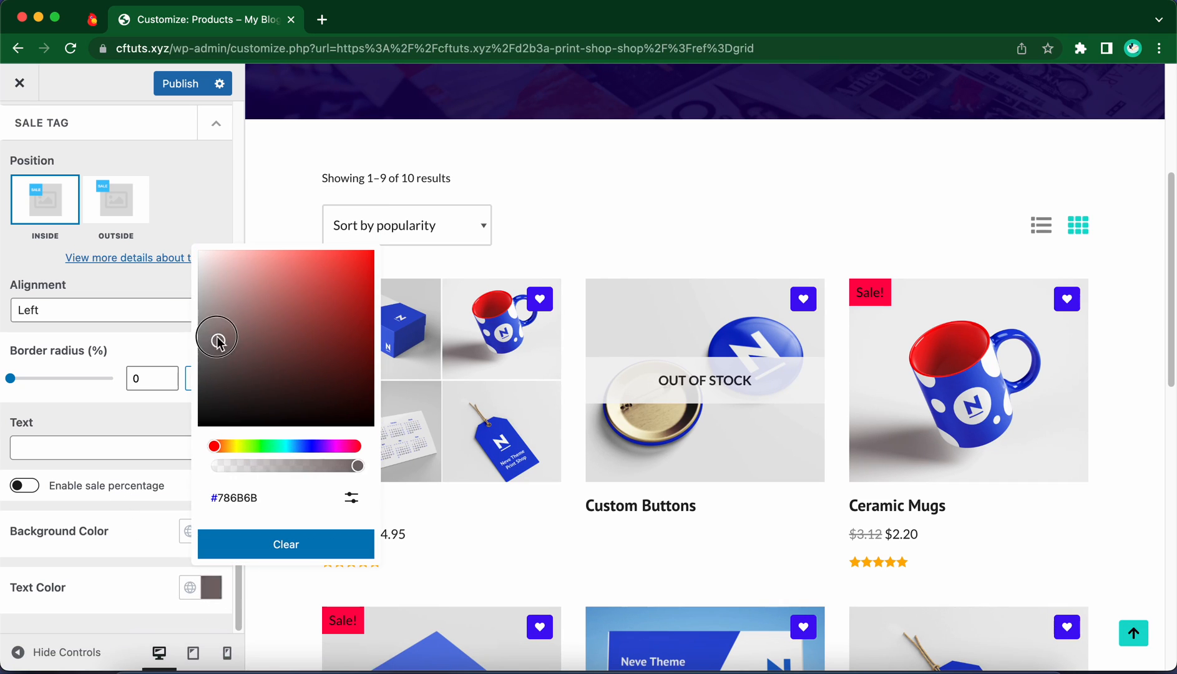
pyautogui.moveTo(215, 335); pyautogui.dragTo(203, 251)
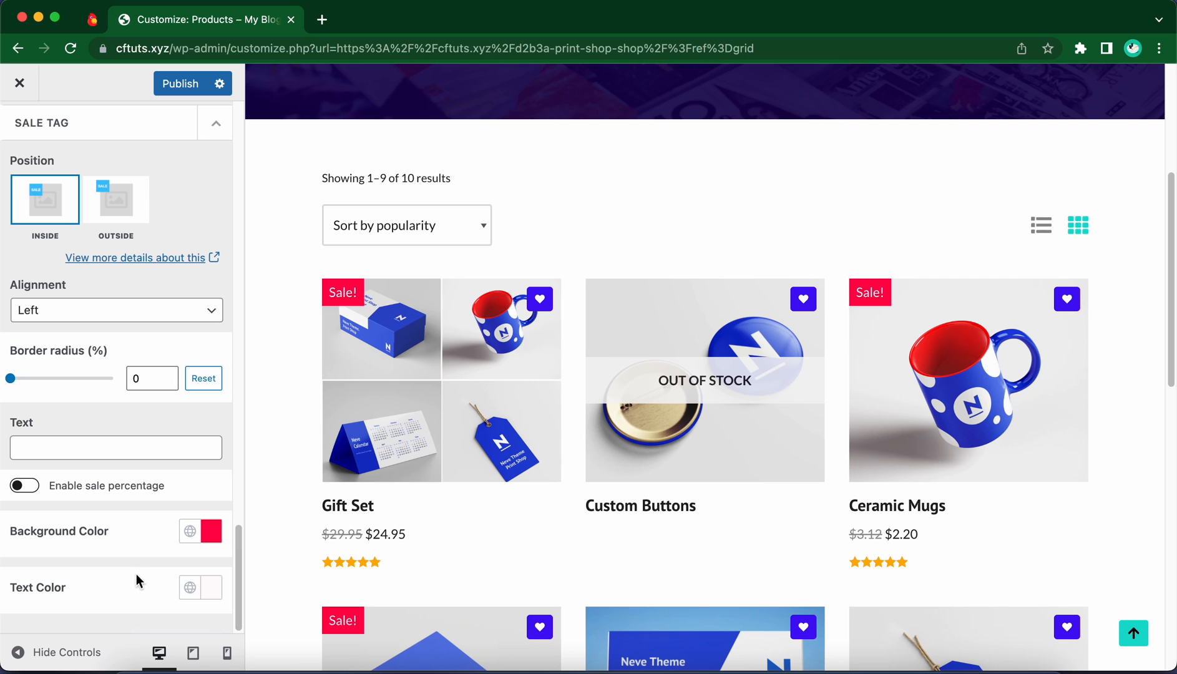
pyautogui.scroll(-3)
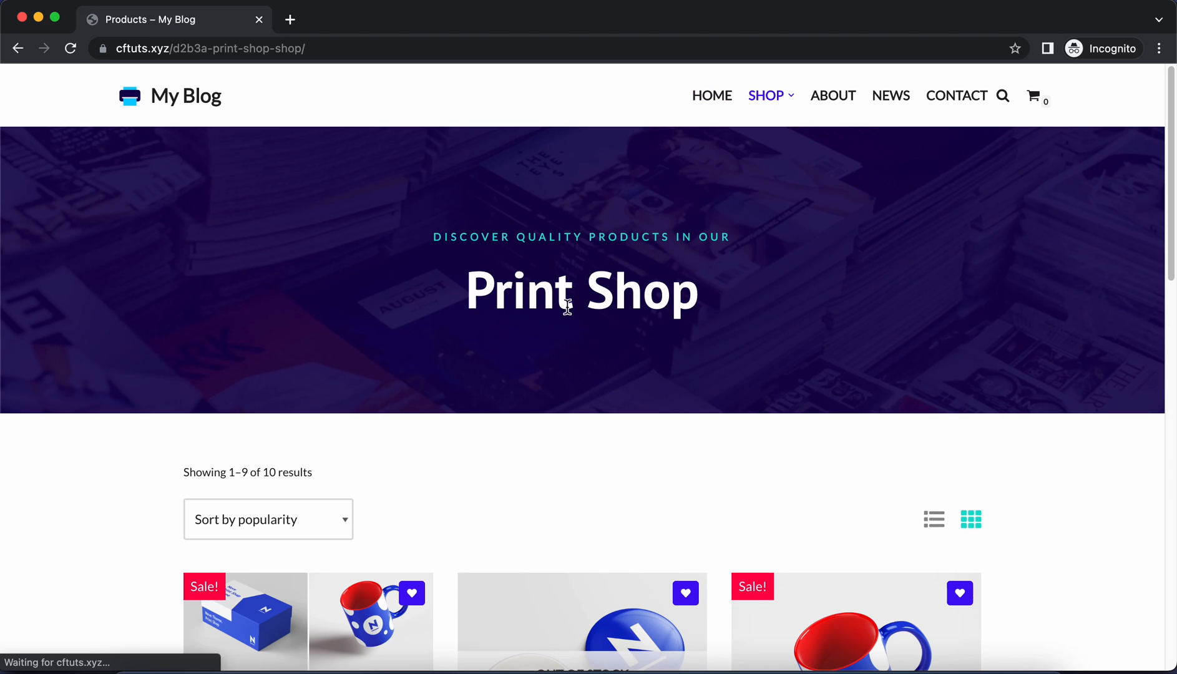
# Scroll the live Print Shop grid in incognito Chrome to check the red Sale! tags.
pyautogui.scroll(-3)
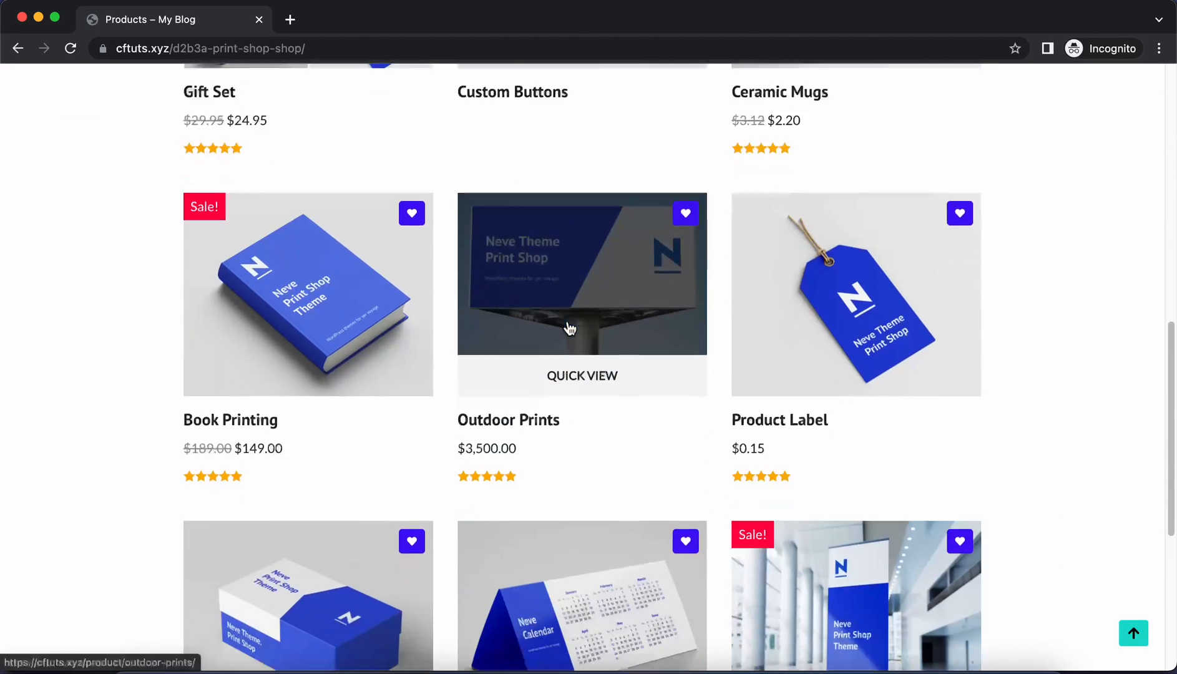
pyautogui.scroll(-3)
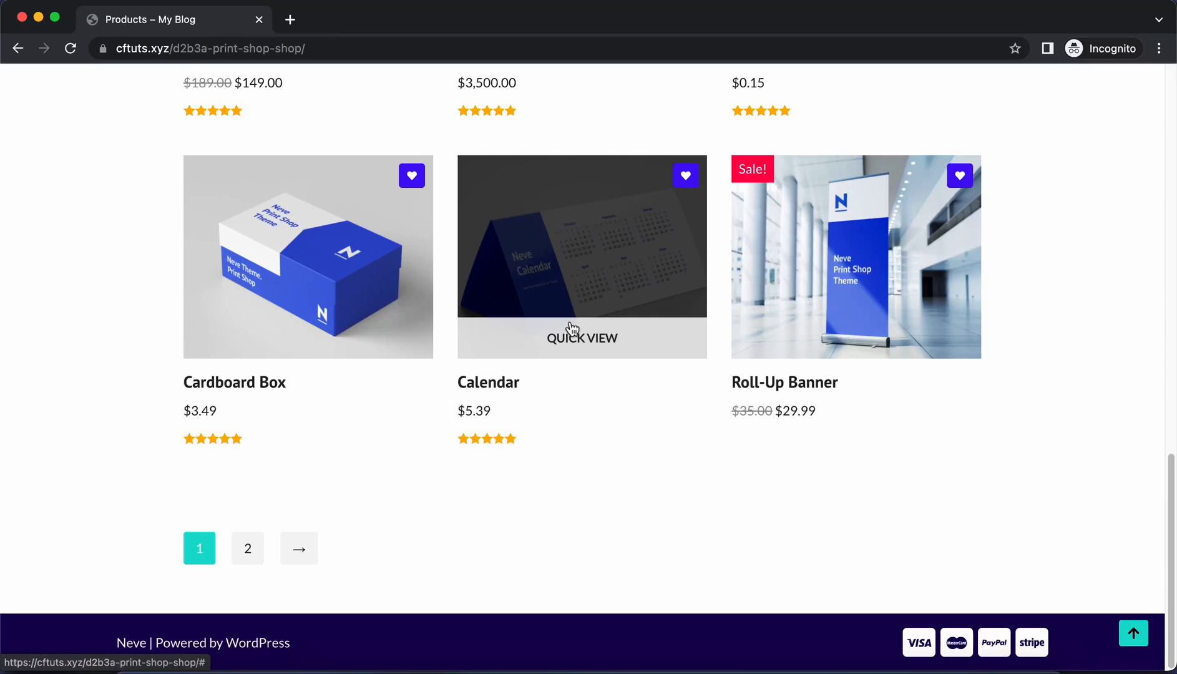